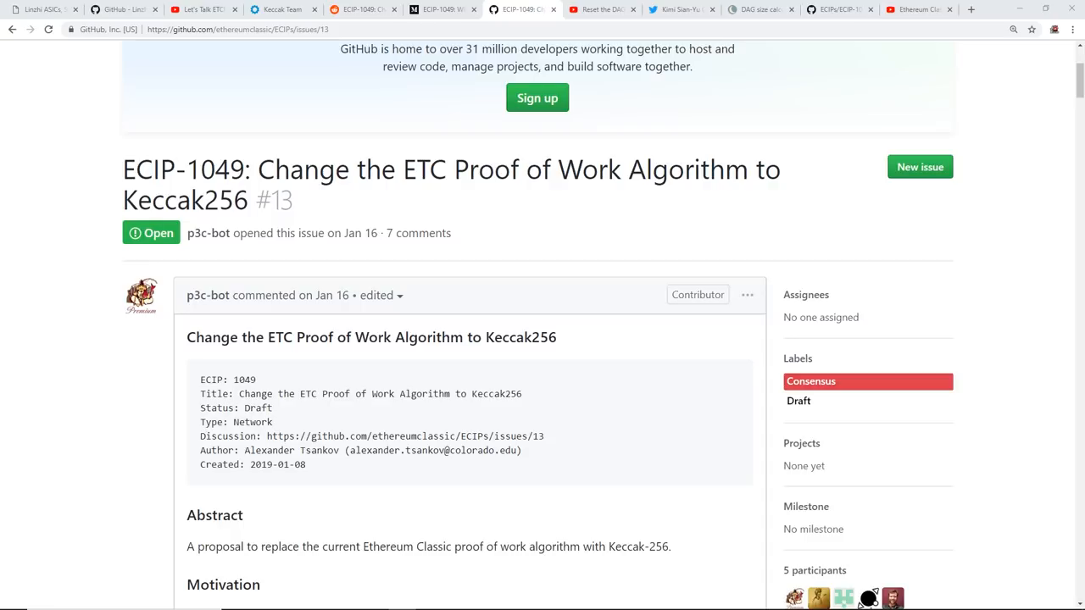
mouse_move(37, 10)
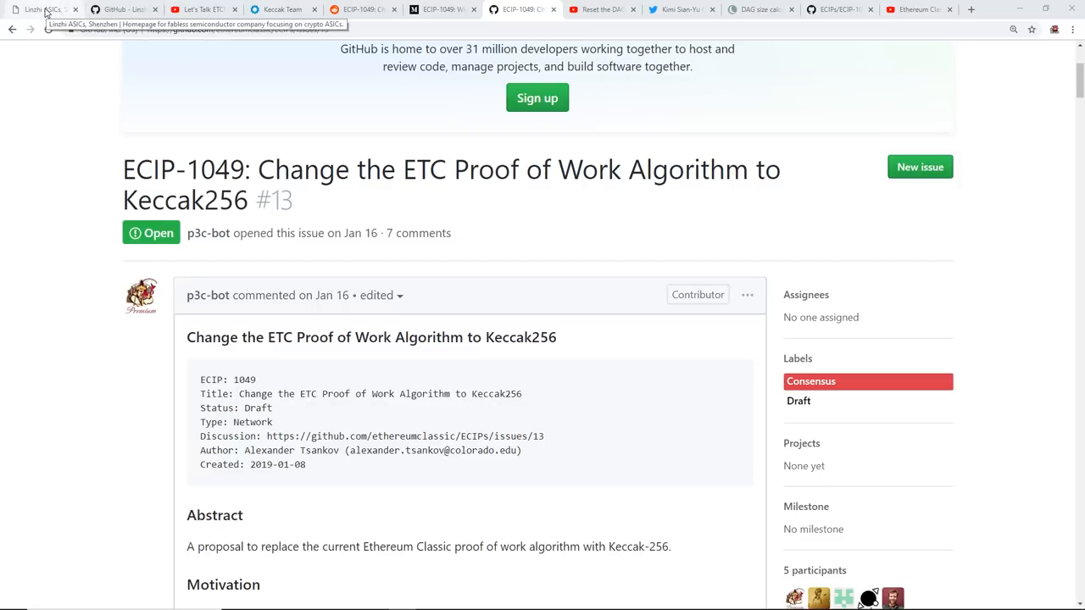
Highlight the Ethash miner specs '1400 MH/s, 1000 Watts' in the Linzhi homepage News entry
click(37, 10)
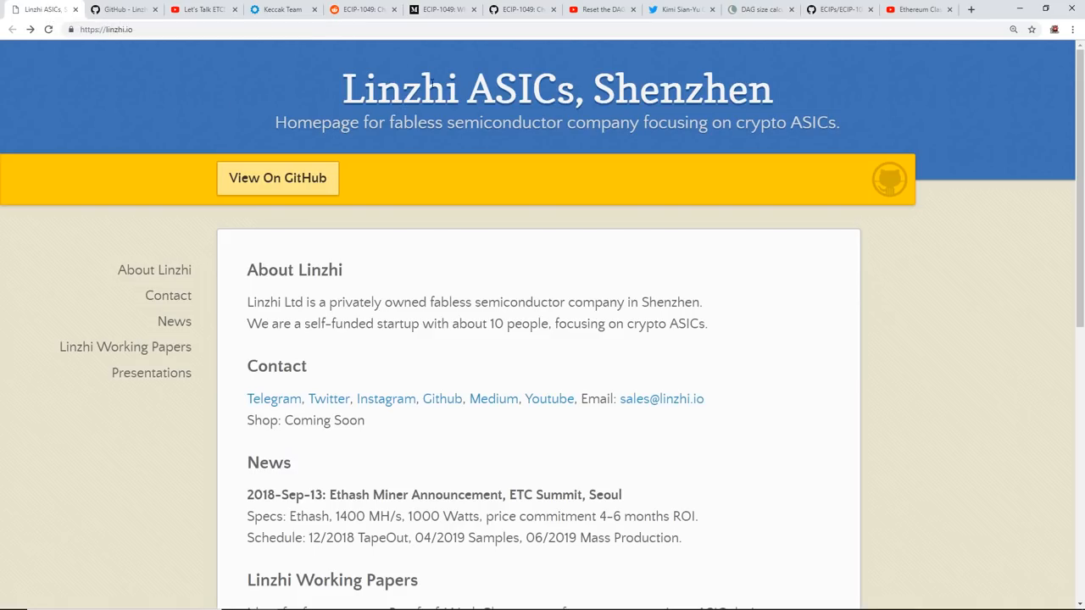
mouse_move(379, 257)
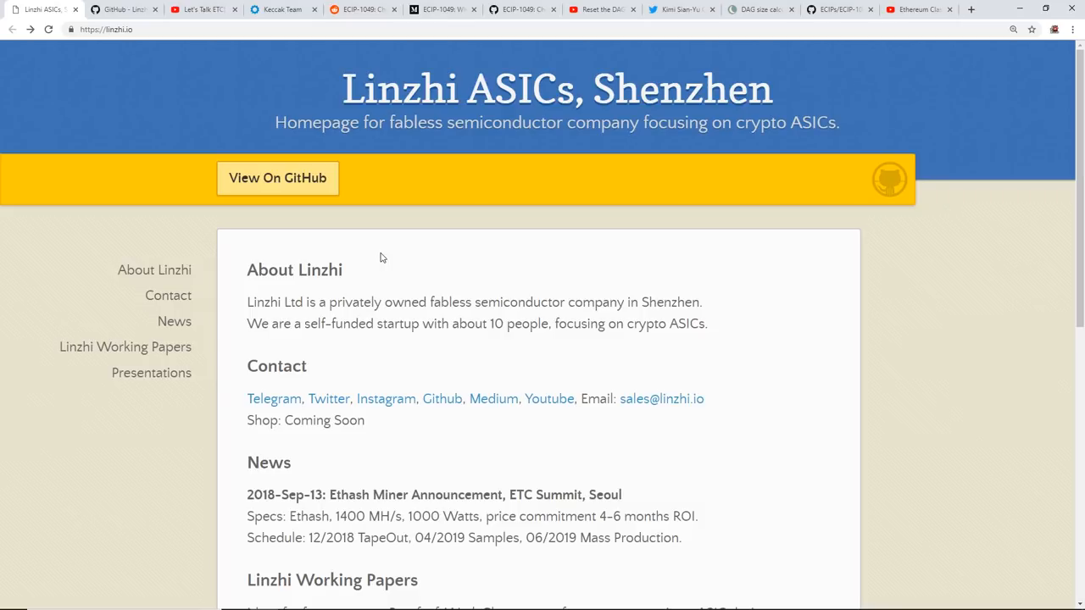
scroll(down, 3)
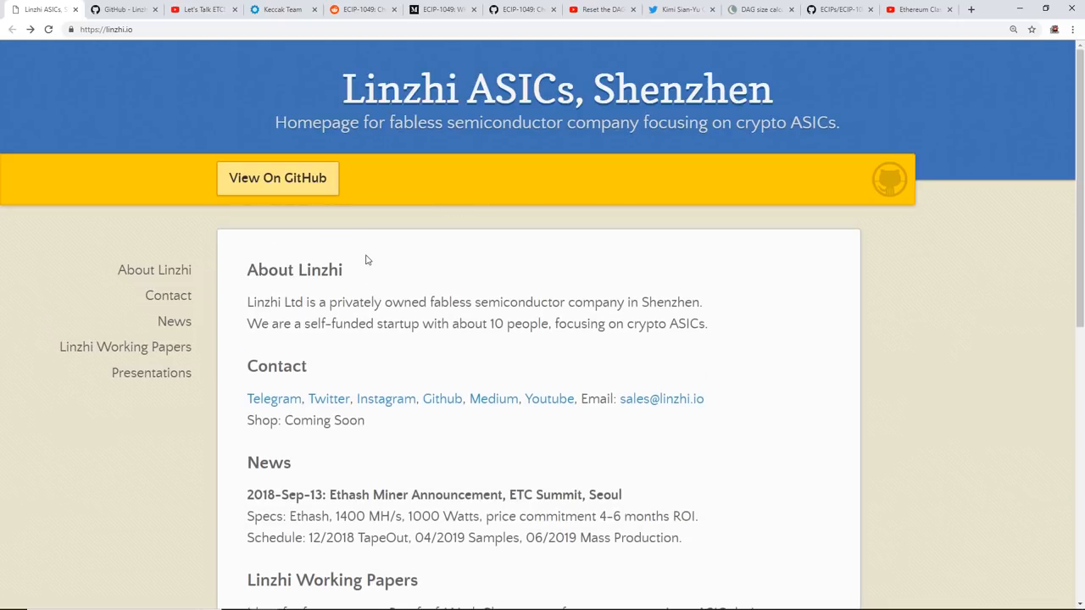
double_click(299, 459)
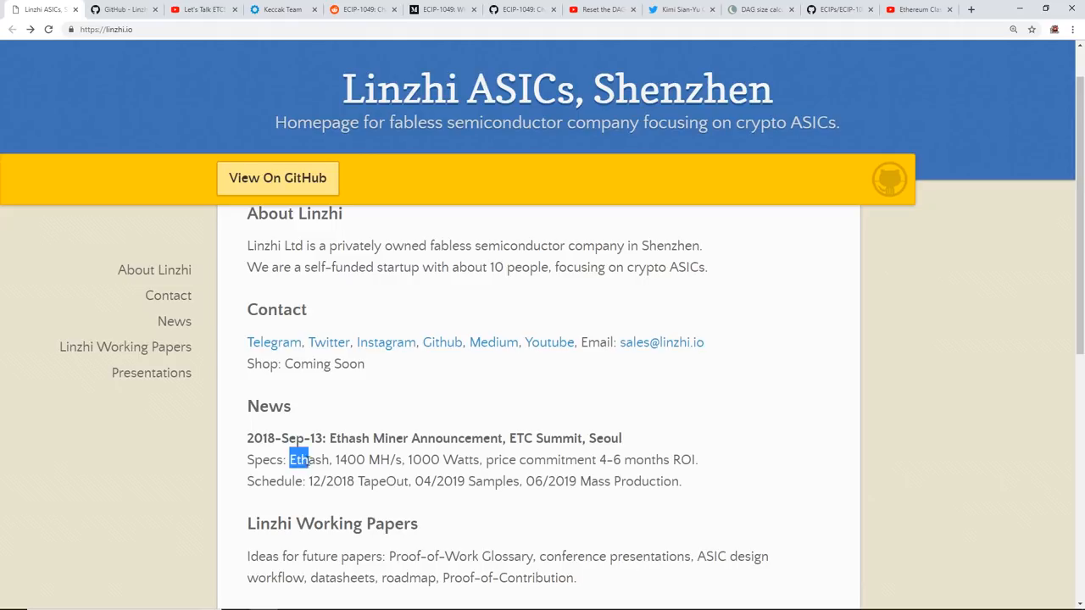
double_click(309, 459)
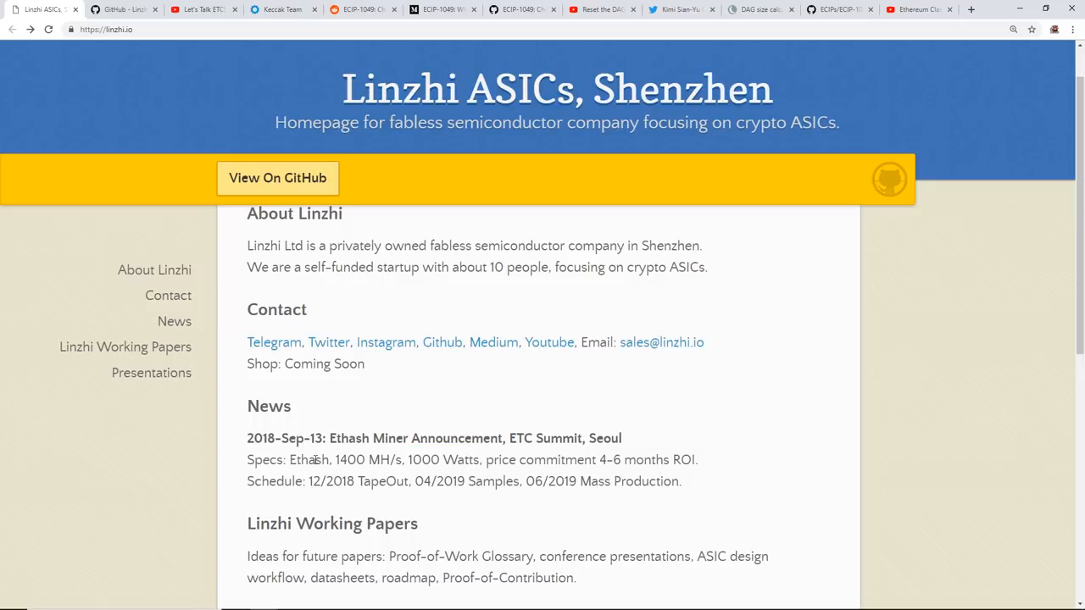
drag(285, 460, 482, 459)
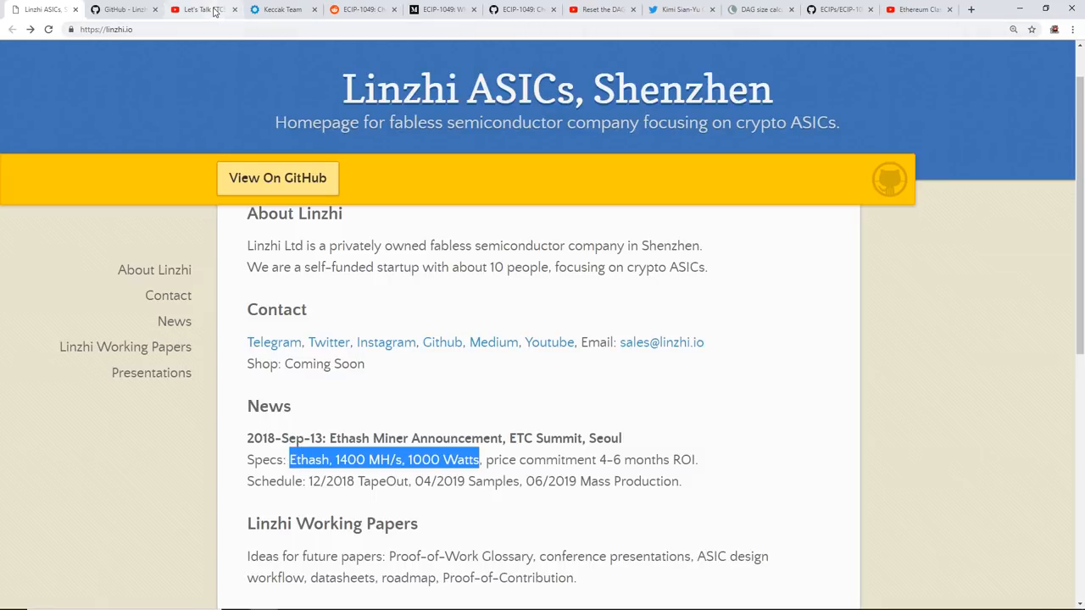
Switch via the Let's Talk ETC tab to the Medium ECIP-1049 Keccak256 article
click(204, 10)
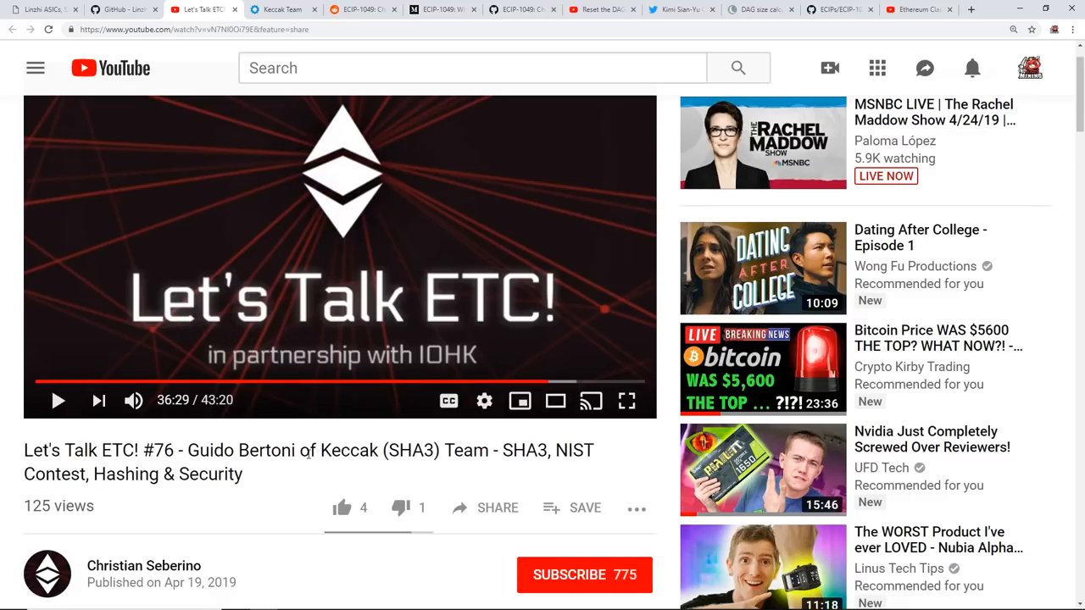
click(440, 10)
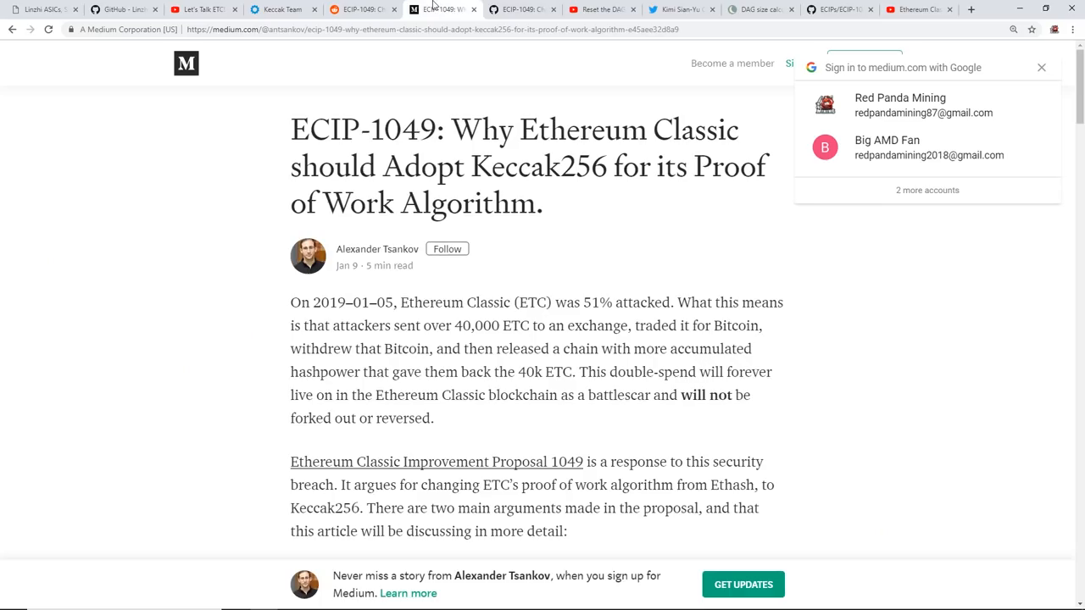
mouse_move(37, 9)
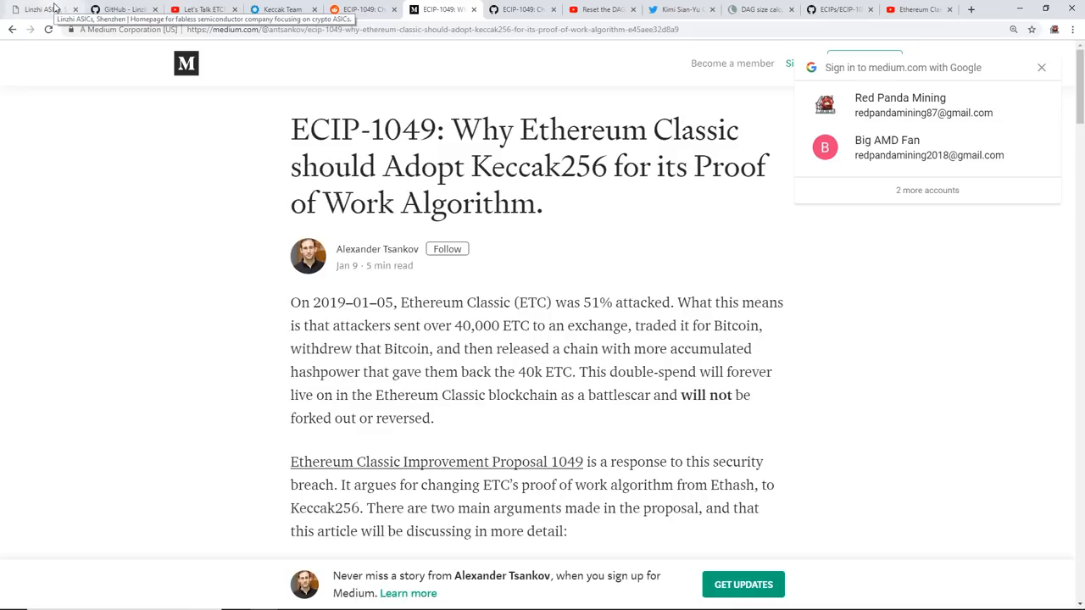
Clear the specs highlight on the Linzhi homepage and review its working papers and presentations
click(37, 11)
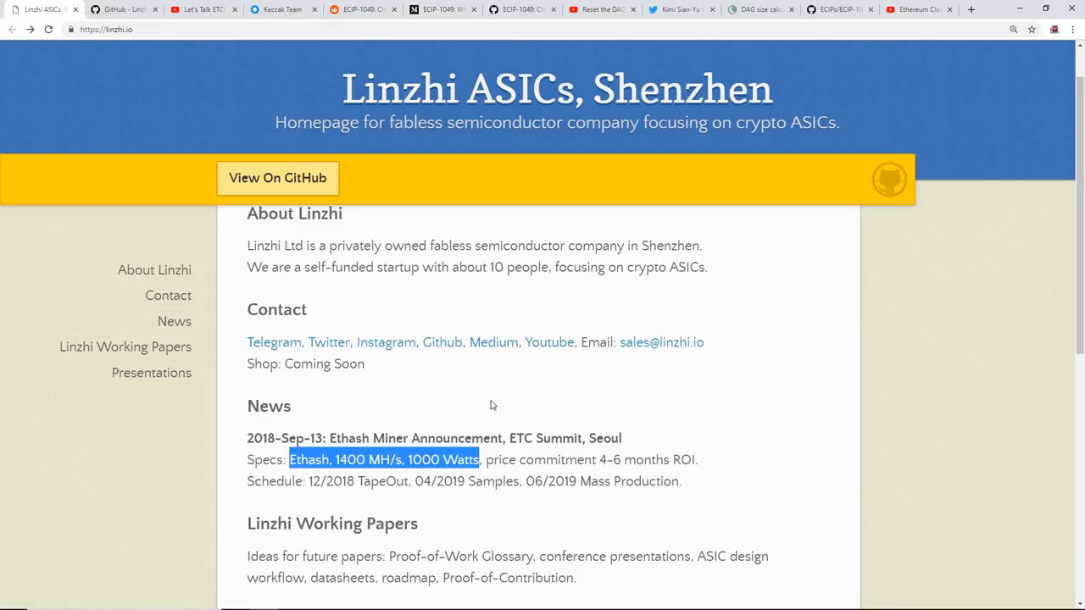
click(495, 409)
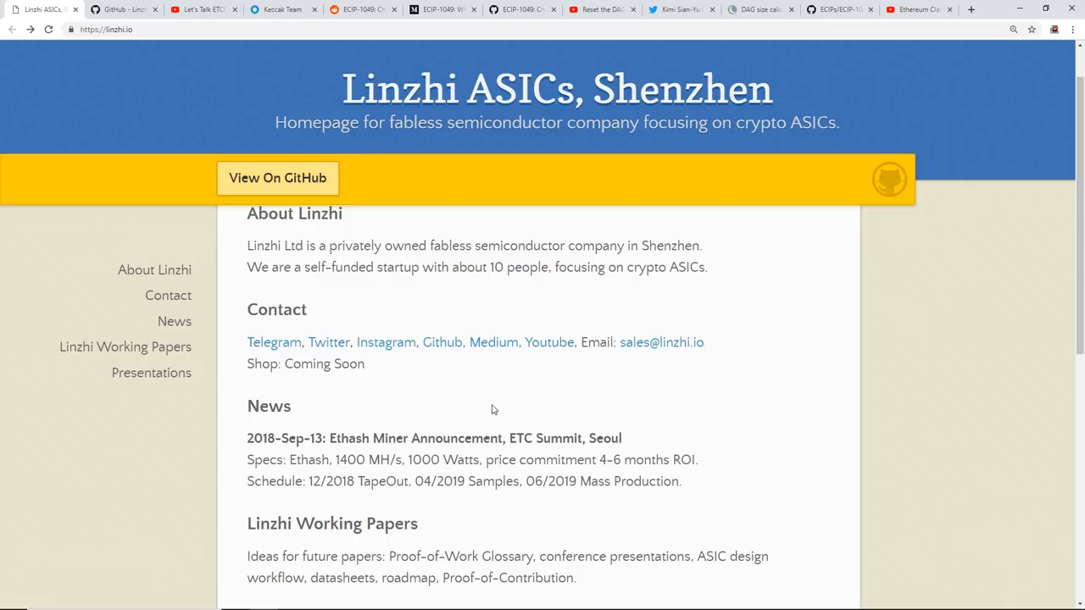
scroll(down, 3)
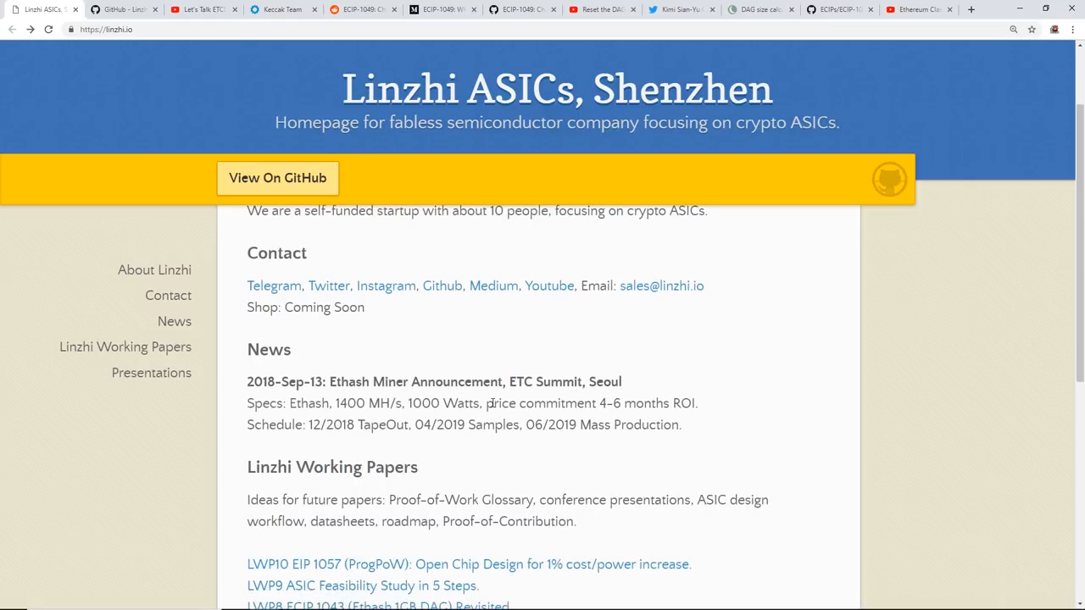
scroll(down, 3)
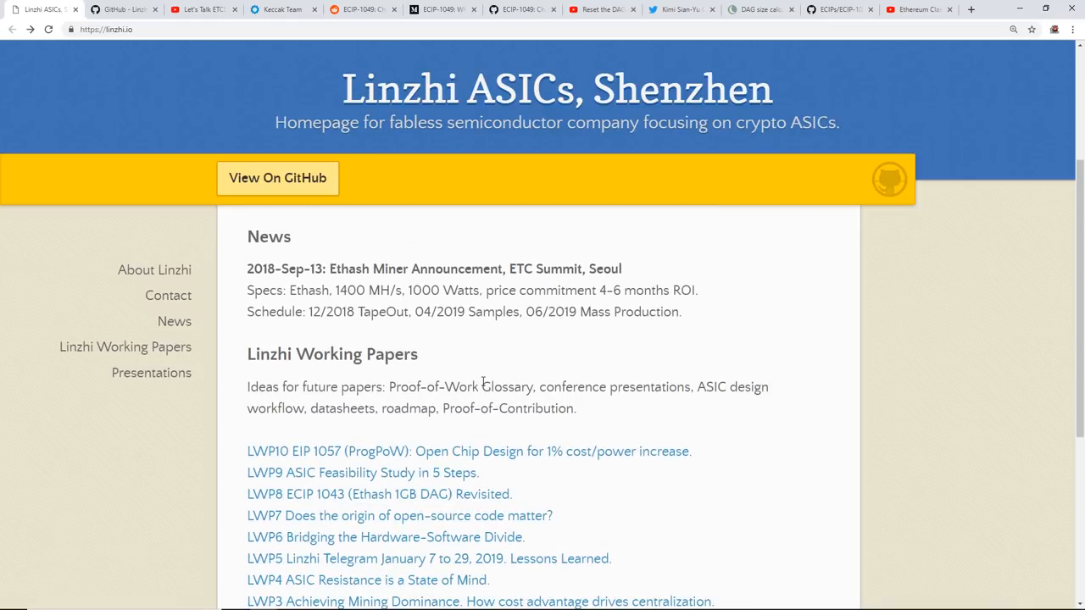
scroll(down, 3)
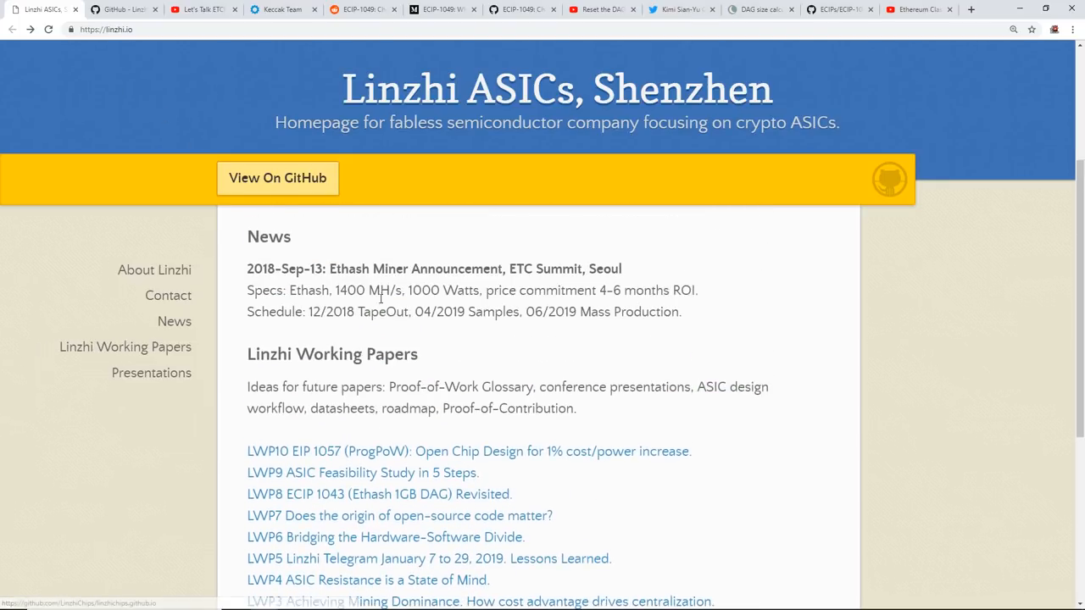
scroll(down, 3)
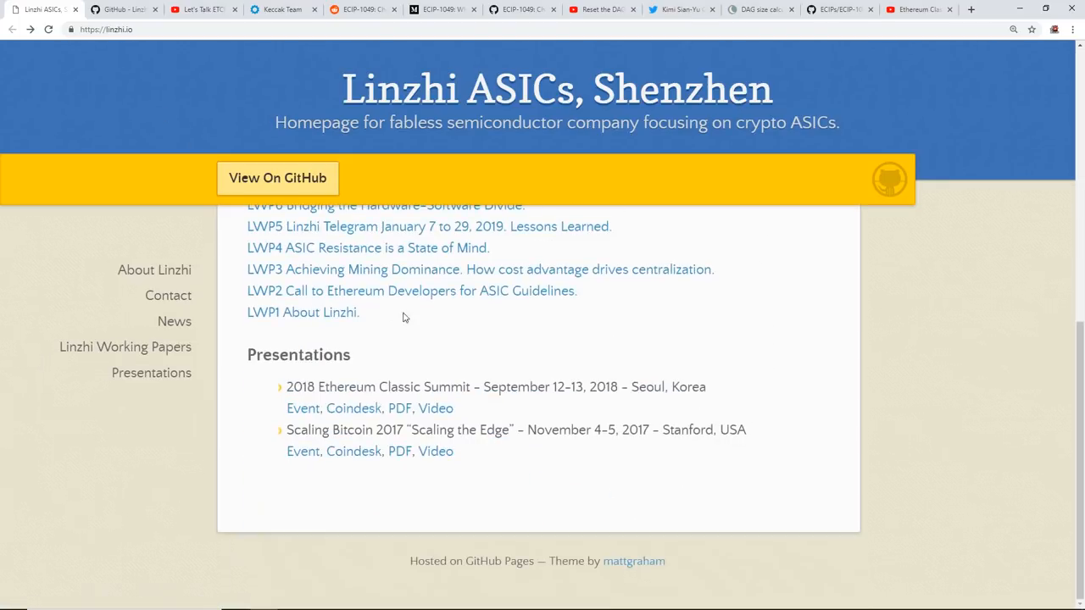
scroll(up, 3)
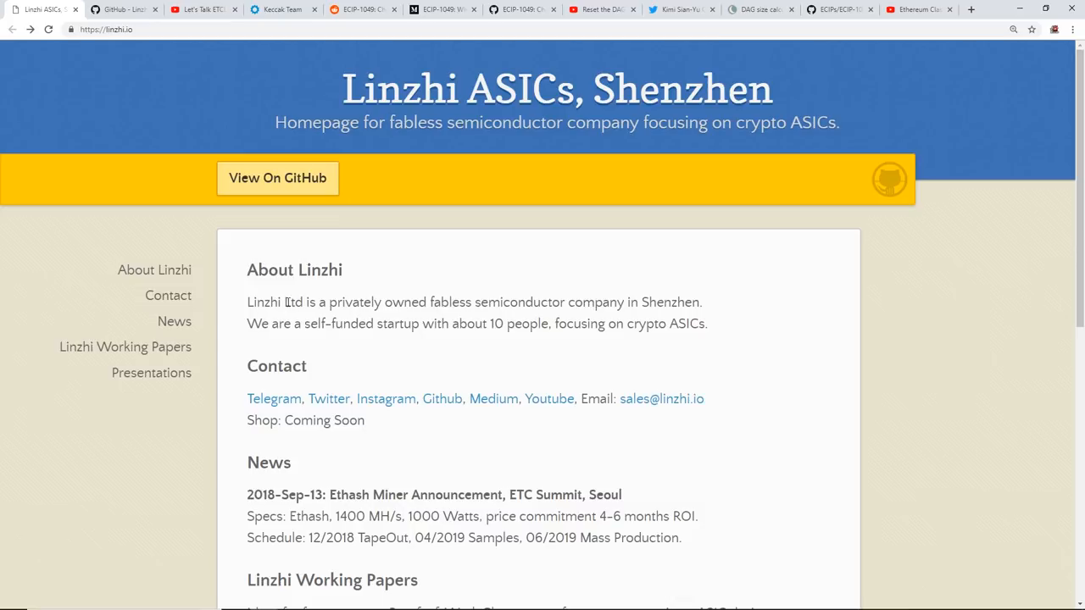
mouse_move(468, 300)
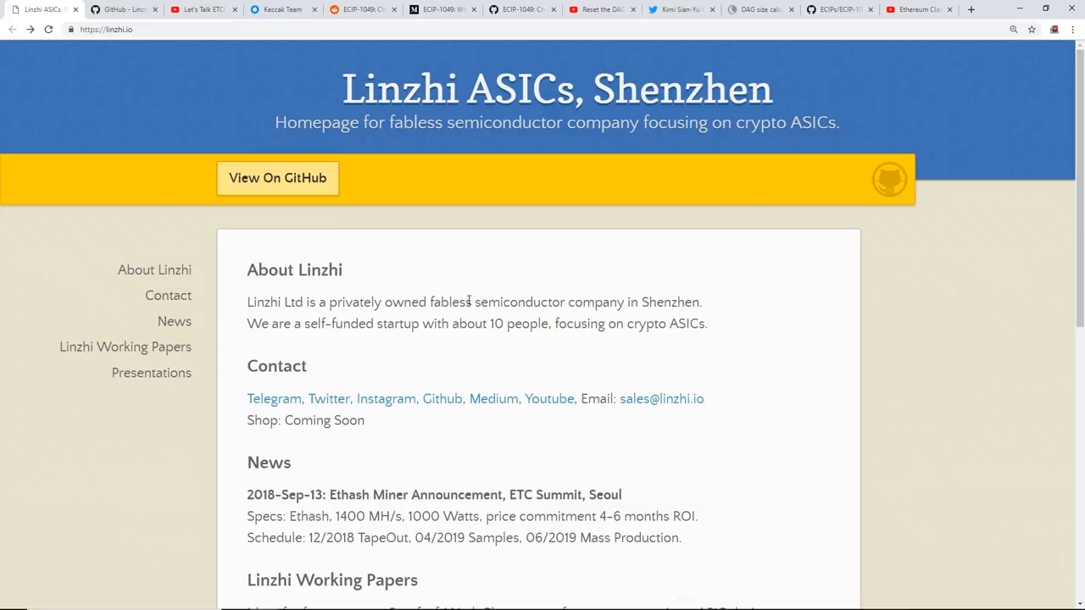
mouse_move(289, 330)
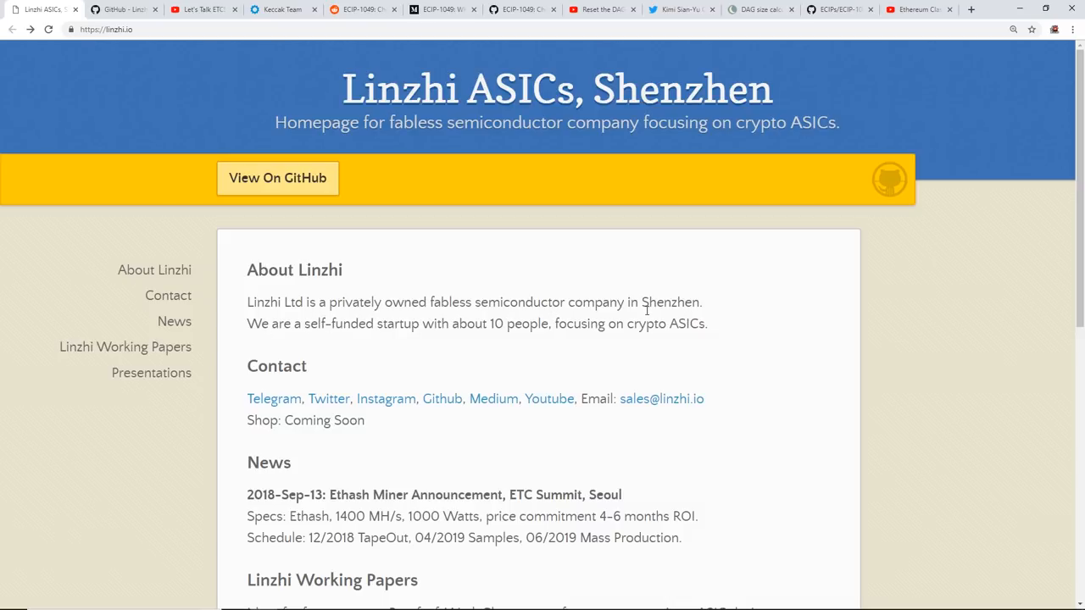
View the linzhichips.github.io repository README down to its Linzhi Working Papers section
click(278, 178)
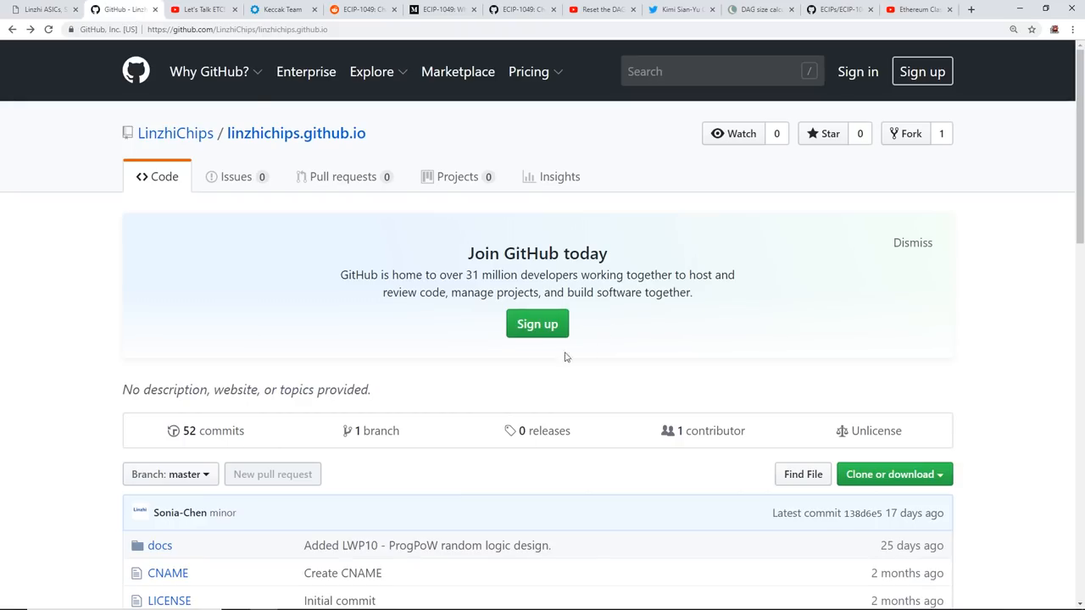
mouse_move(451, 377)
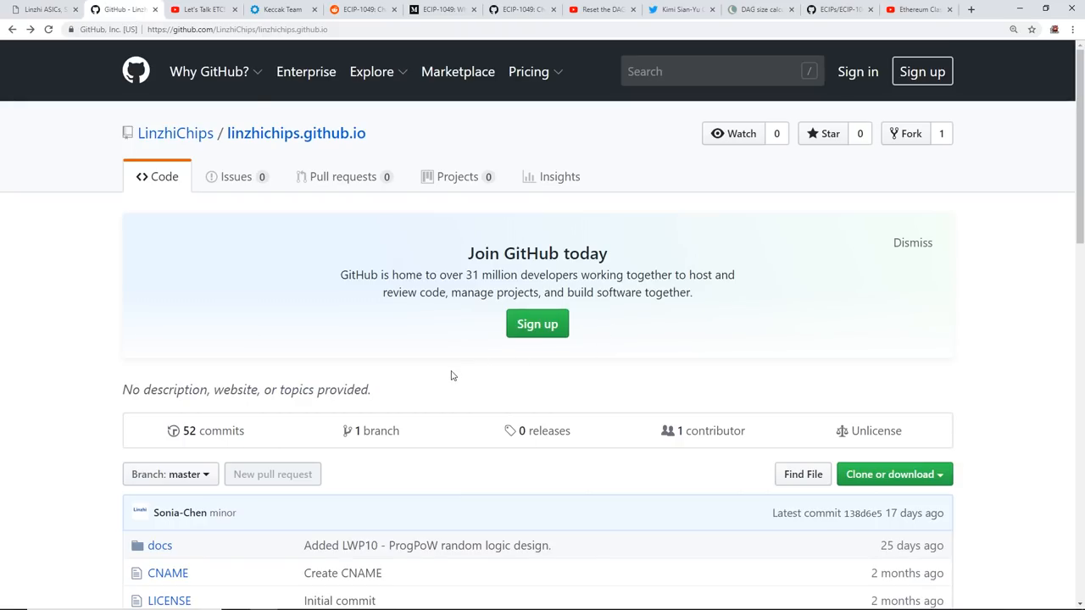
scroll(down, 3)
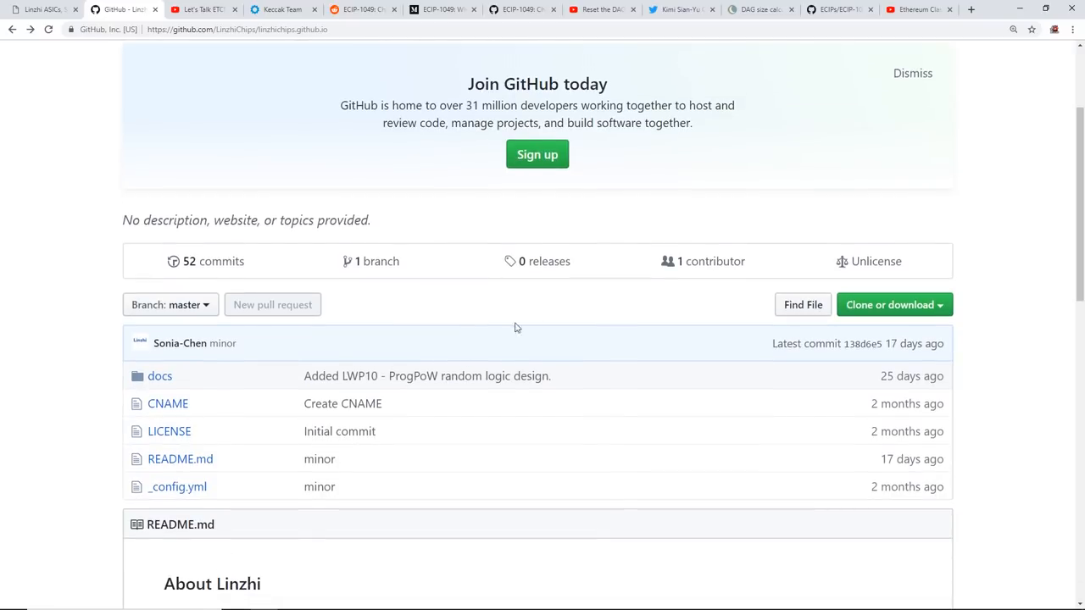
scroll(down, 3)
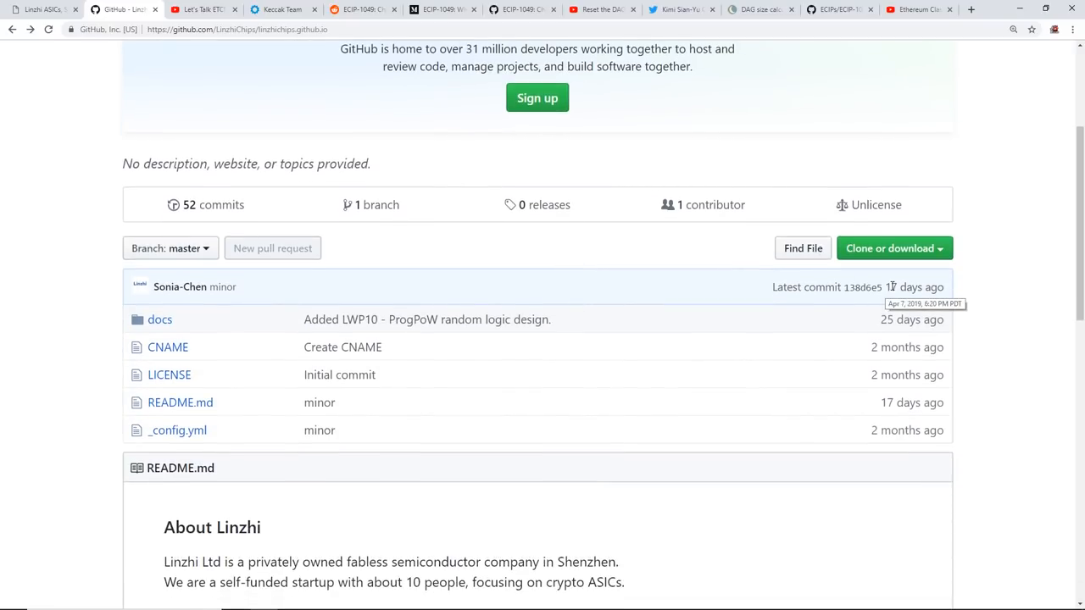
mouse_move(669, 298)
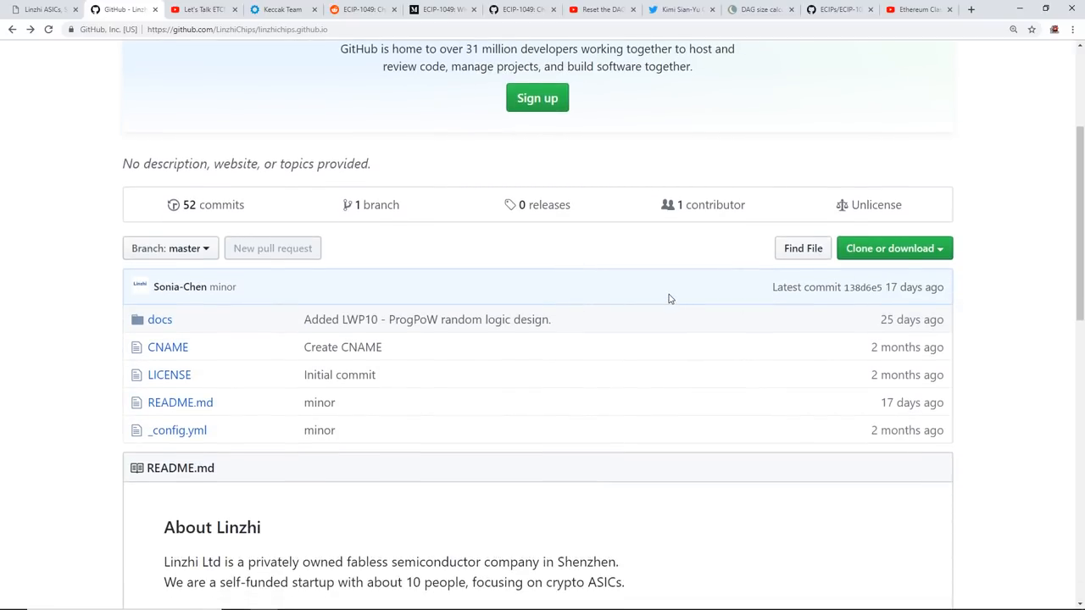
scroll(down, 3)
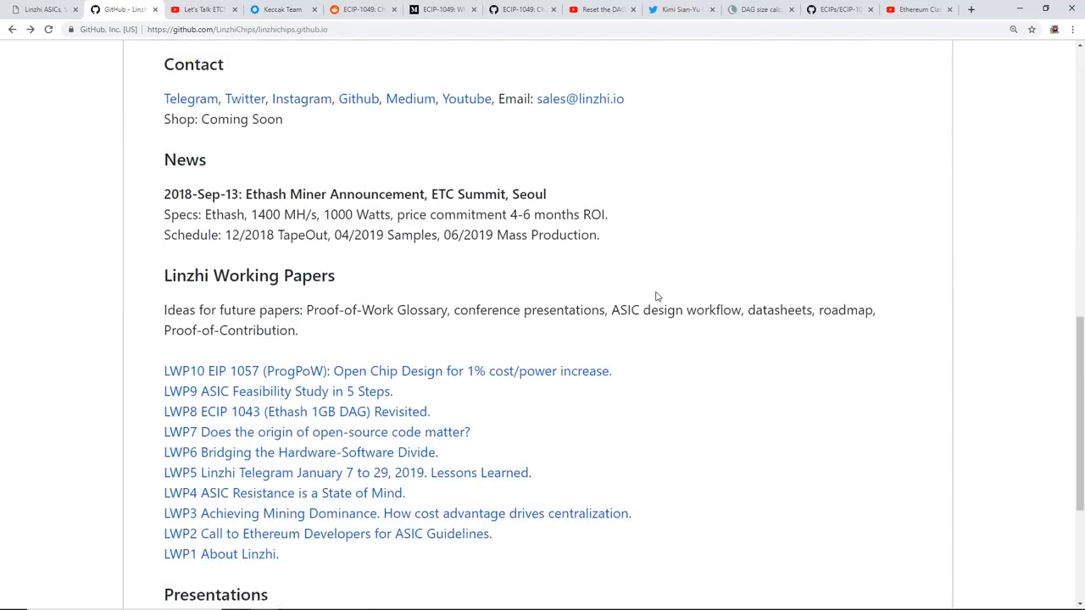
scroll(down, 3)
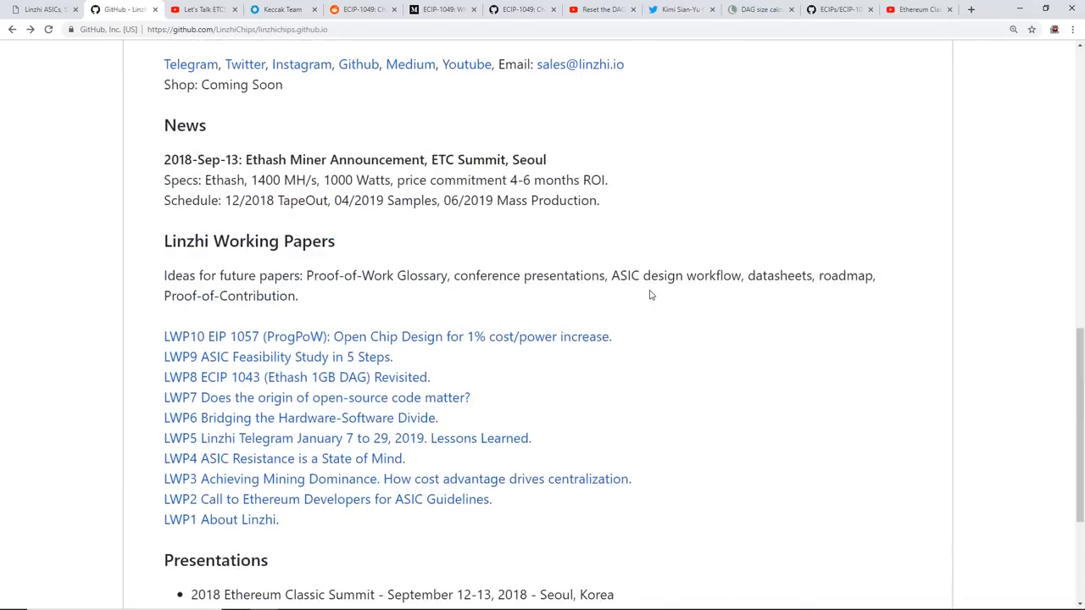
scroll(up, 3)
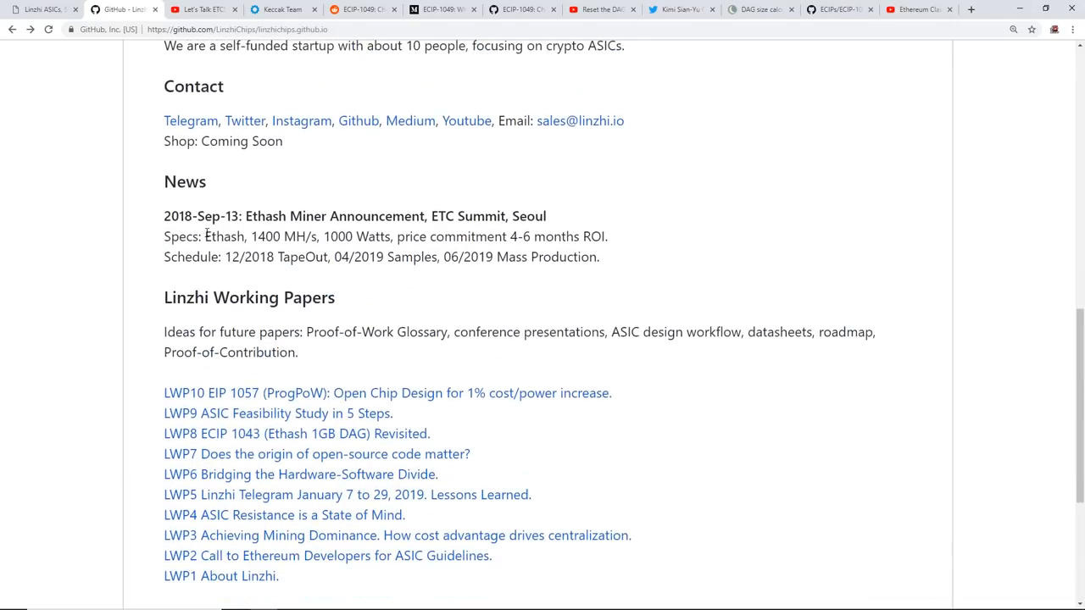
drag(210, 238, 532, 237)
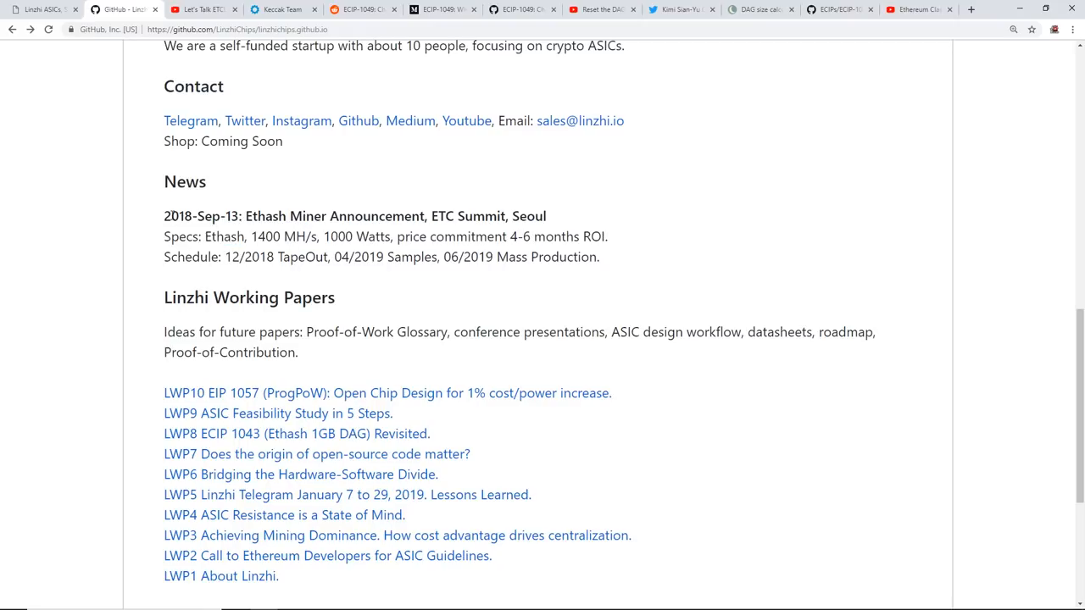
mouse_move(336, 222)
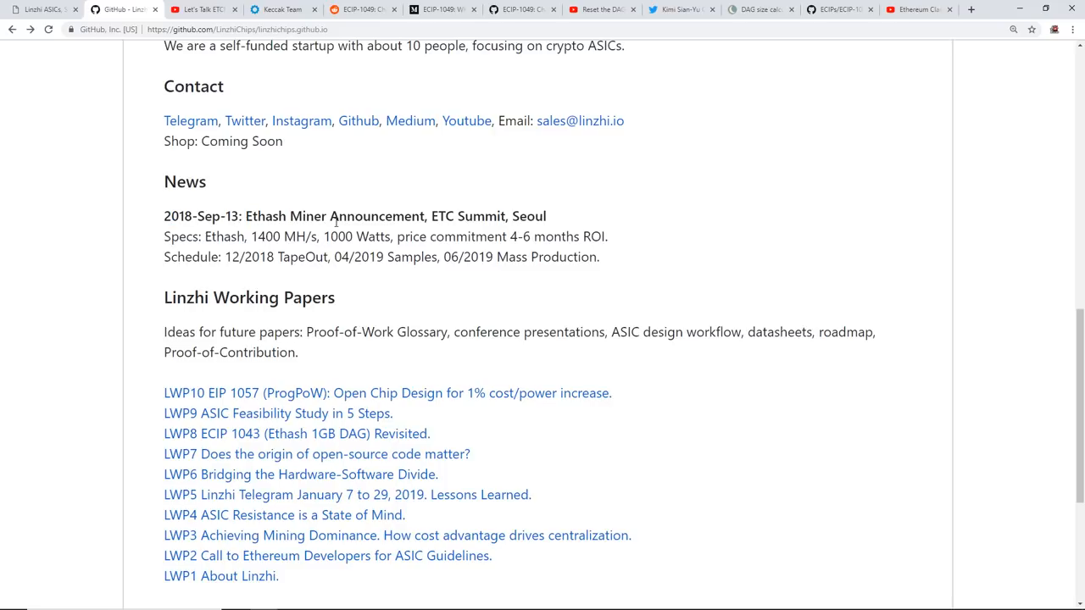
double_click(464, 217)
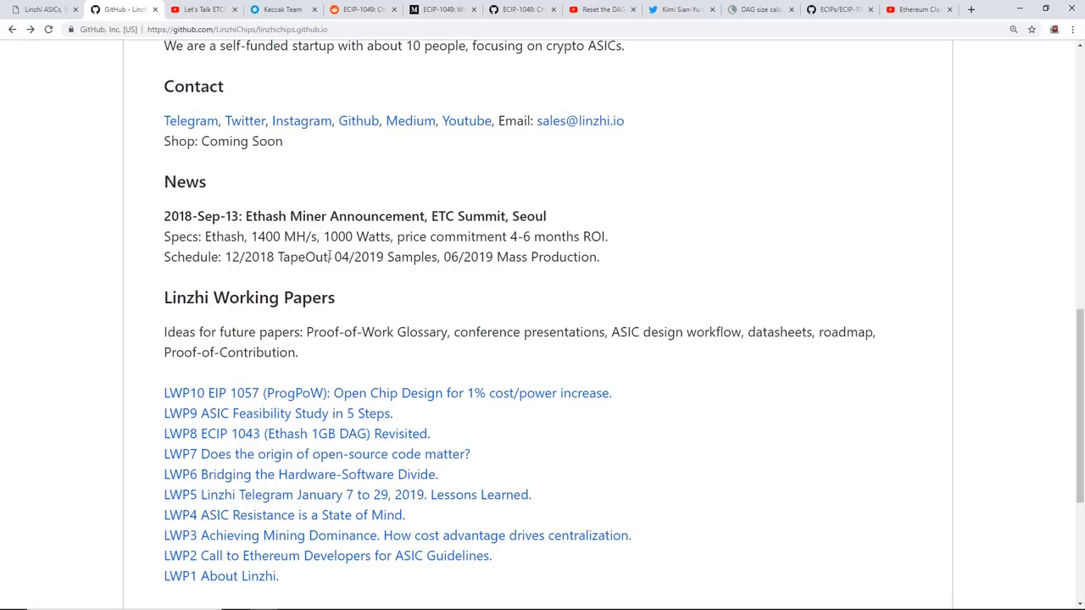
double_click(248, 258)
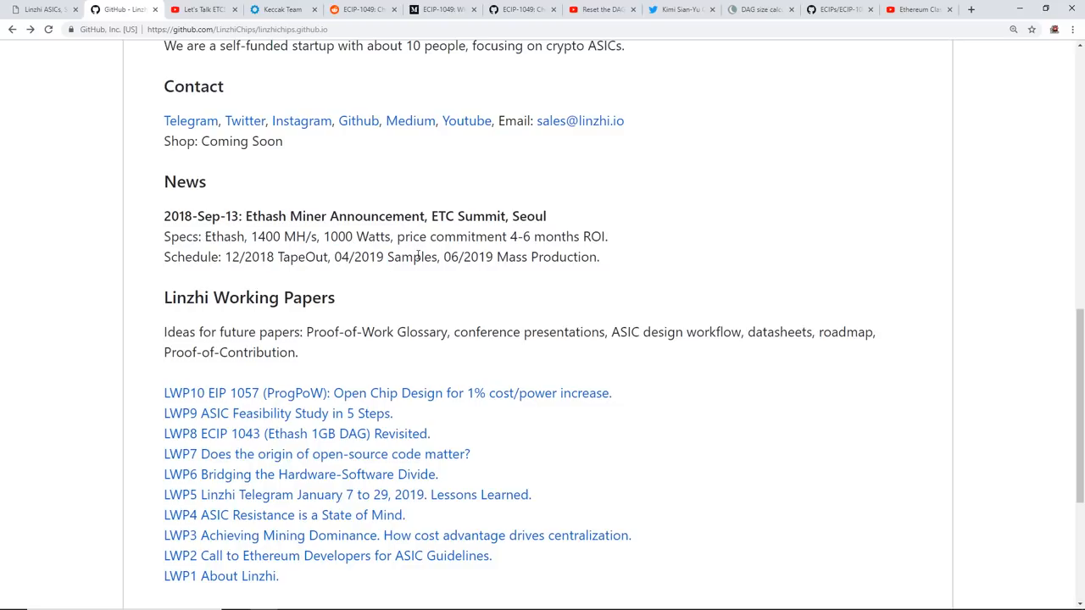
drag(334, 257, 437, 257)
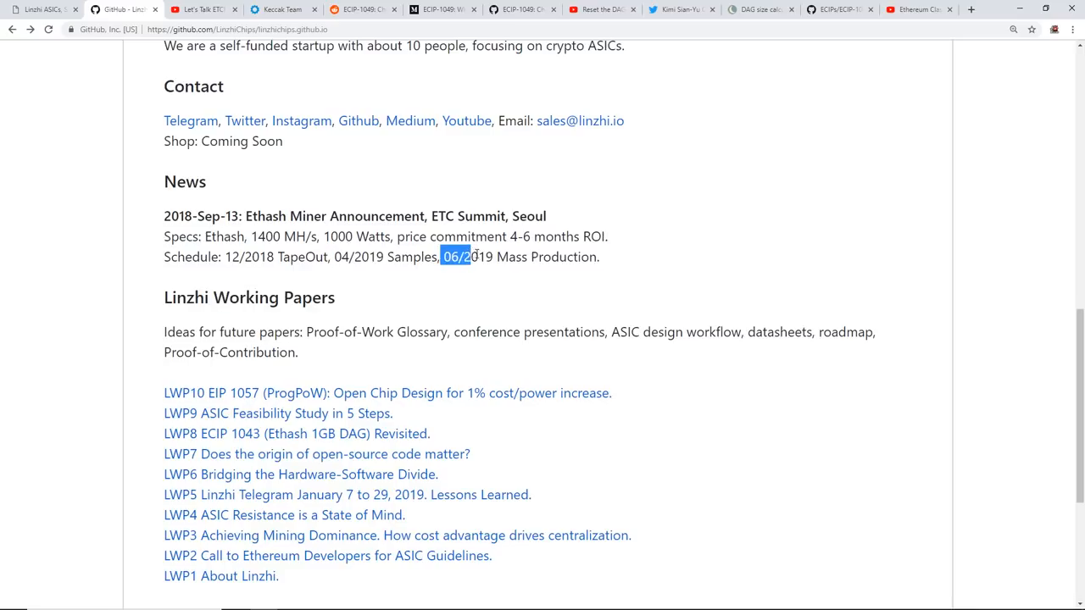
drag(444, 258, 597, 257)
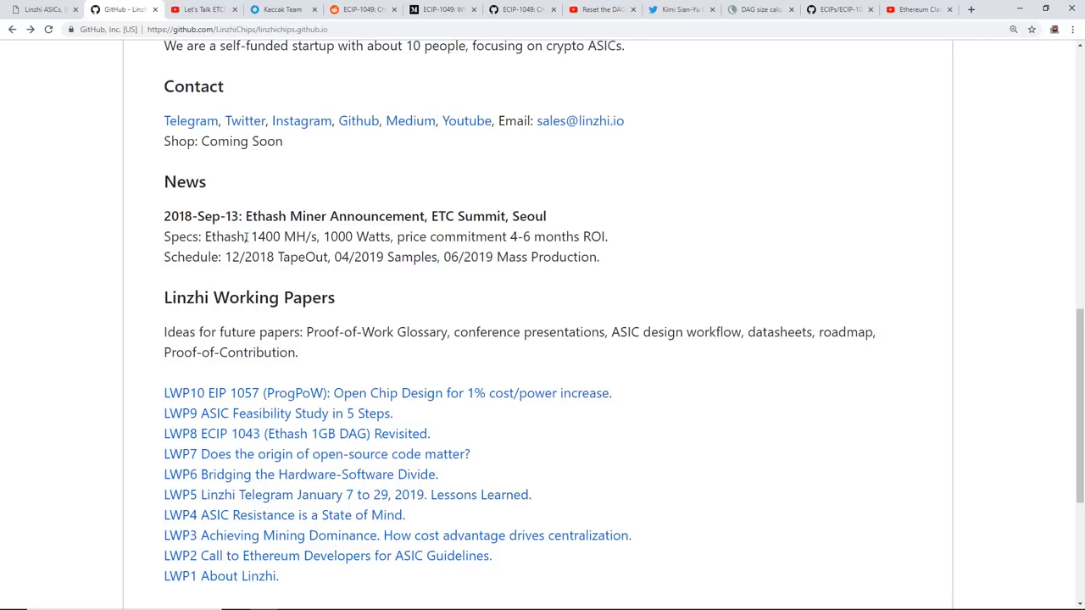
double_click(224, 237)
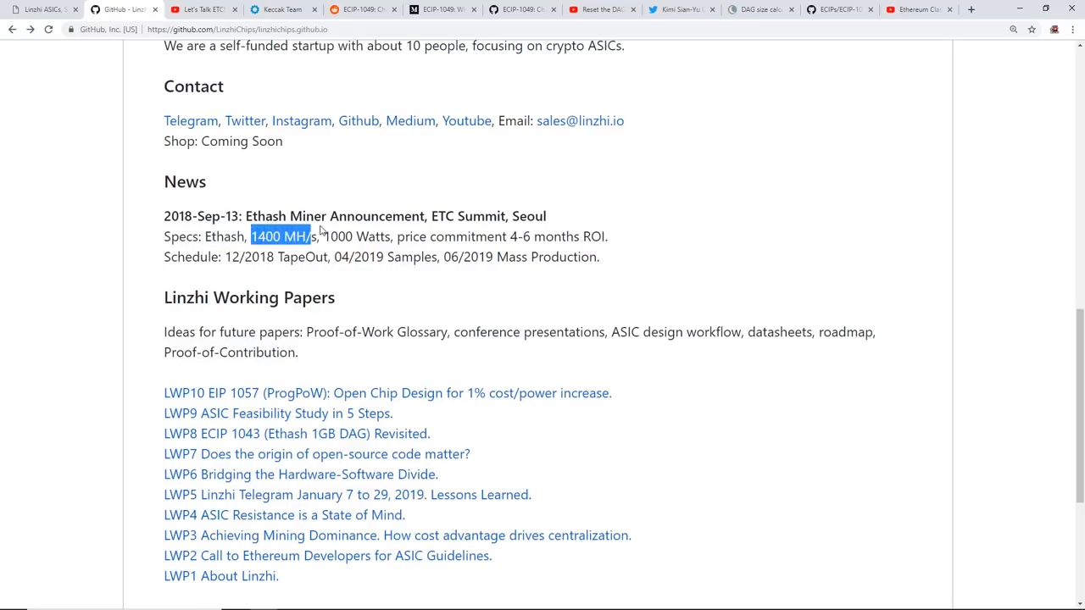
drag(322, 237, 376, 237)
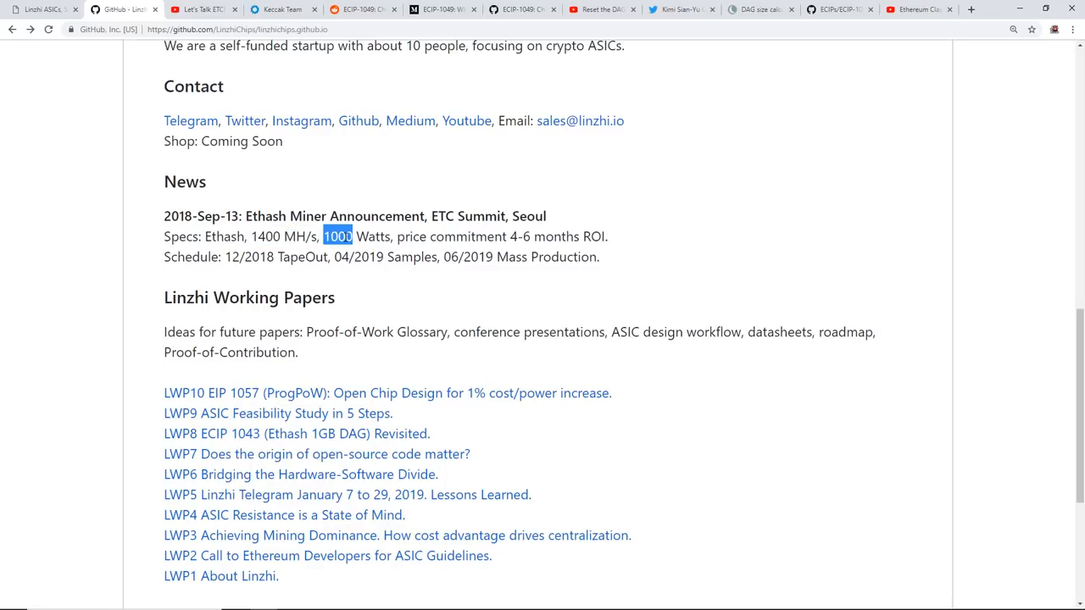
drag(336, 237, 393, 237)
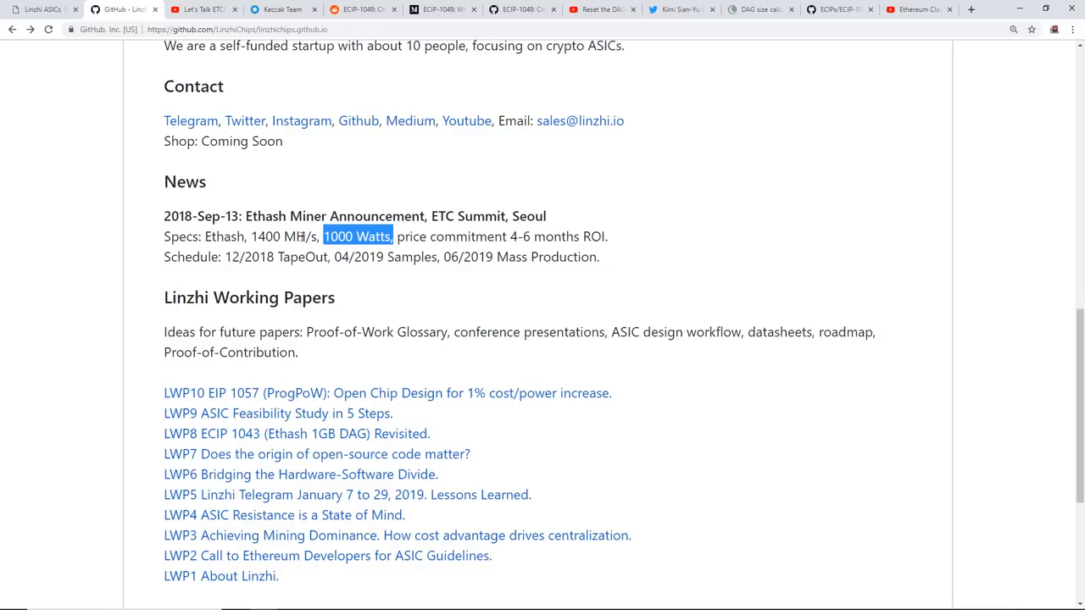
mouse_move(380, 217)
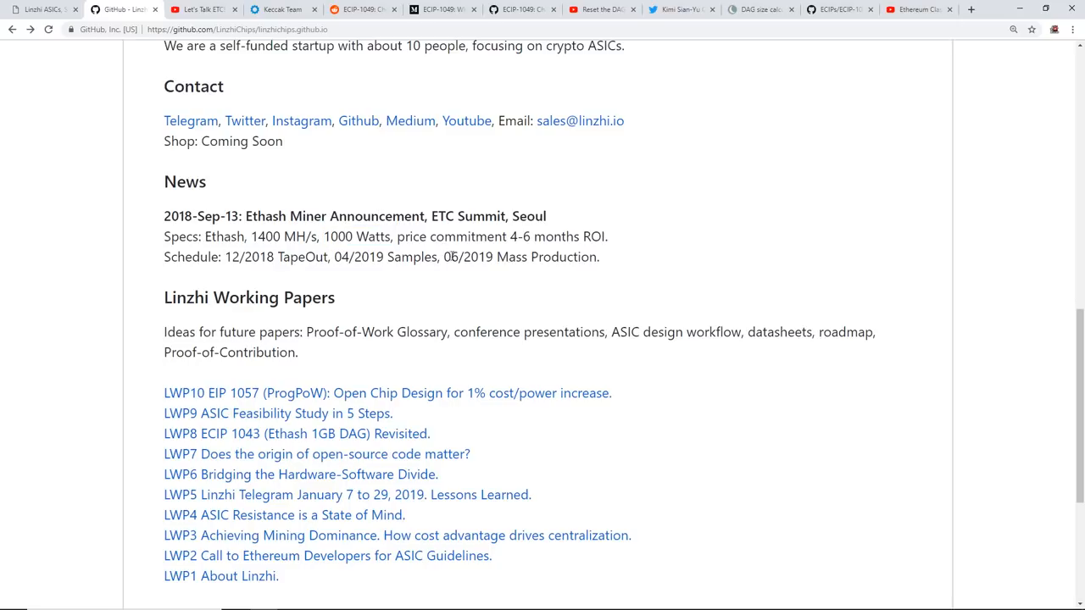
drag(440, 258, 586, 258)
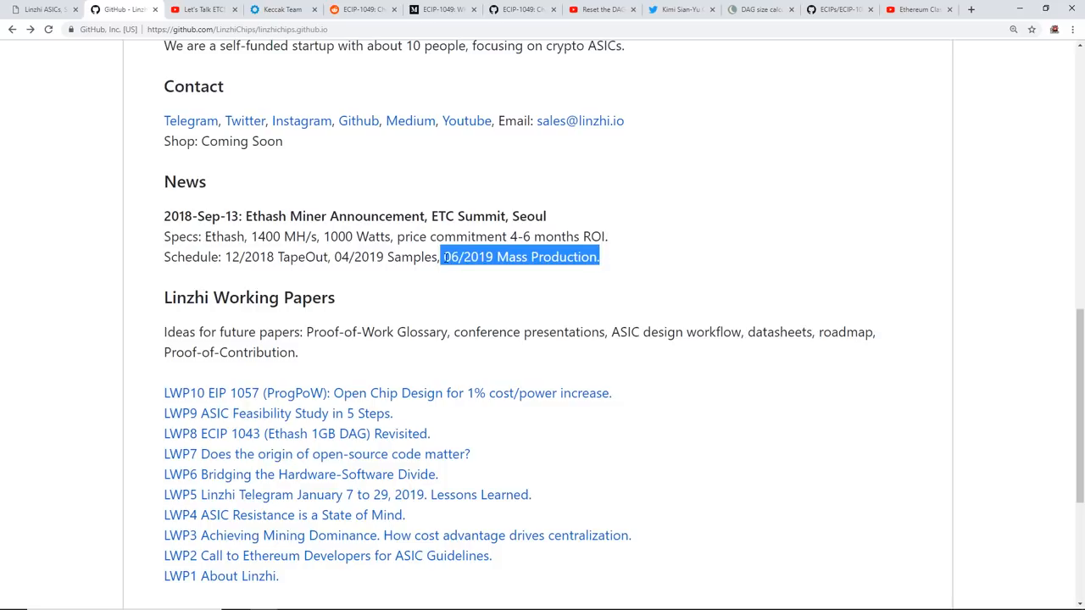
mouse_move(549, 249)
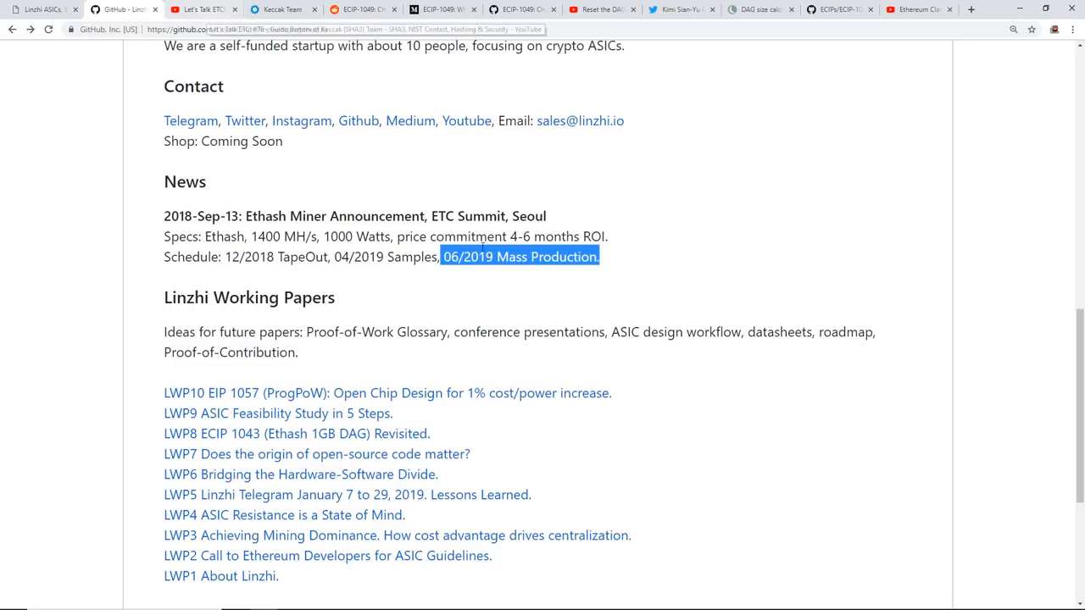
Open the repository's docs folder listing the LWP working paper PDFs
scroll(up, 3)
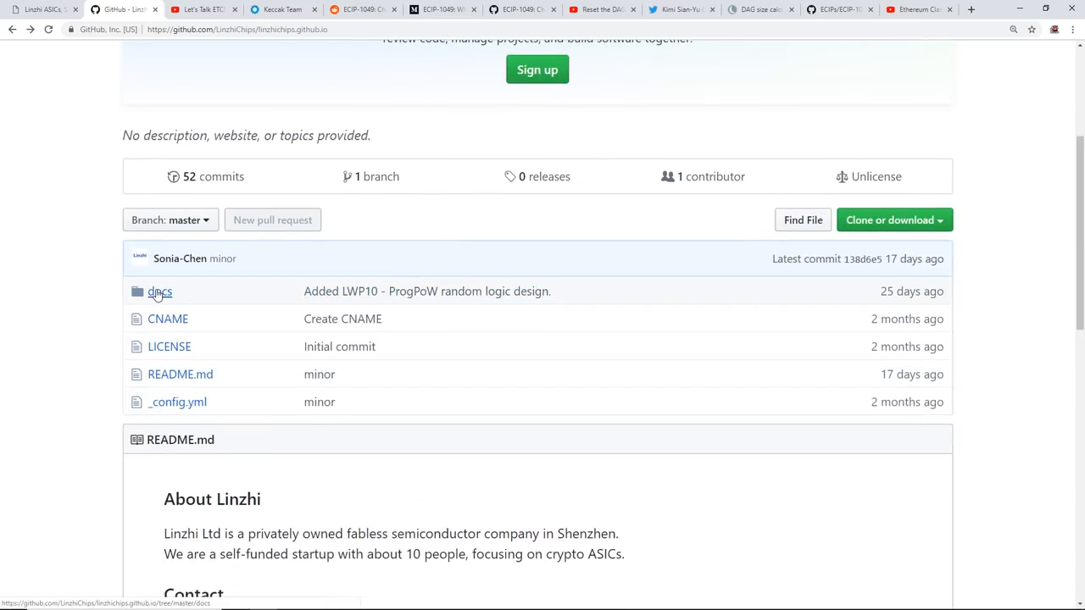
click(159, 291)
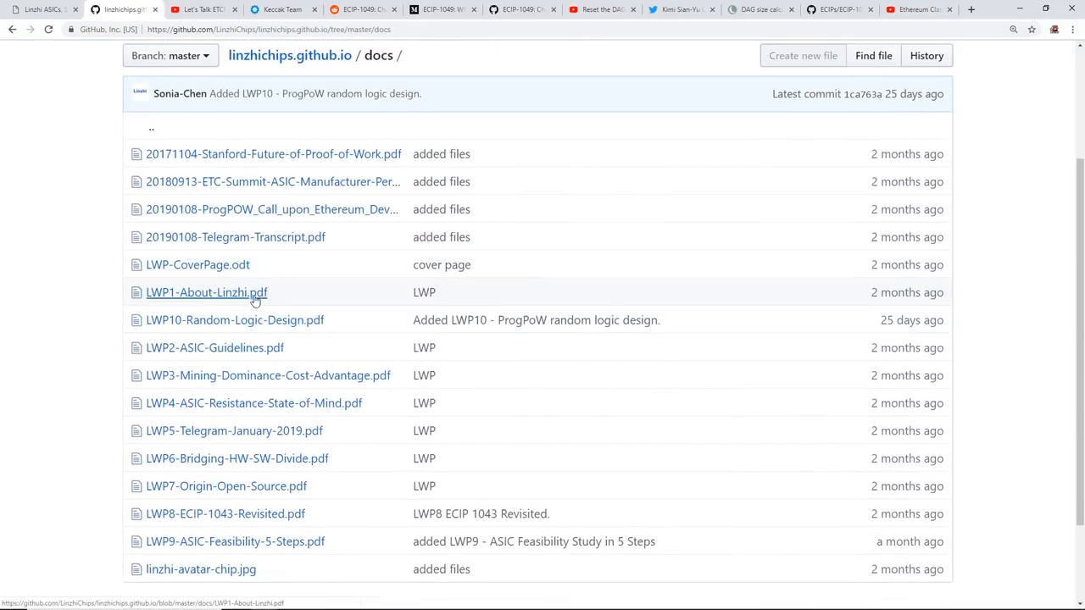
click(200, 10)
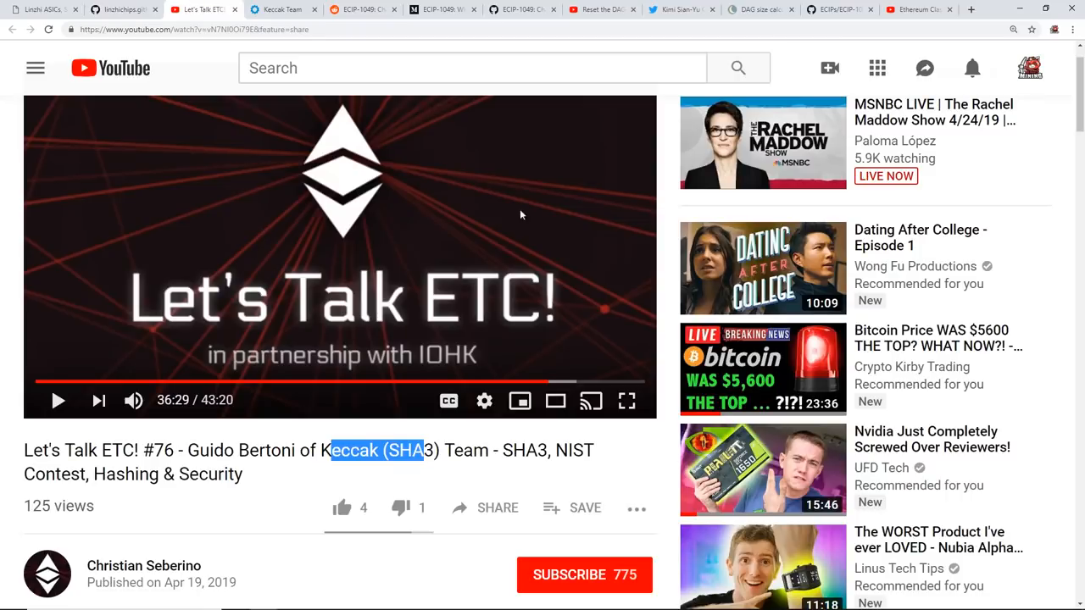
mouse_move(200, 118)
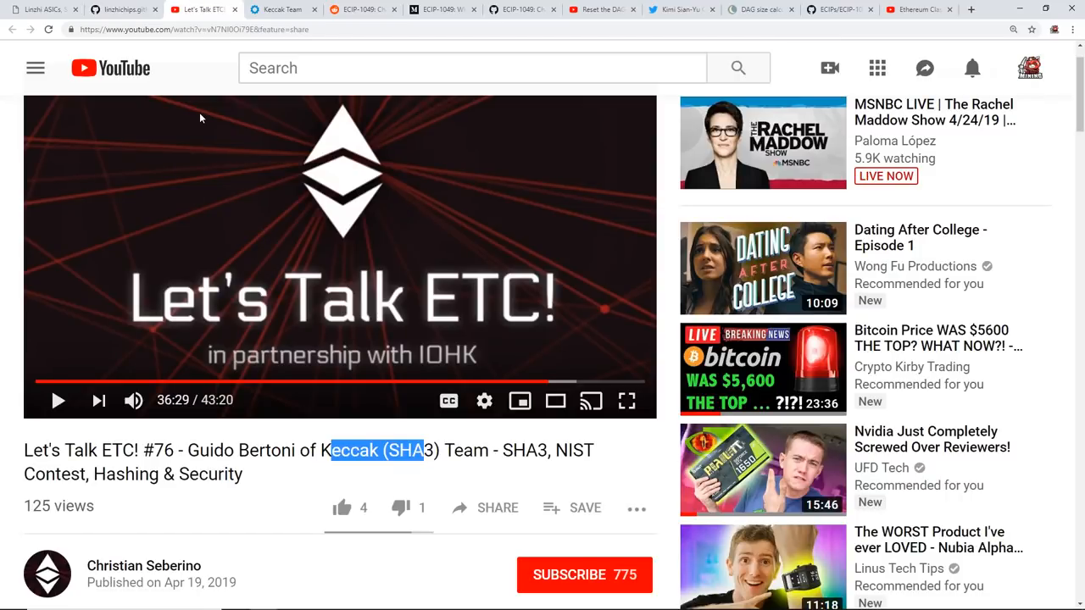
mouse_move(342, 495)
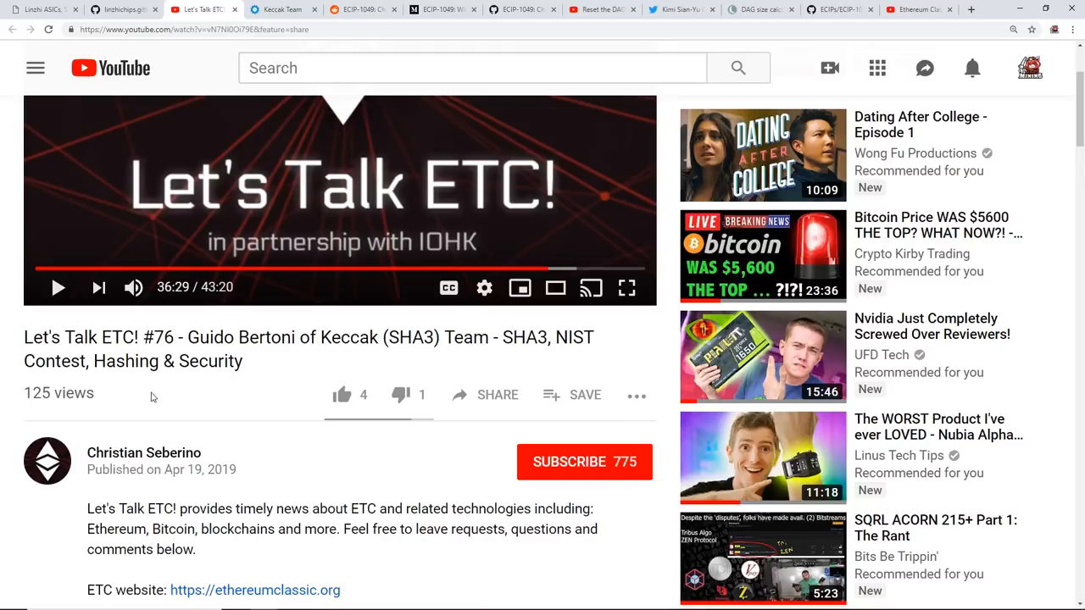
mouse_move(189, 337)
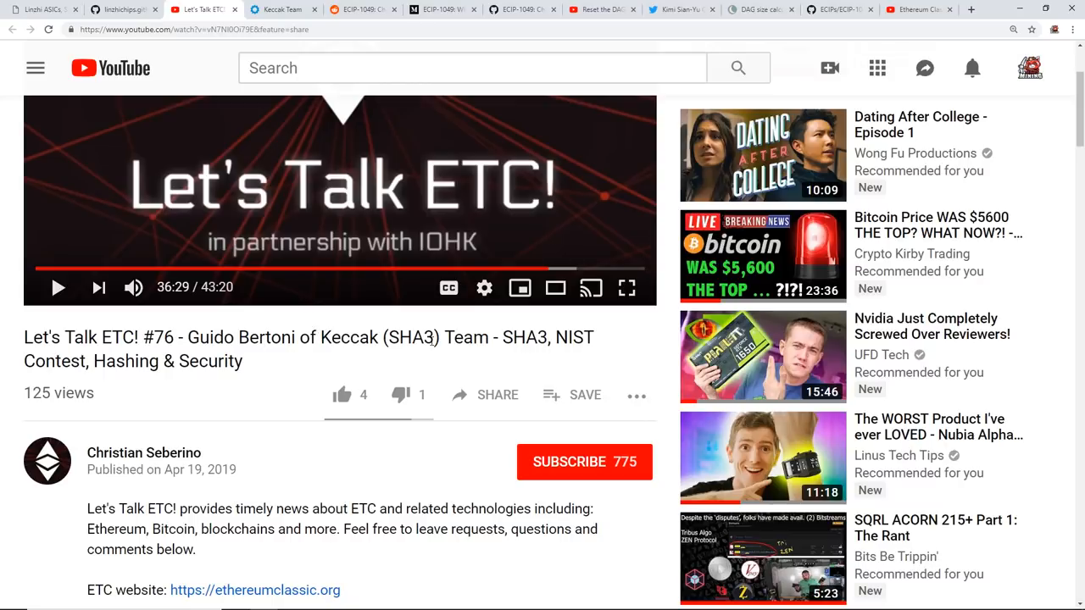
double_click(403, 337)
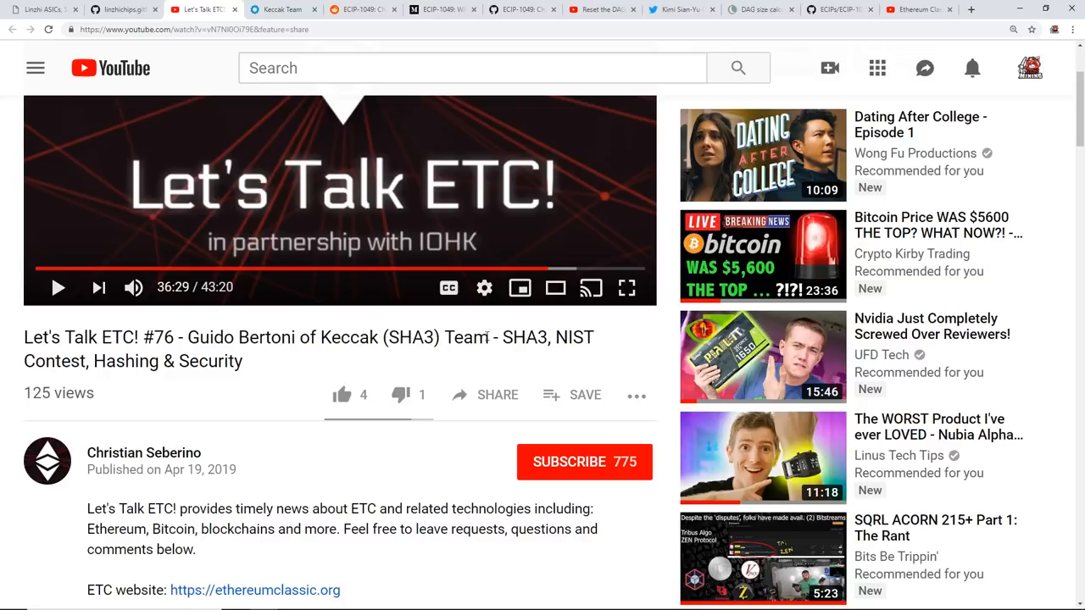
scroll(down, 3)
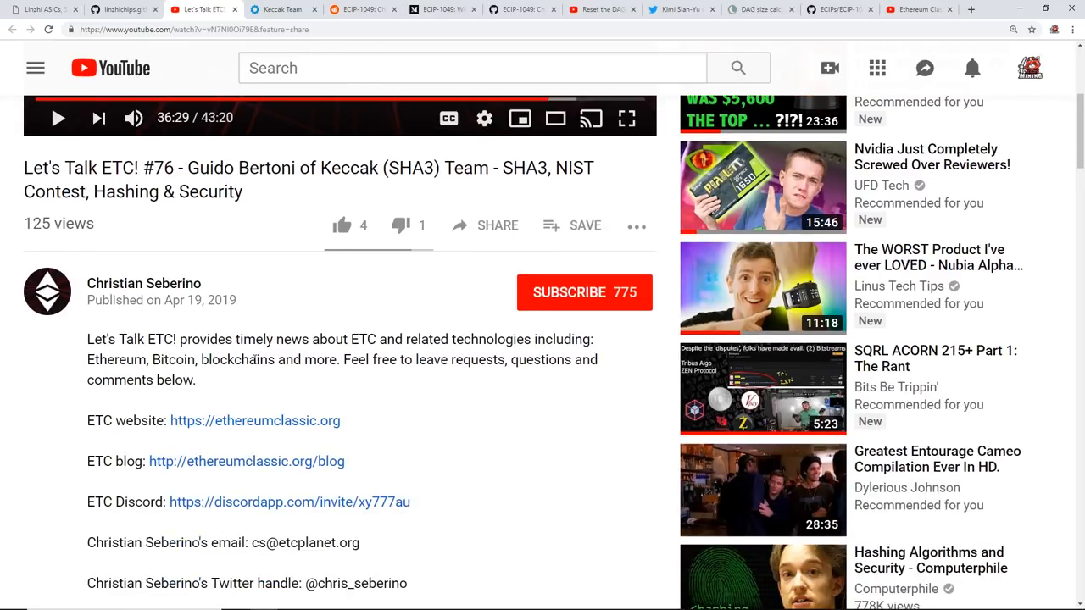
scroll(down, 3)
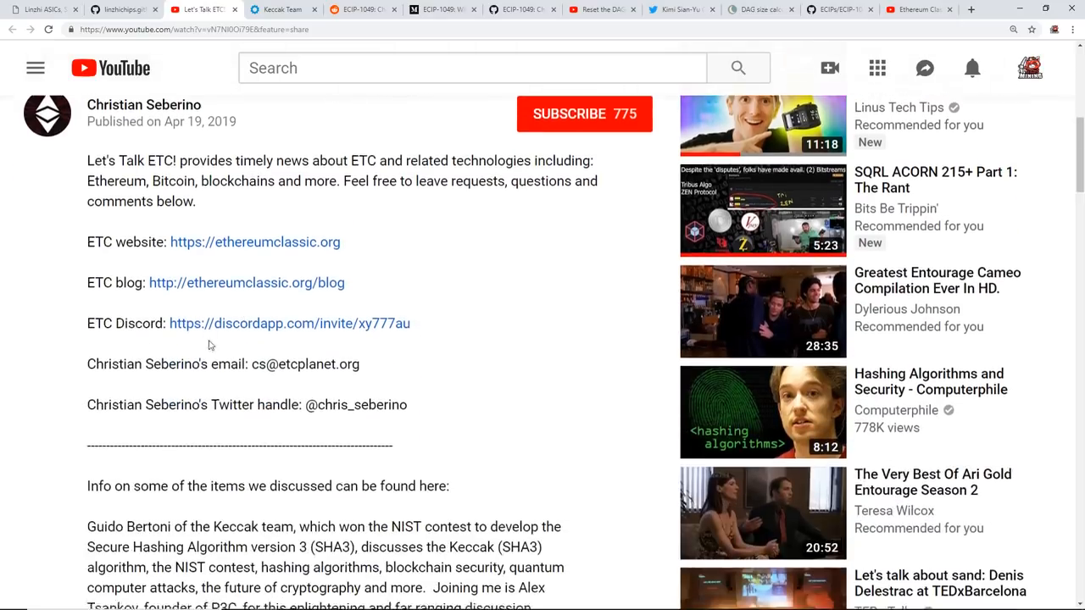
scroll(down, 3)
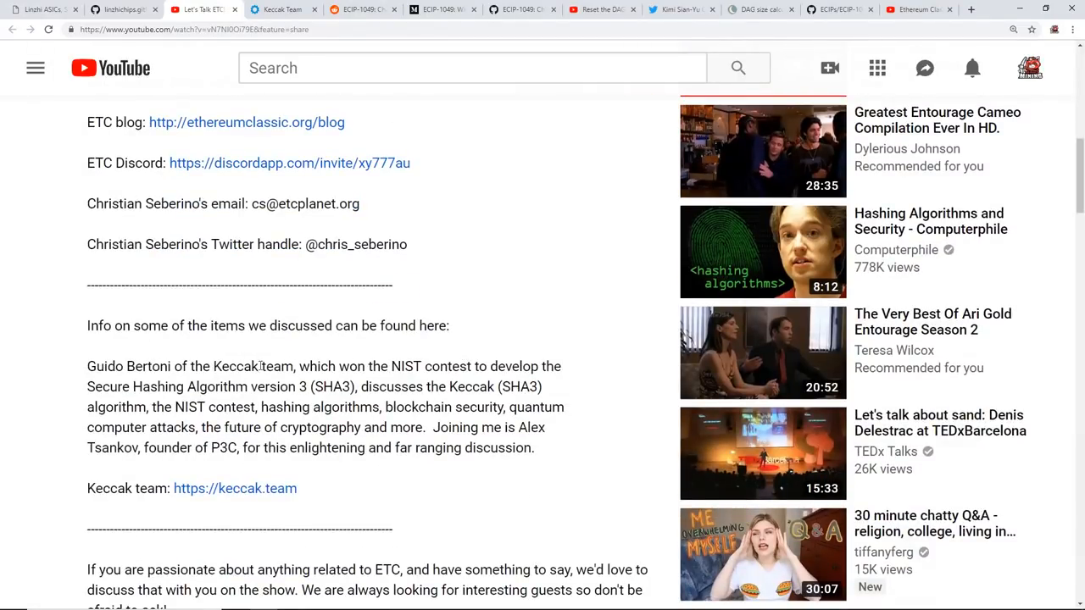
drag(139, 387, 265, 387)
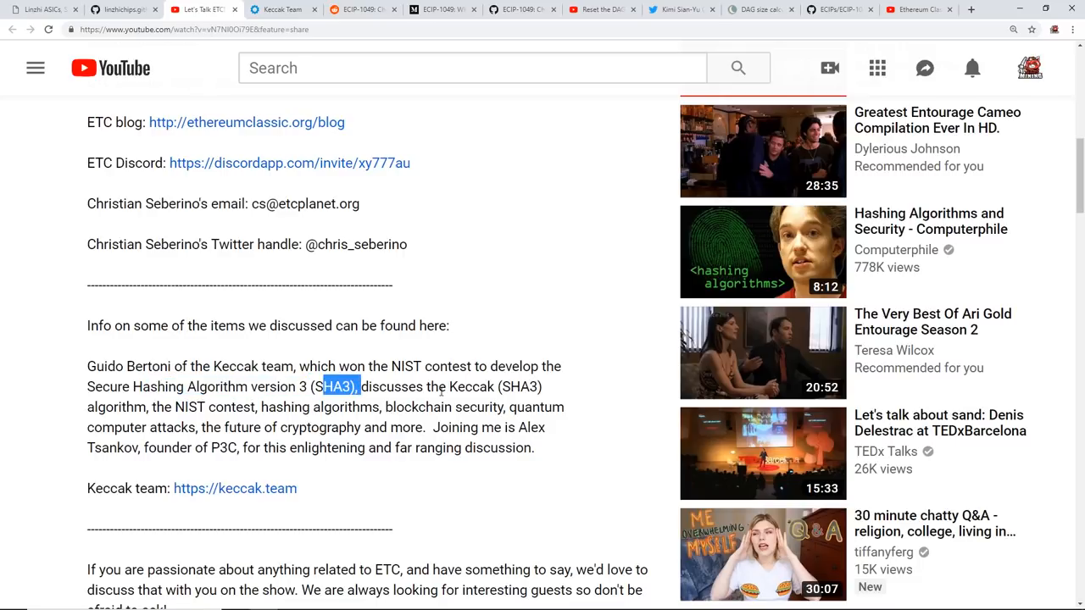
scroll(up, 3)
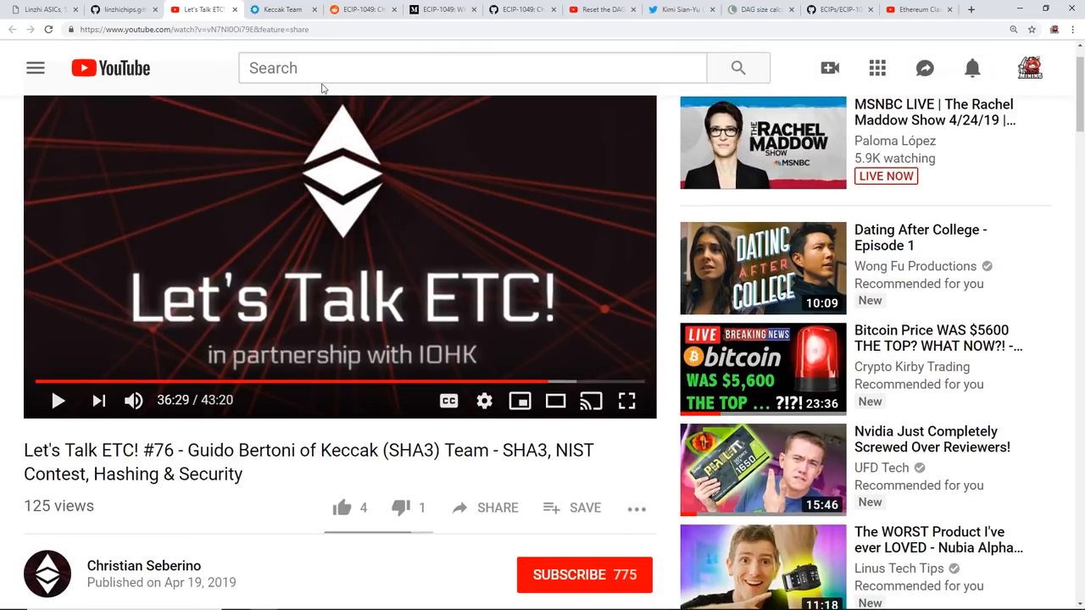
click(281, 10)
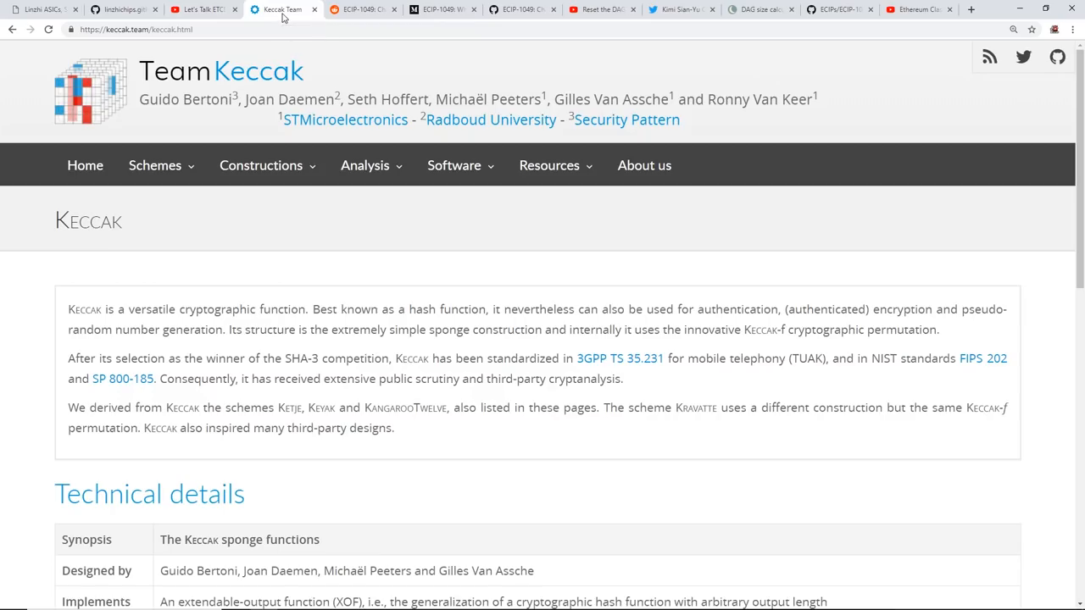
mouse_move(207, 97)
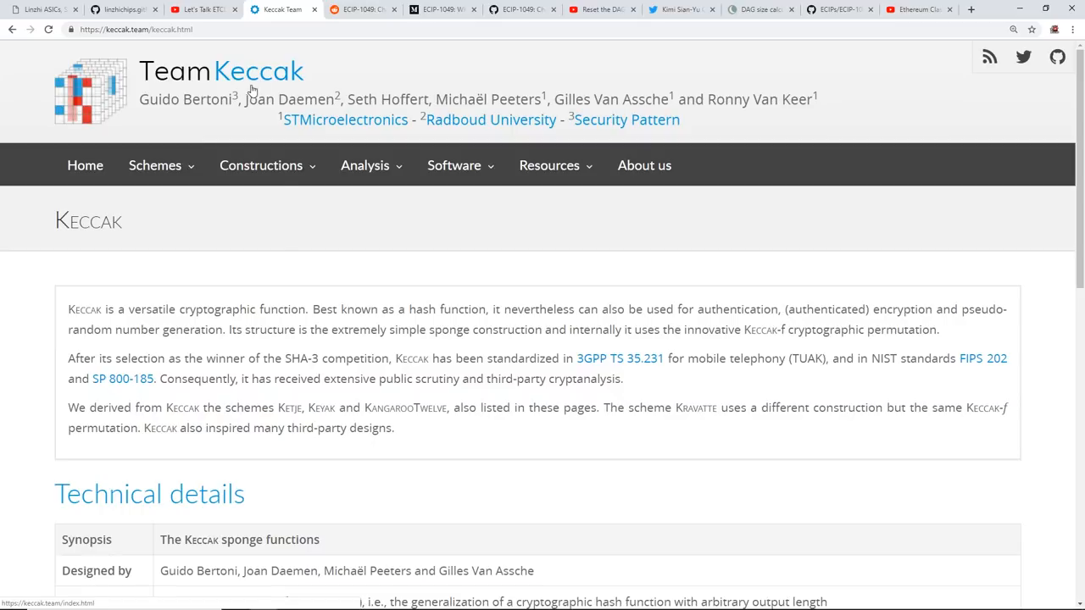
Highlight the Keccak status 'Winner of the SHA-3 competition, standardized in 3GPP'
scroll(down, 3)
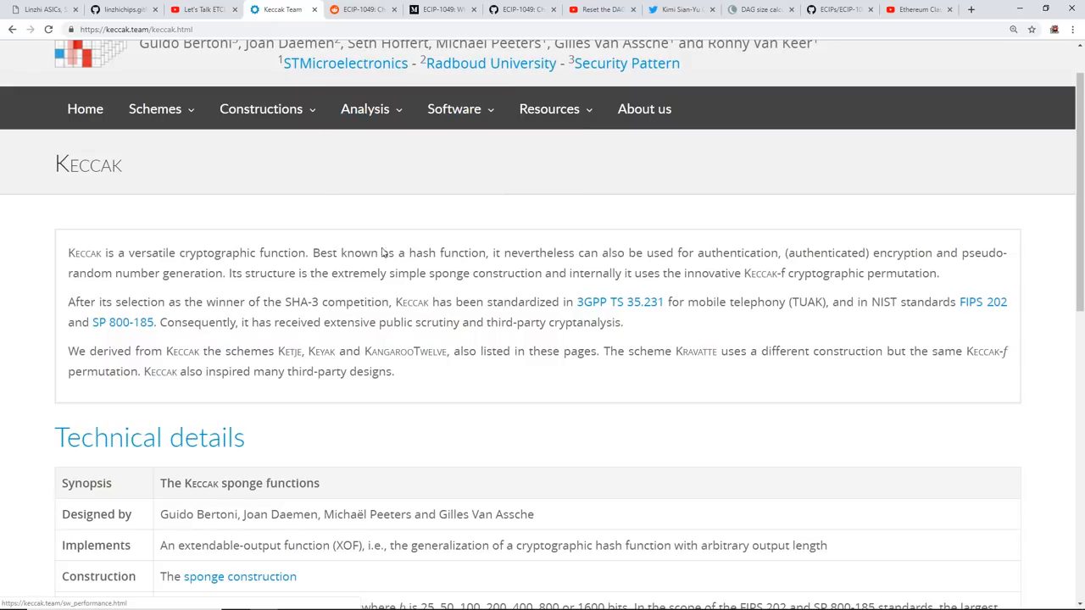
scroll(down, 3)
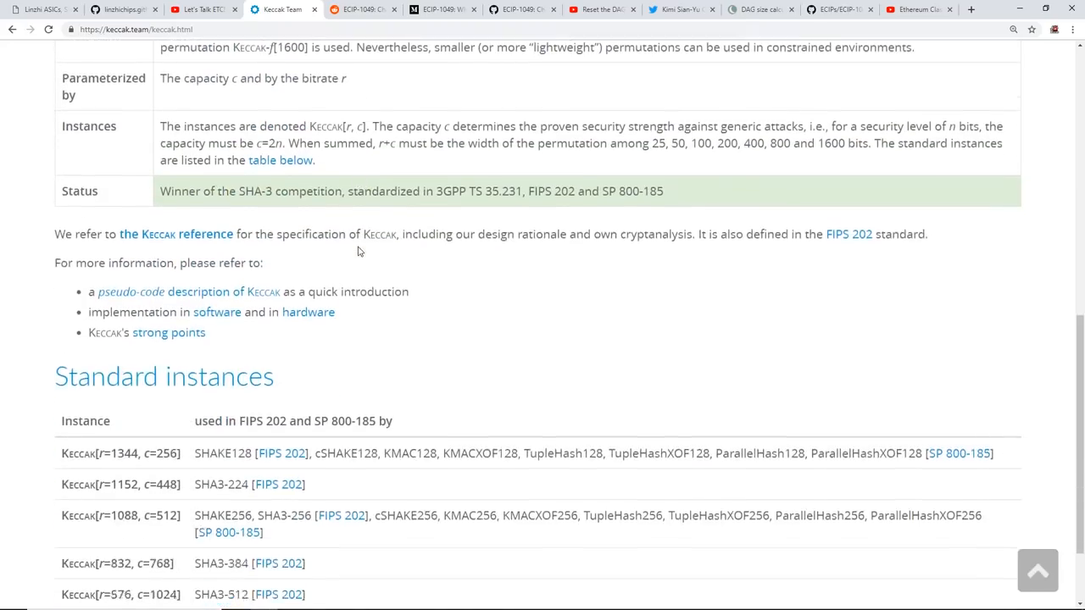
scroll(up, 3)
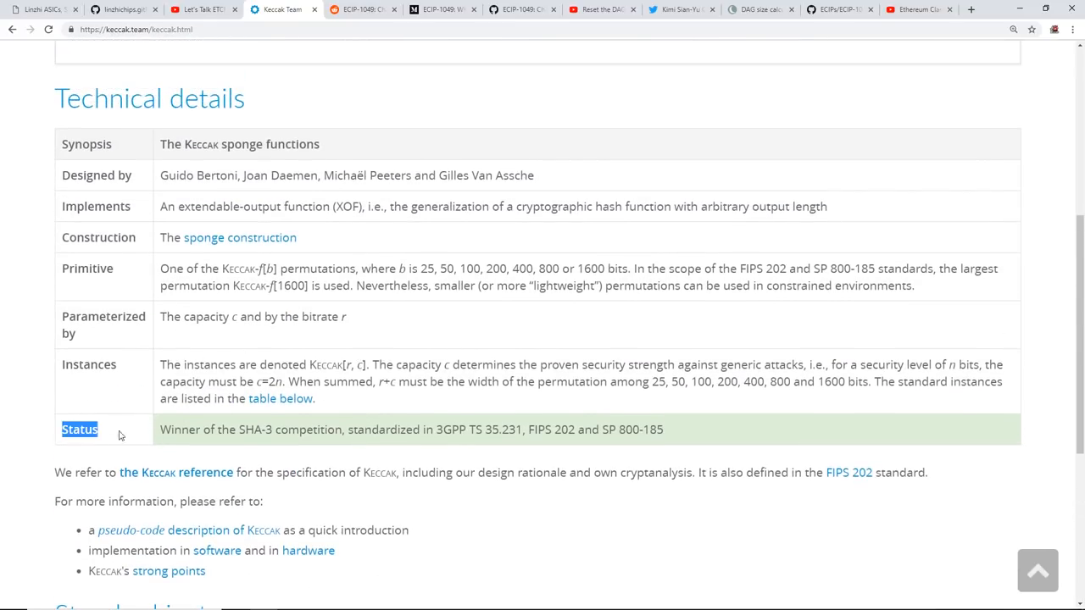
drag(160, 429, 336, 428)
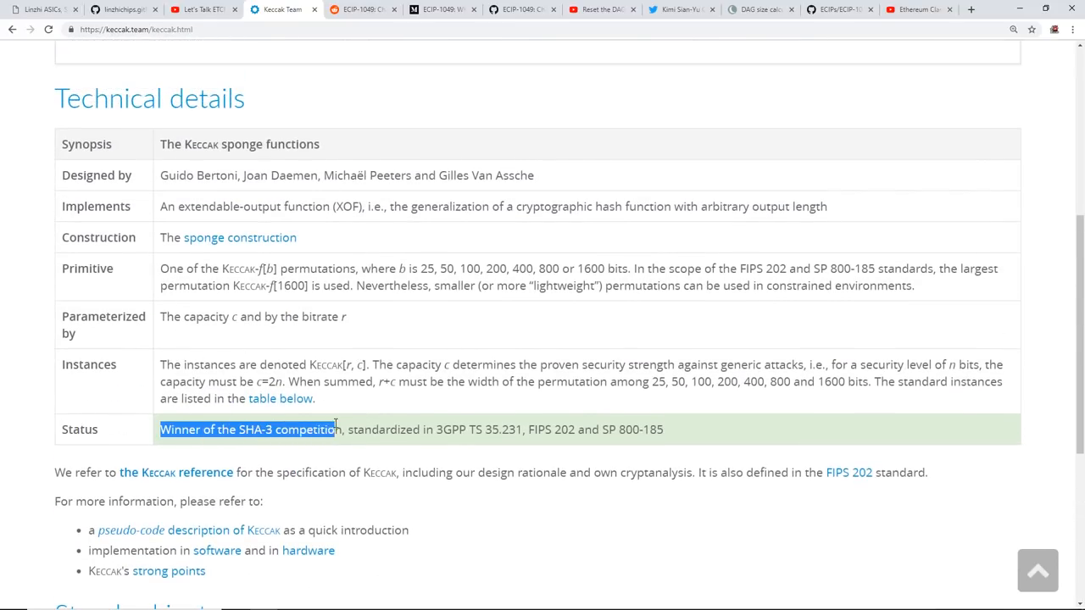
drag(336, 429, 437, 429)
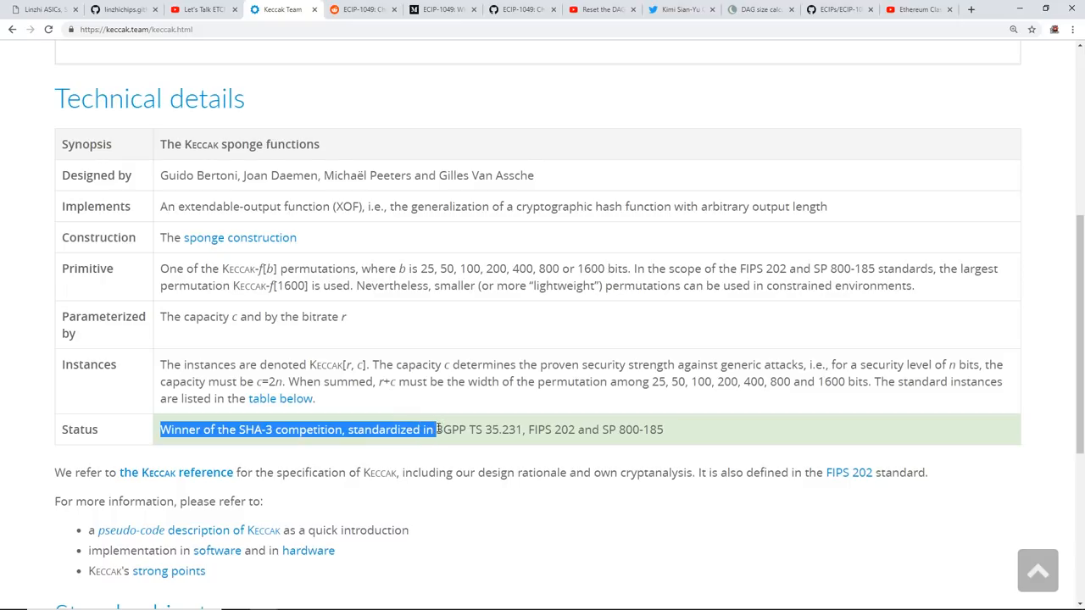
drag(437, 429, 472, 429)
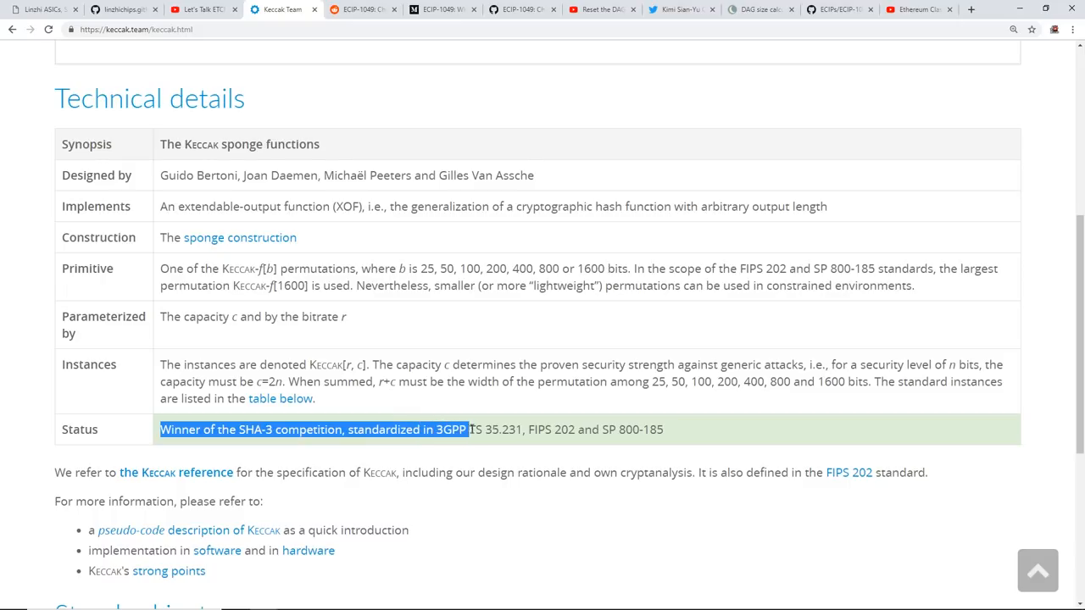
click(744, 440)
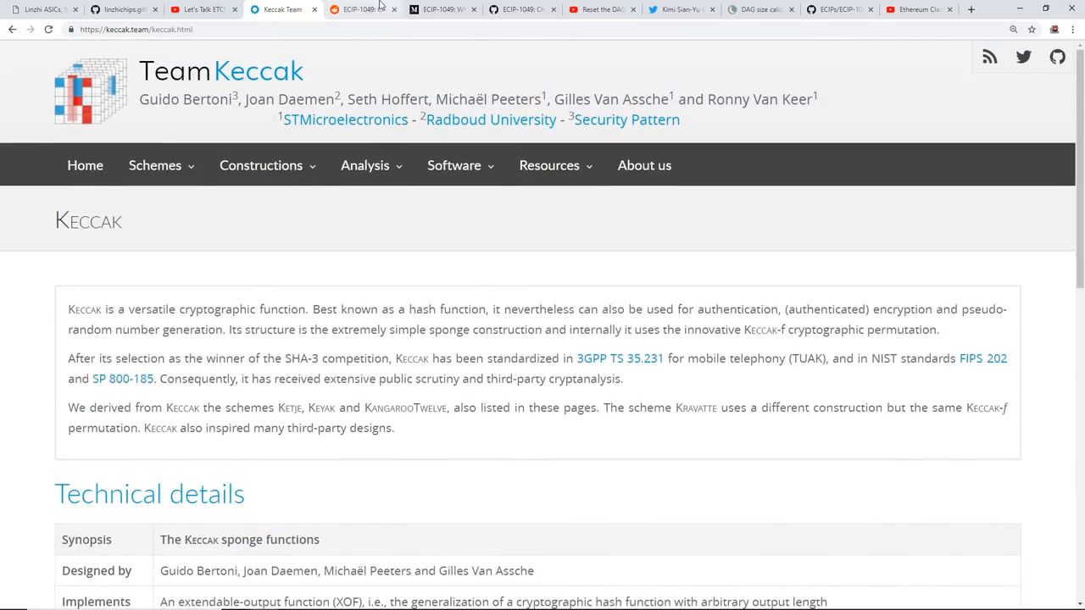
Move through the Let's Talk ETC and Reddit tabs to the Medium ECIP-1049 article
click(201, 10)
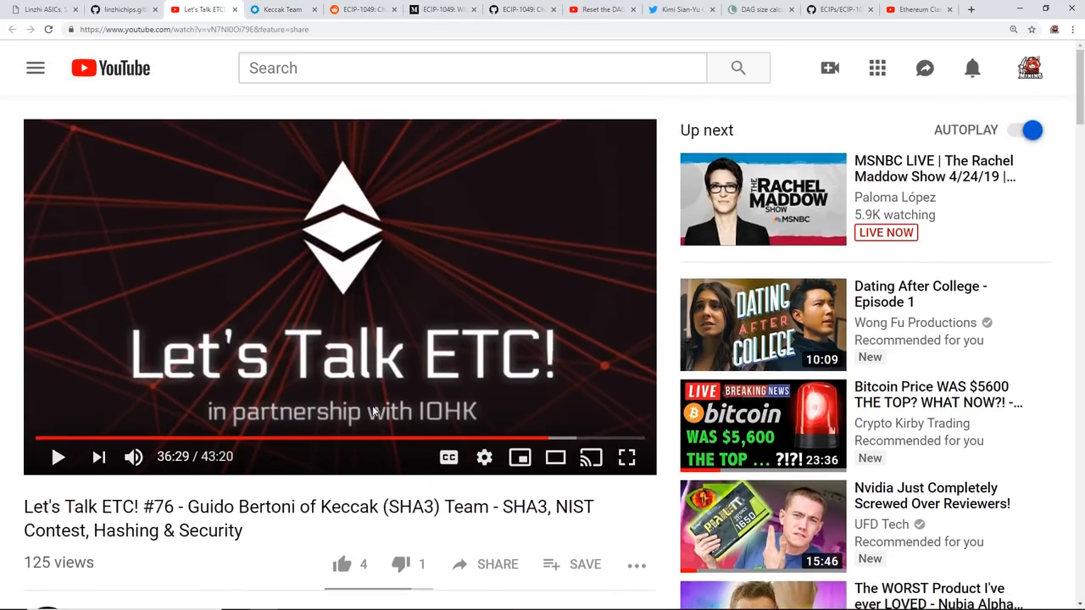
click(356, 11)
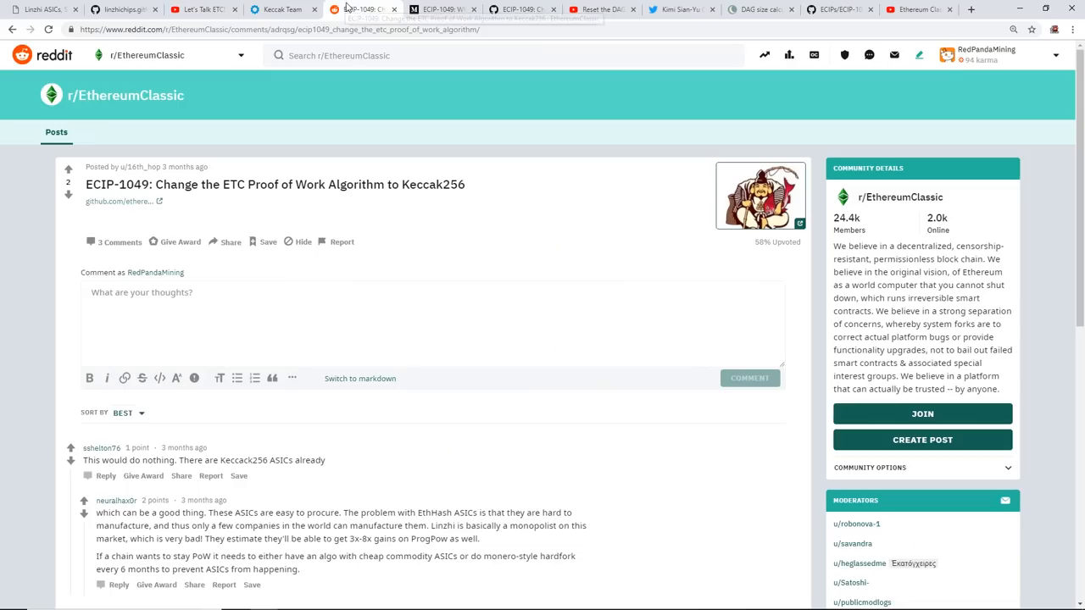
click(441, 10)
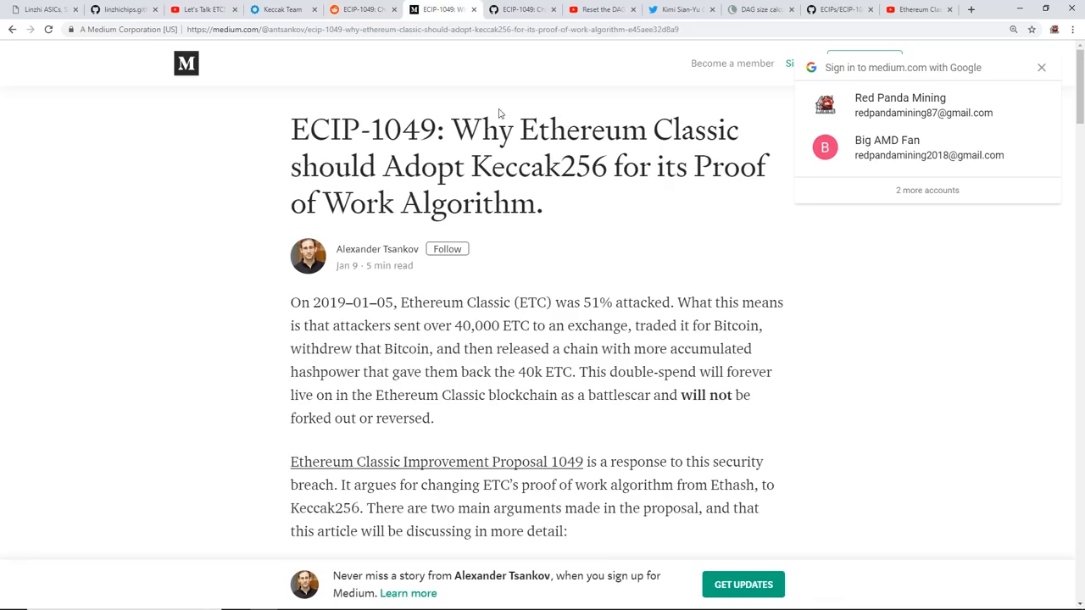
mouse_move(468, 163)
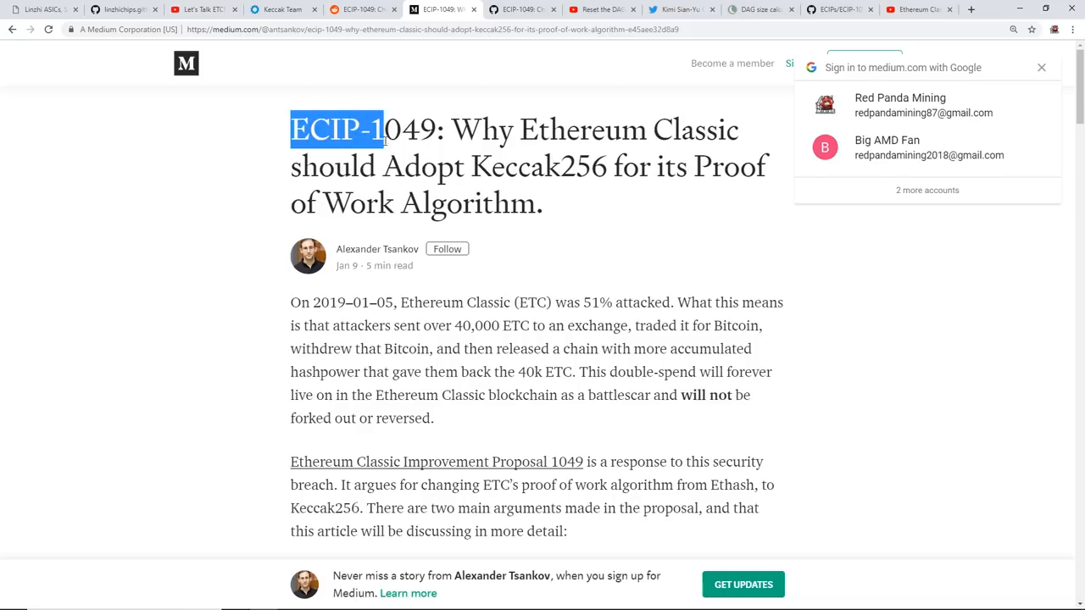
drag(383, 128, 449, 129)
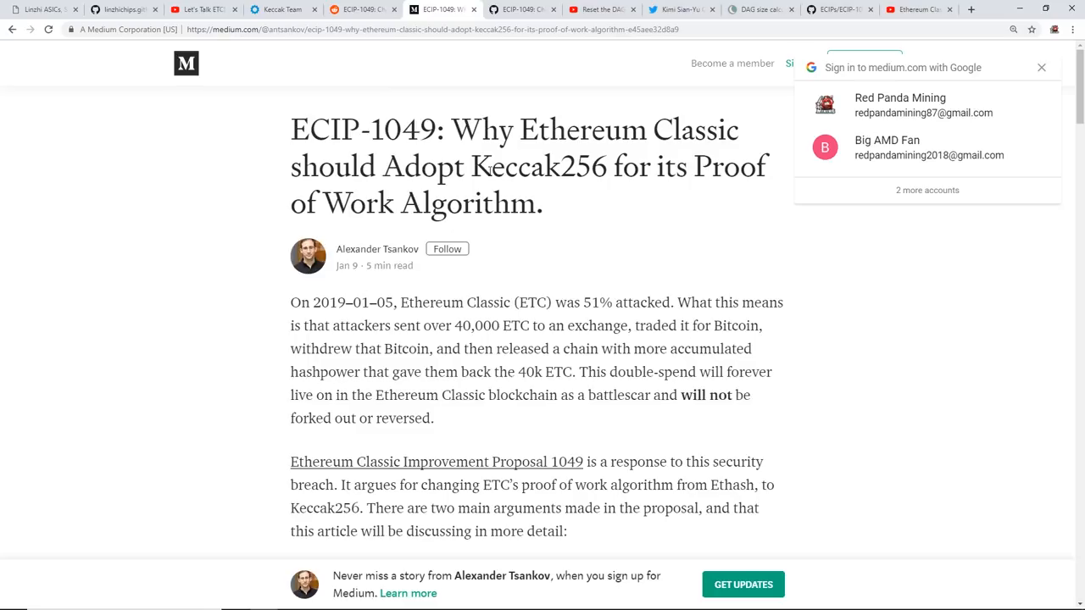
mouse_move(356, 184)
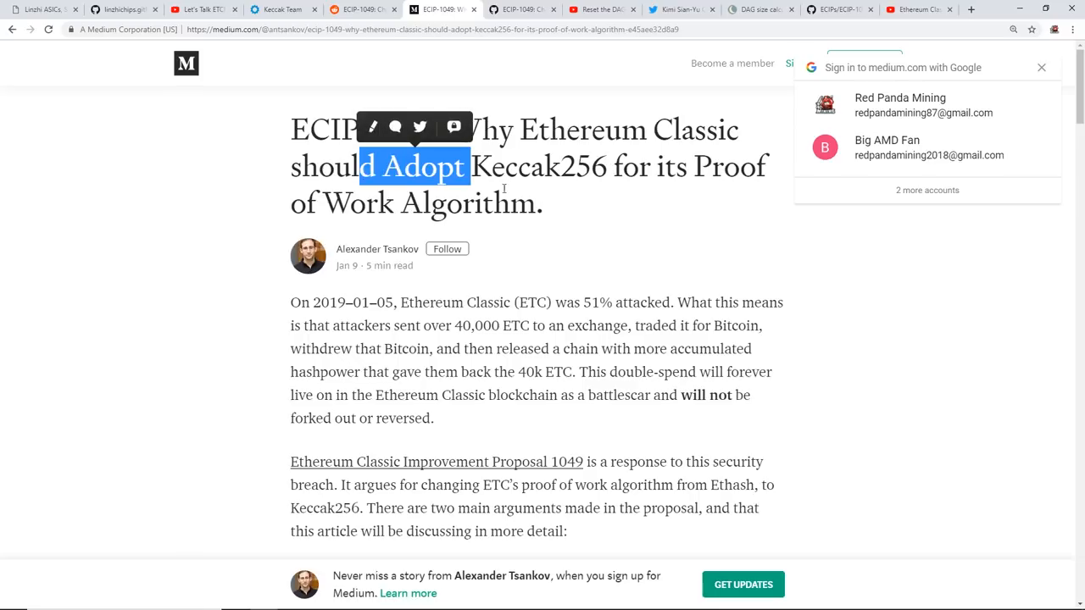
scroll(down, 3)
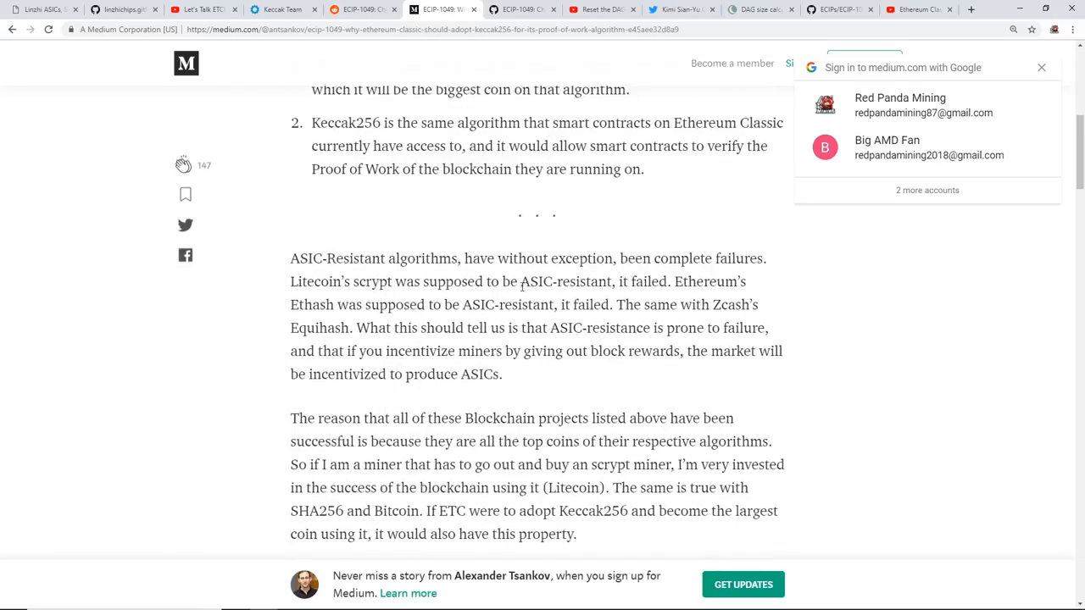
scroll(down, 3)
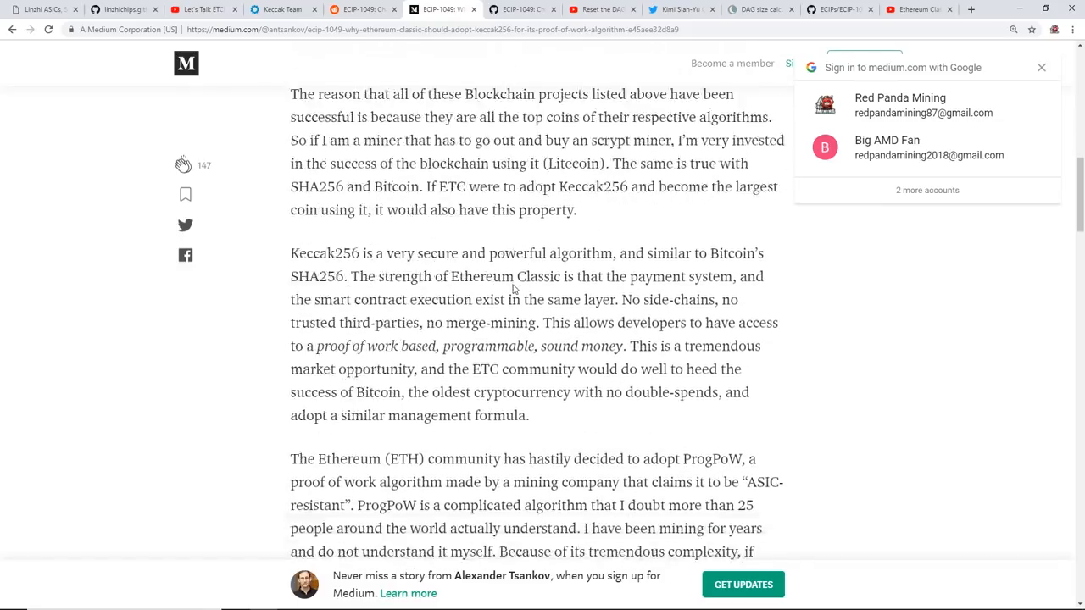
scroll(down, 3)
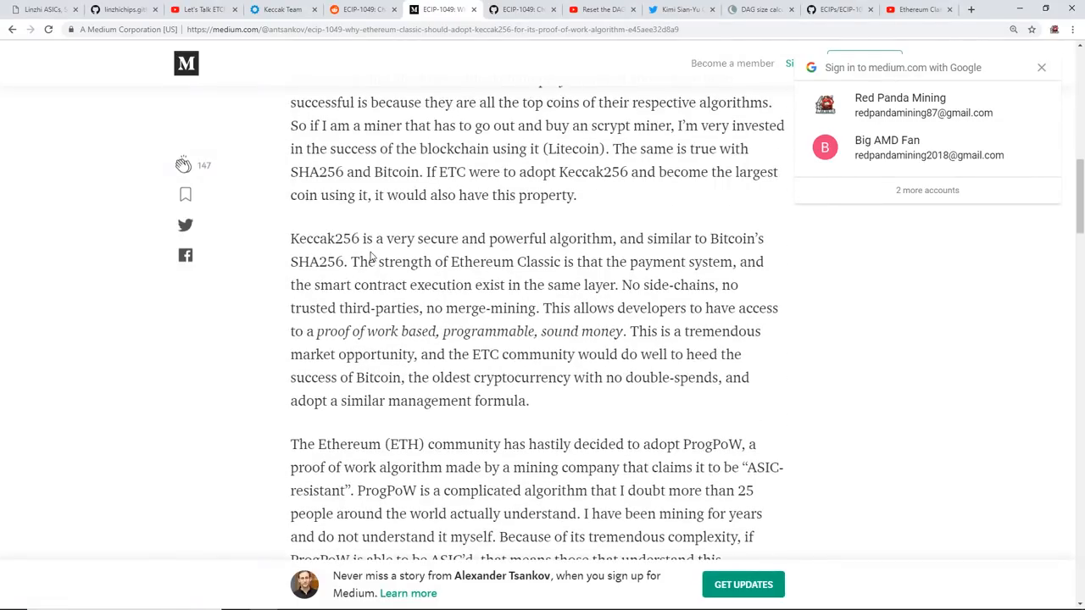
double_click(423, 238)
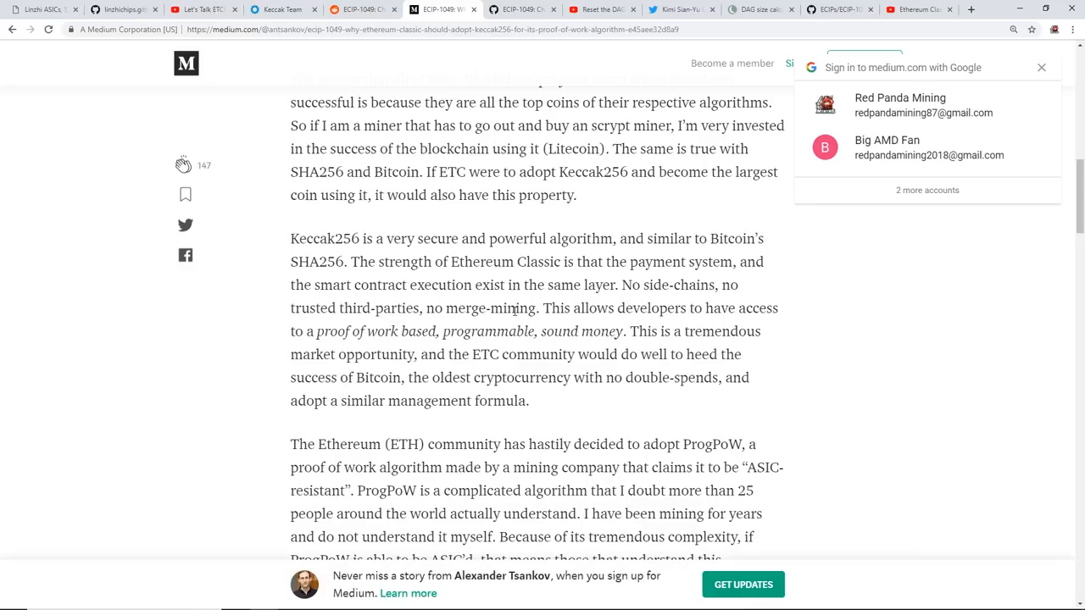
mouse_move(444, 280)
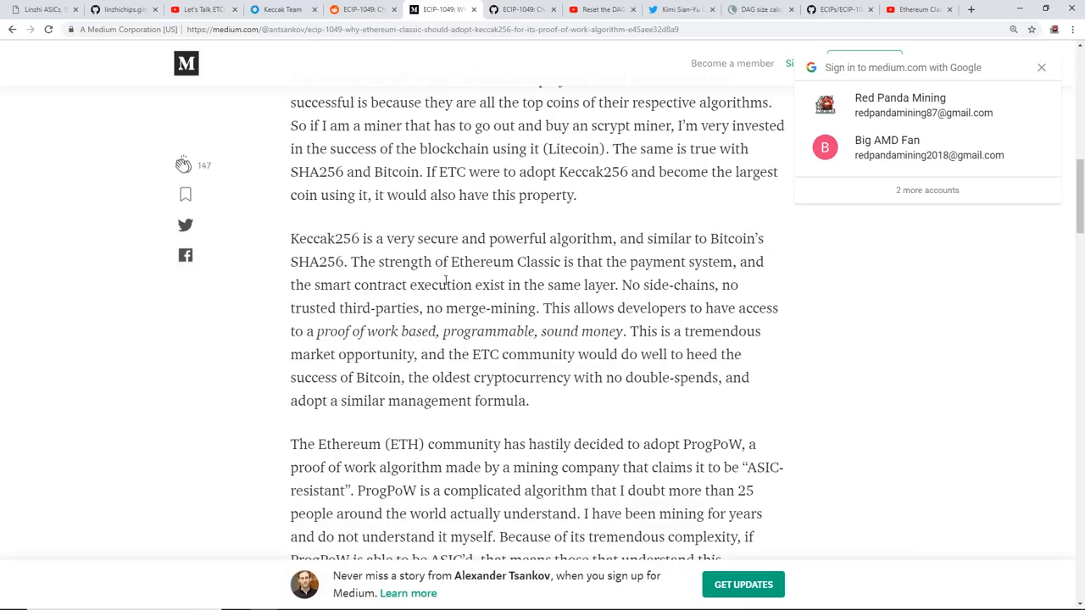
scroll(down, 3)
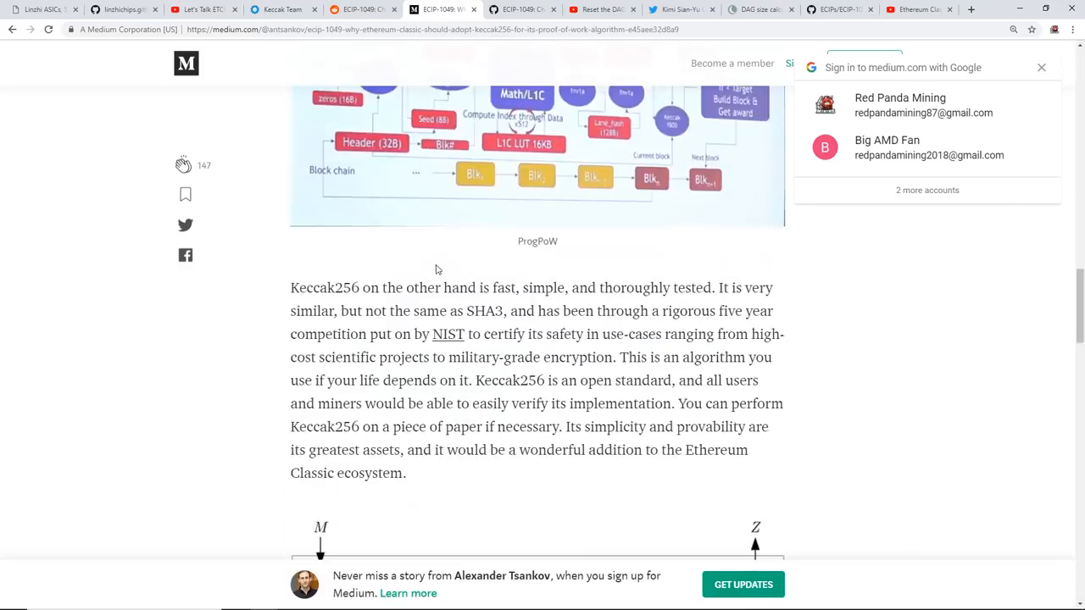
Highlight the Medium paragraph calling Keccak256 fast and simple, then return to the Keccak Team page
scroll(down, 3)
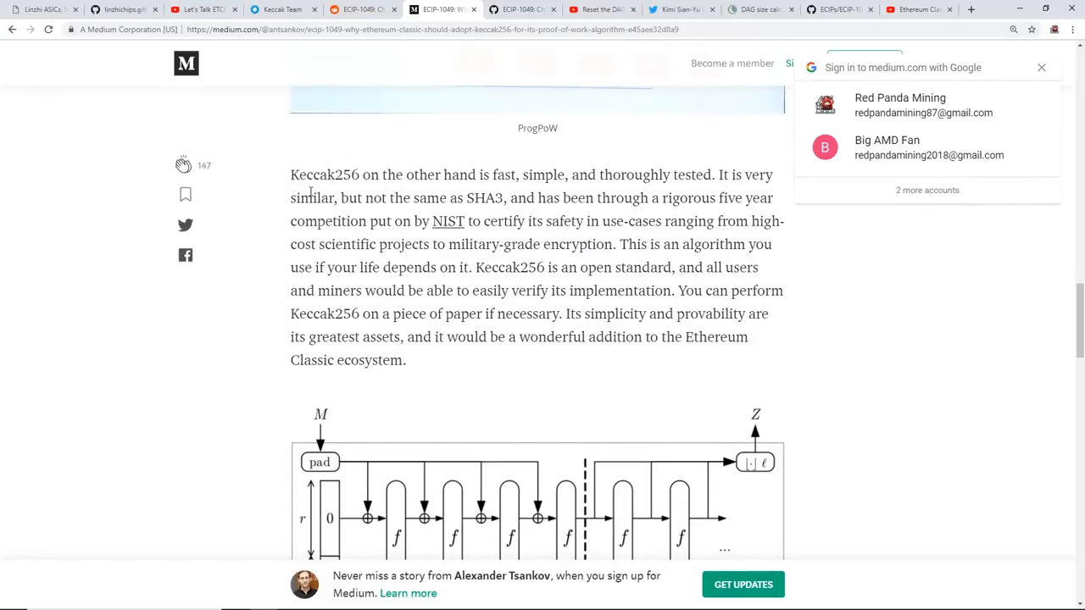
drag(369, 175, 478, 174)
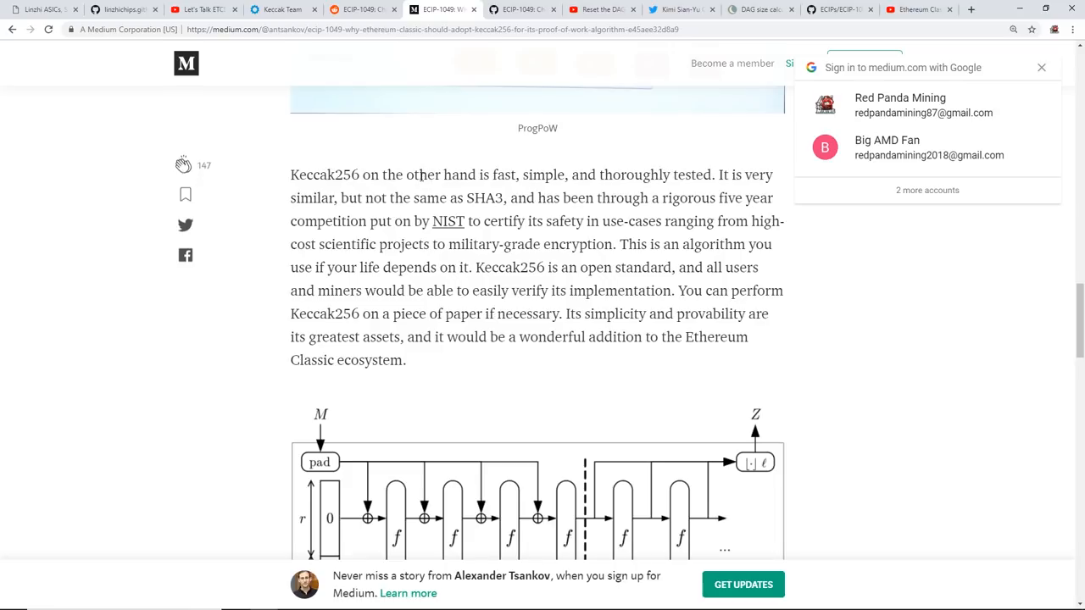
drag(417, 175, 490, 175)
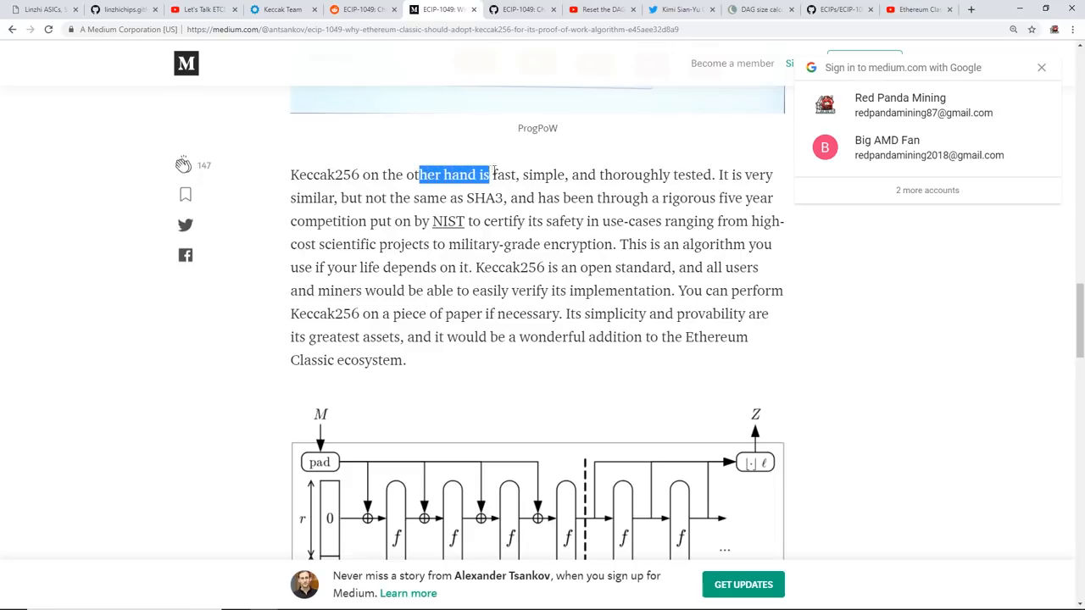
drag(488, 175, 715, 175)
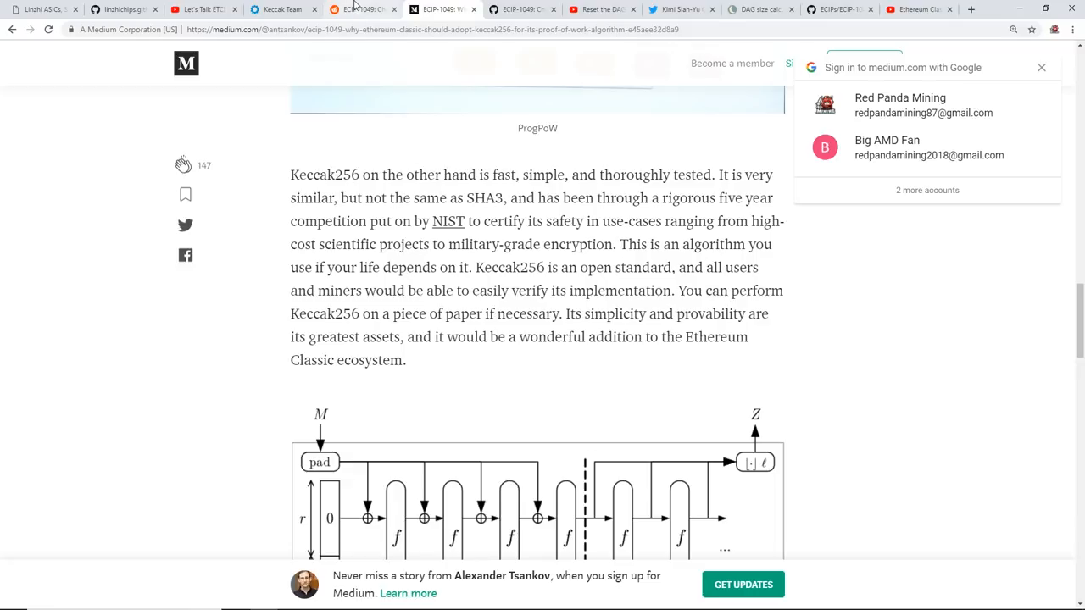
click(283, 10)
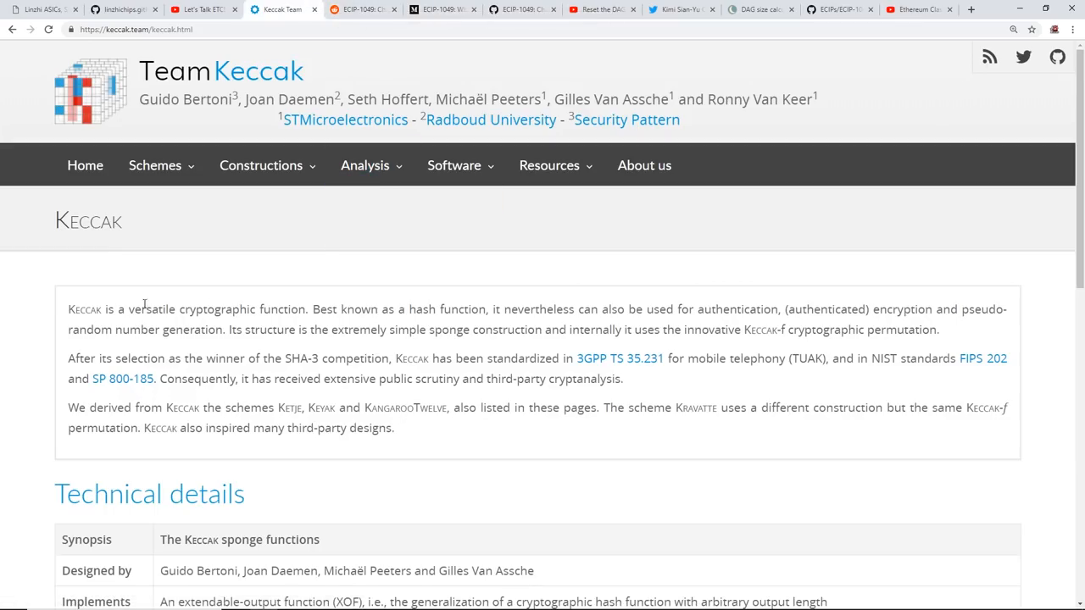
Review Keccak technical details, then move through the Let's Talk ETC tab to the ECIP-1049 GitHub issue
scroll(down, 3)
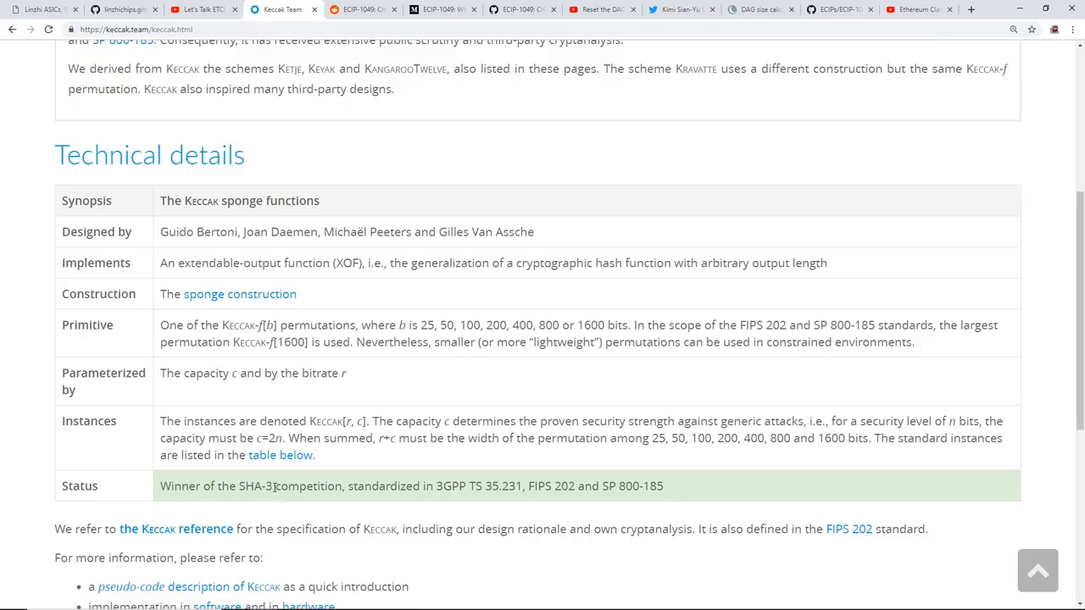
click(202, 10)
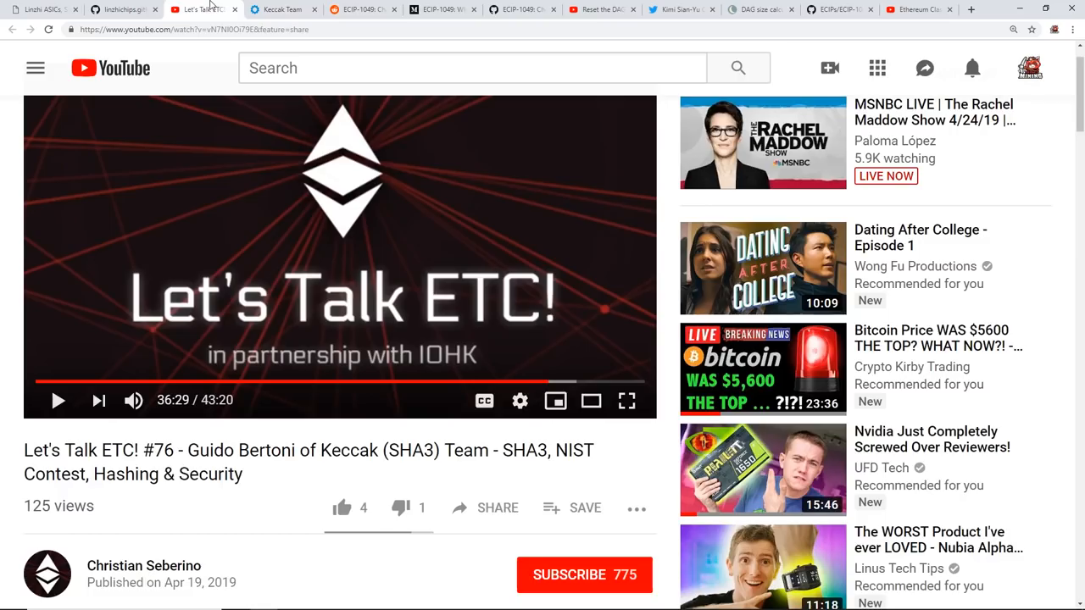
mouse_move(346, 465)
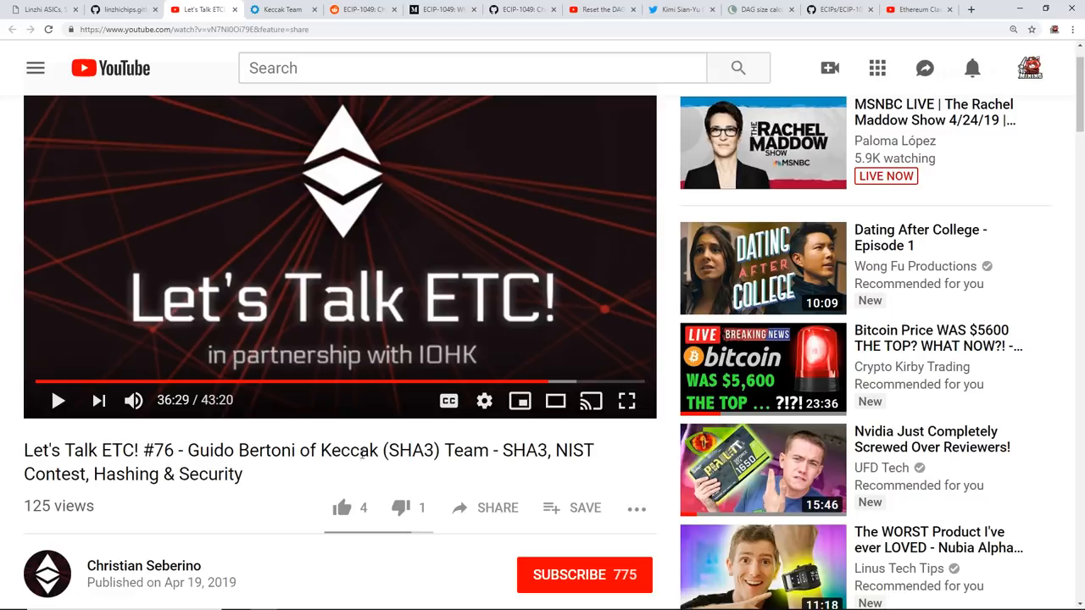
mouse_move(466, 450)
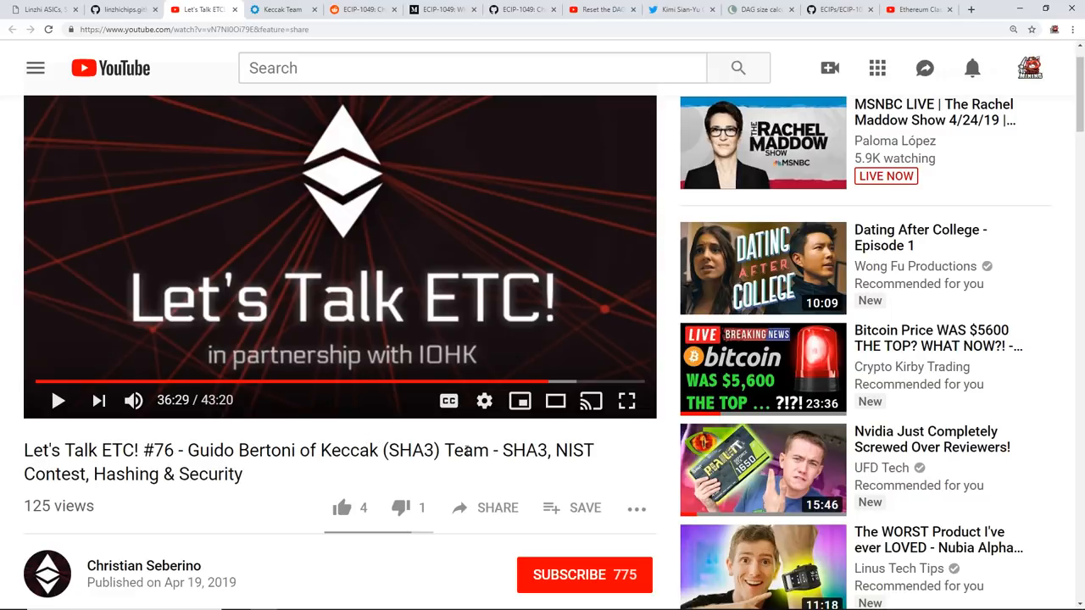
scroll(down, 3)
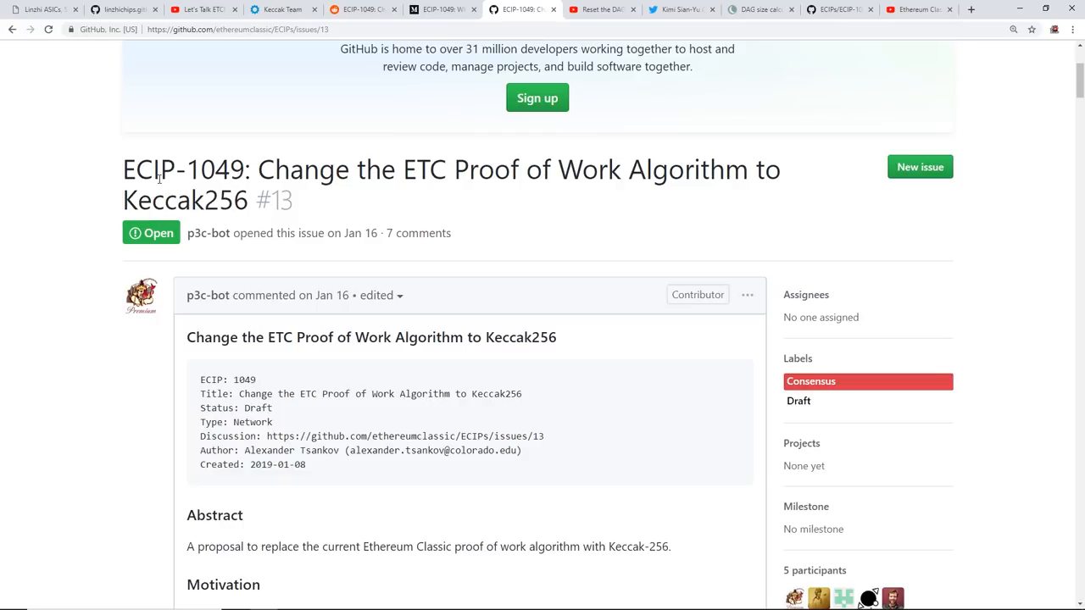
mouse_move(65, 278)
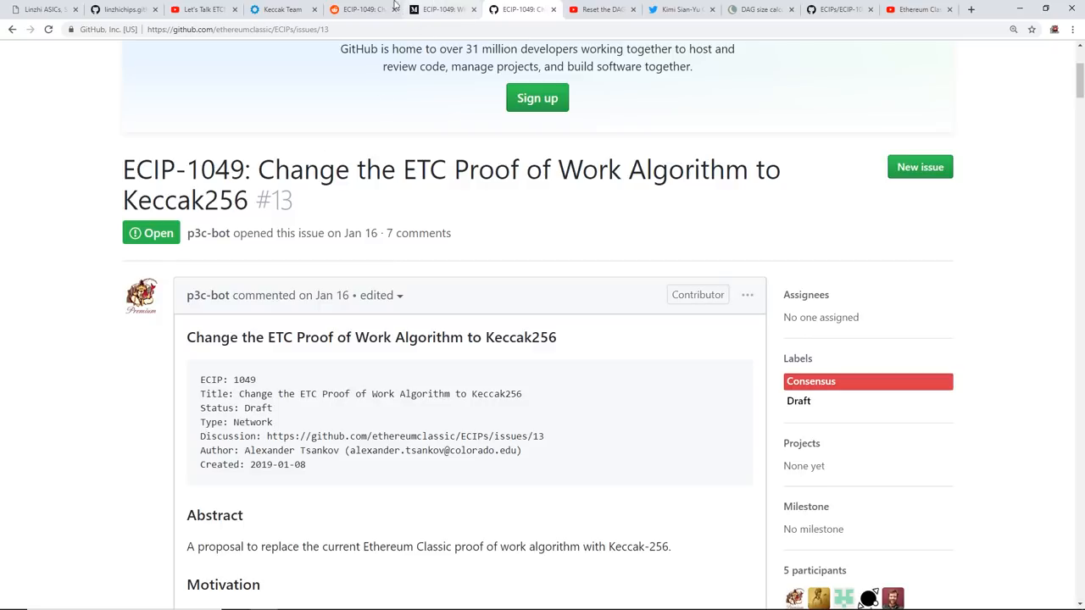
mouse_move(359, 10)
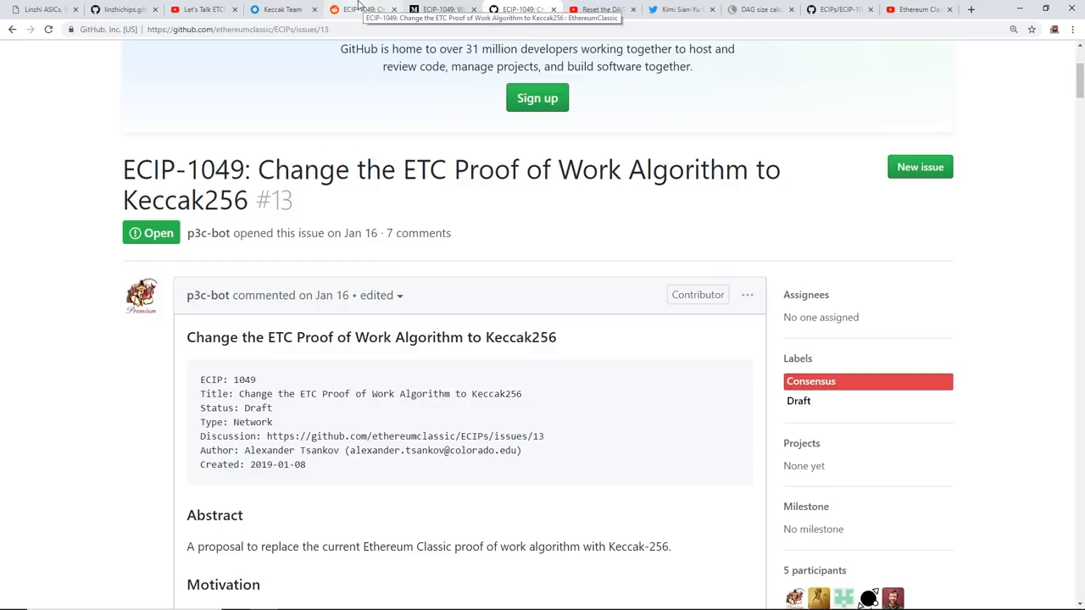
Leave the GitHub issue for the r/EthereumClassic Reddit thread on ECIP-1049
scroll(down, 3)
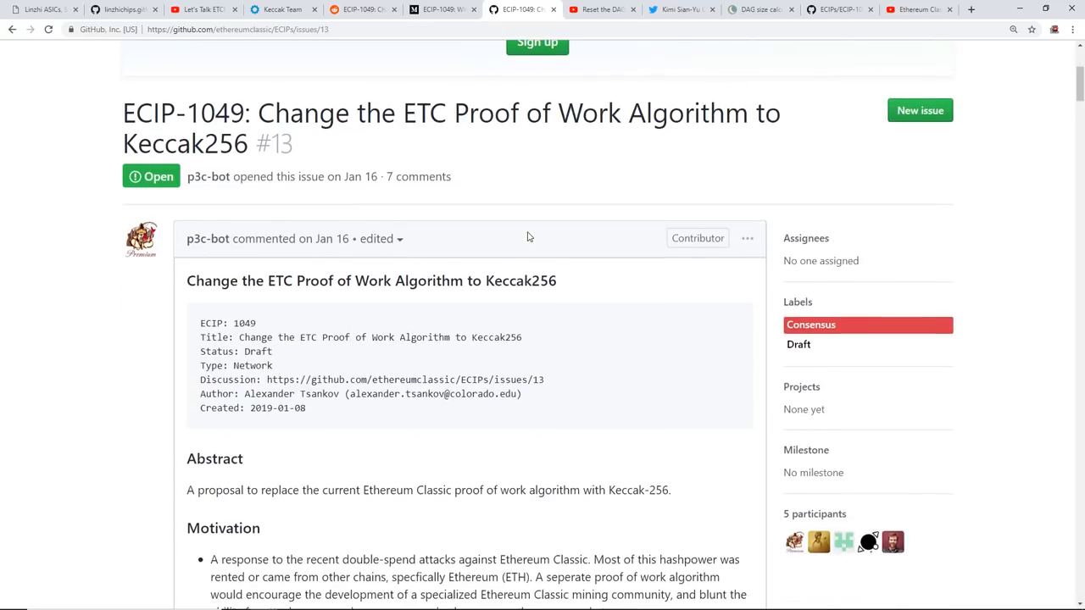
click(363, 10)
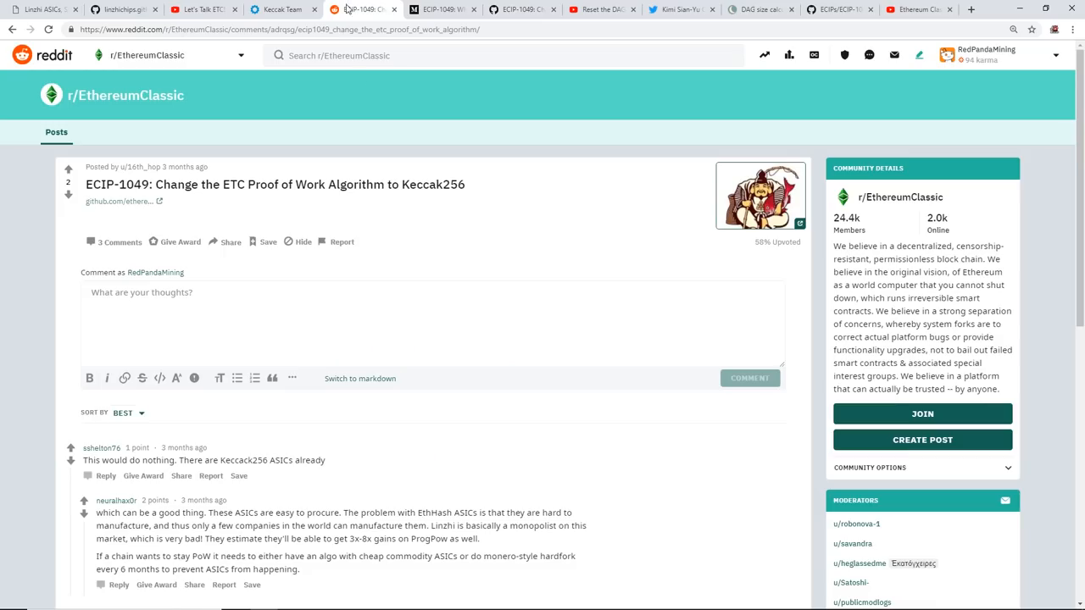
mouse_move(108, 188)
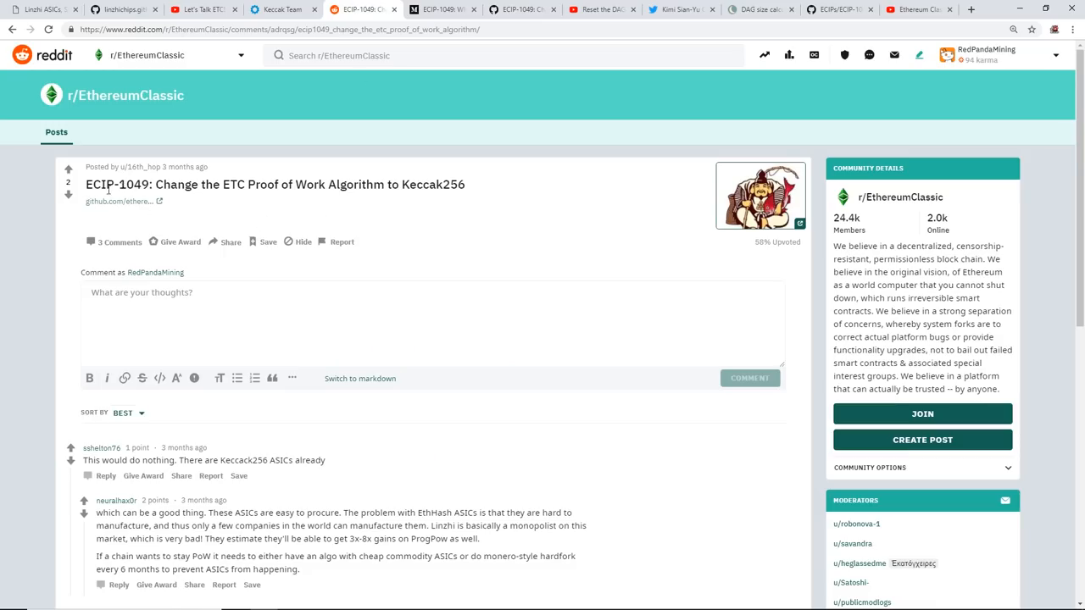
mouse_move(159, 203)
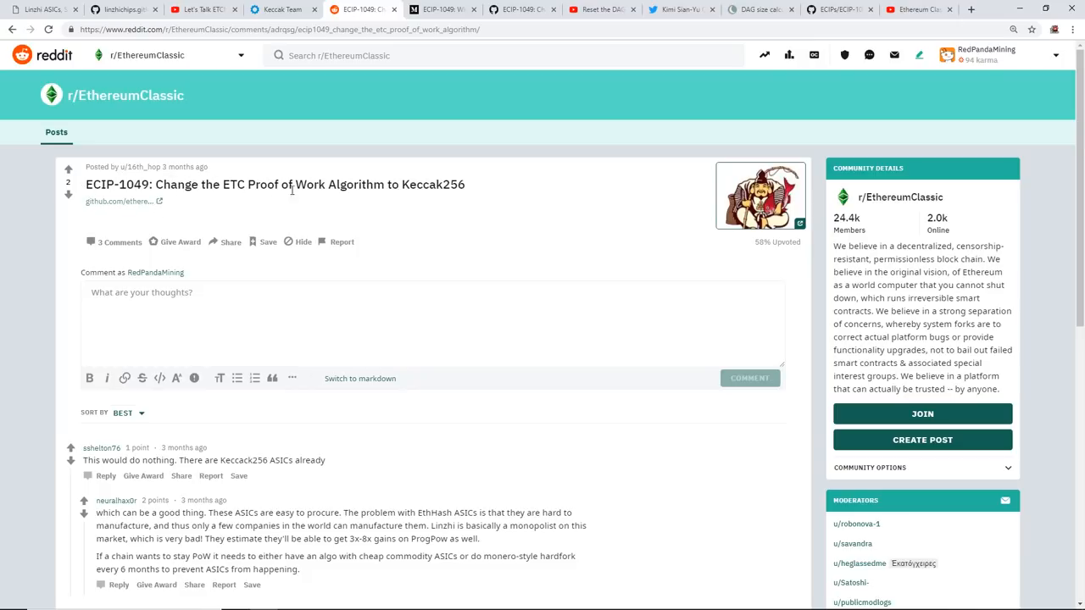
mouse_move(505, 195)
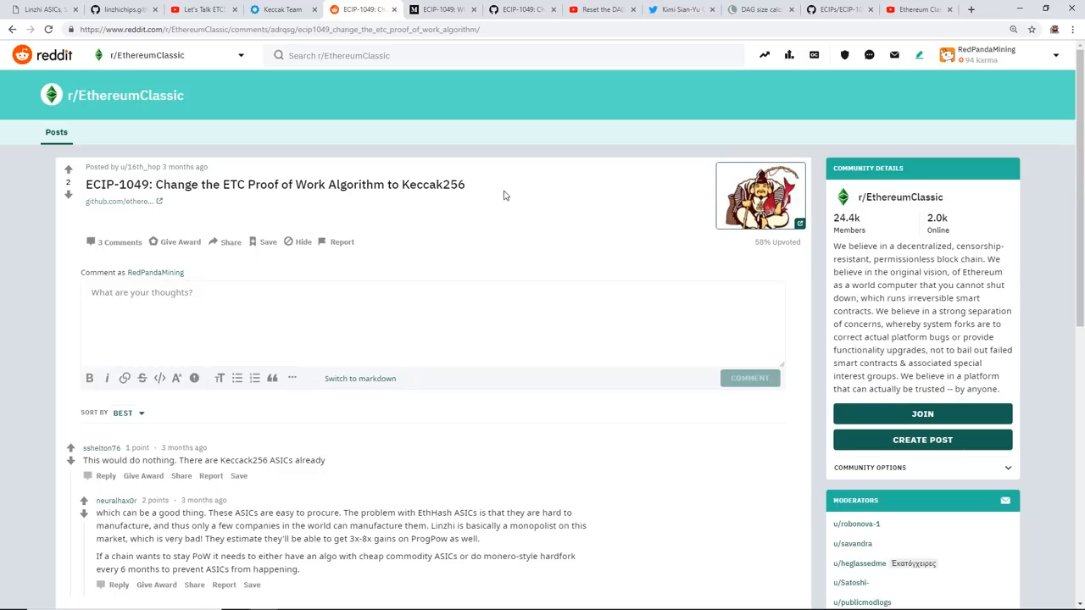
scroll(down, 3)
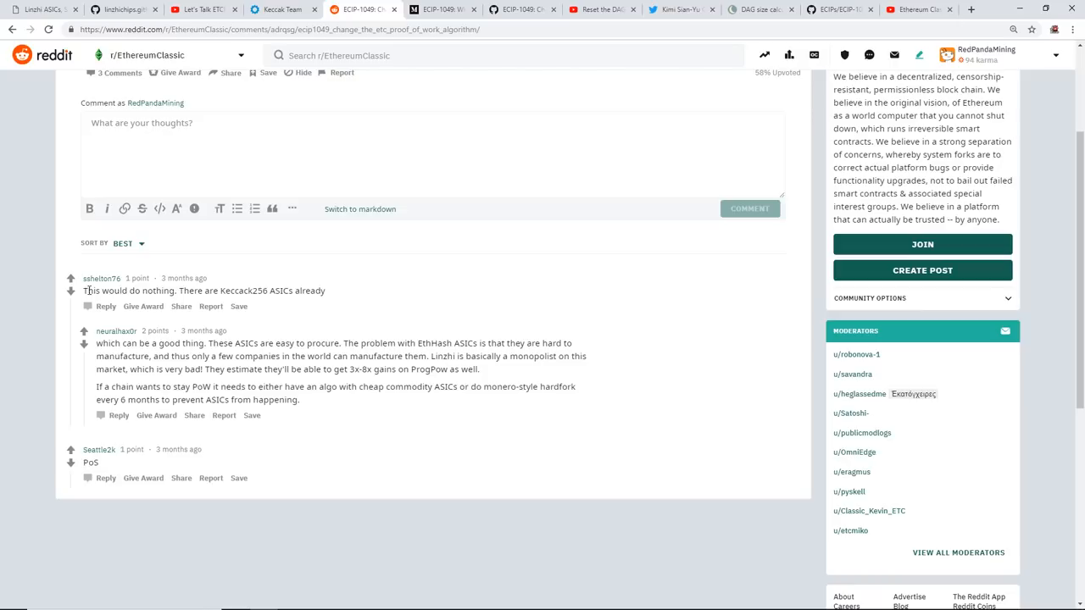
mouse_move(200, 291)
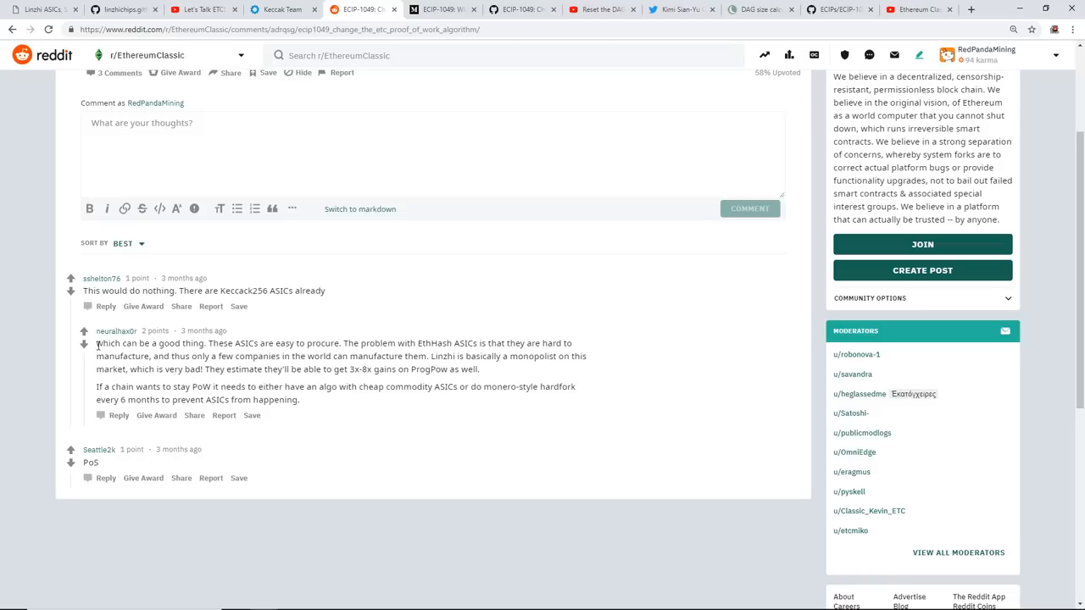
drag(94, 342, 217, 369)
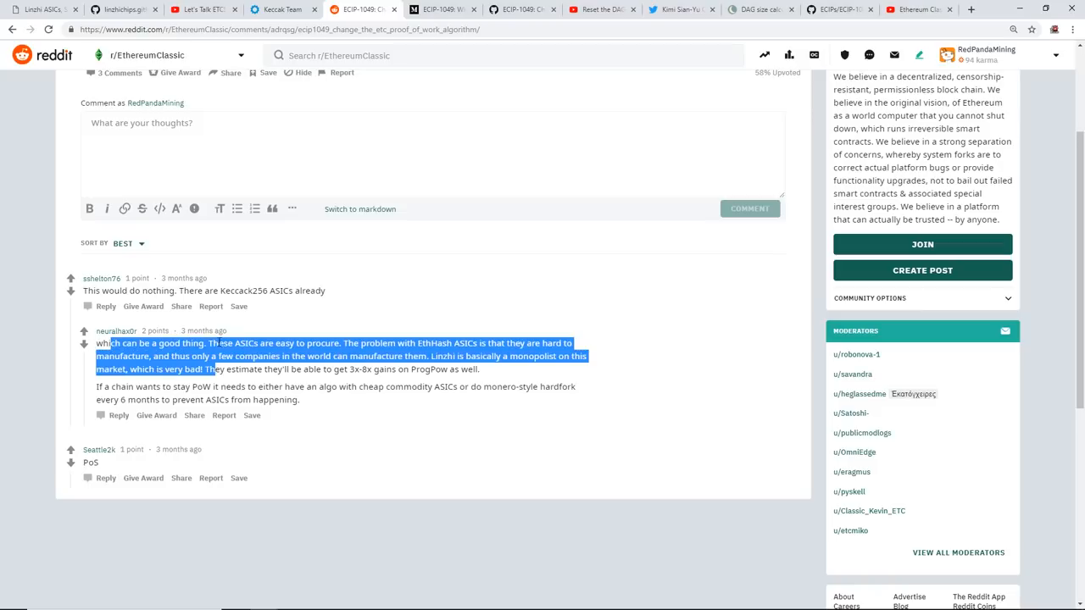
click(305, 342)
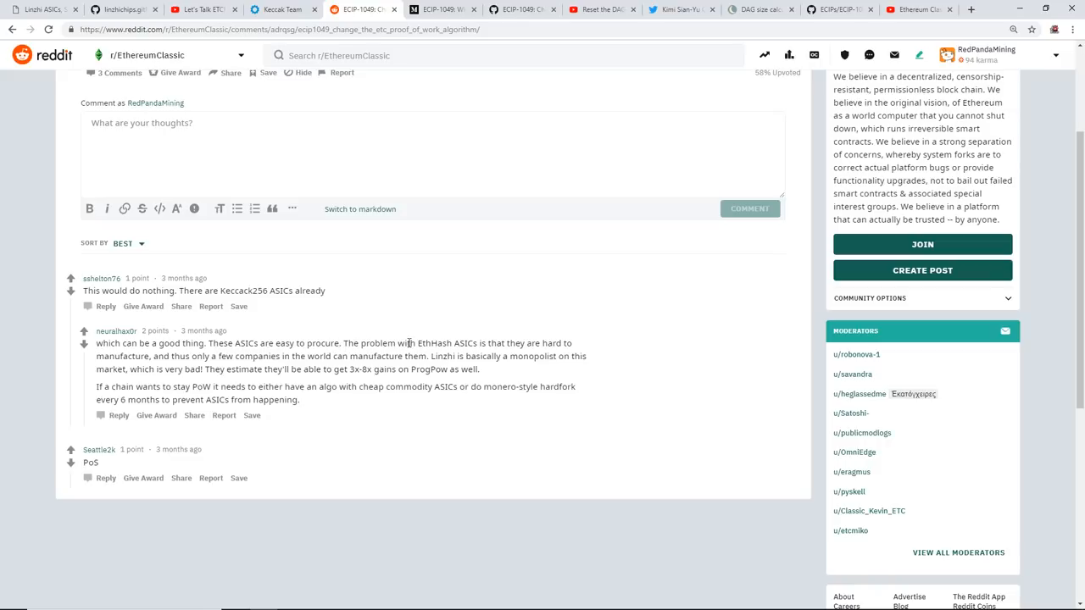
mouse_move(505, 346)
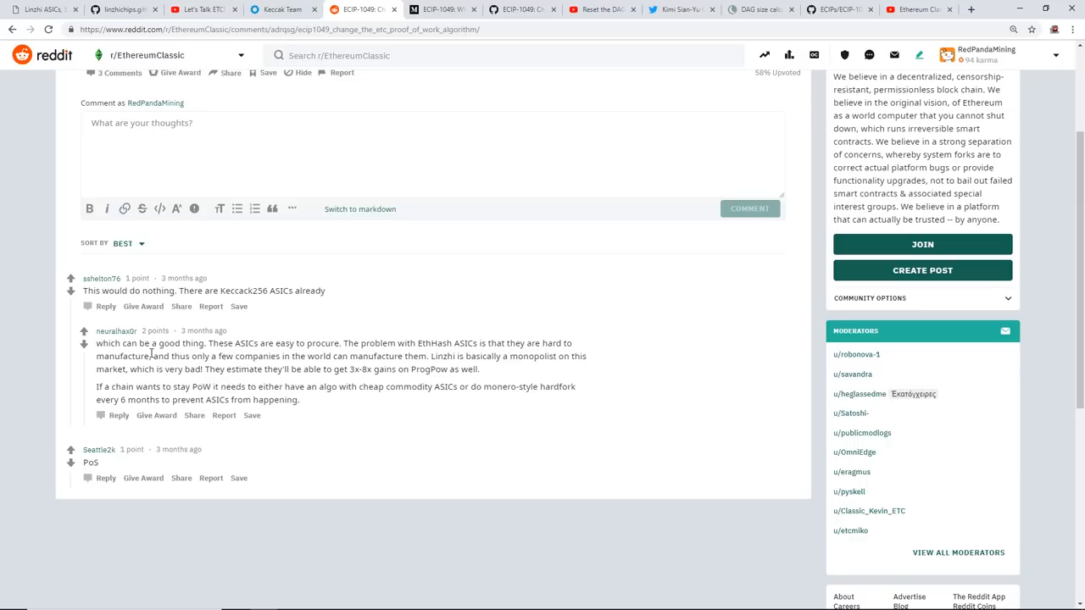
double_click(178, 356)
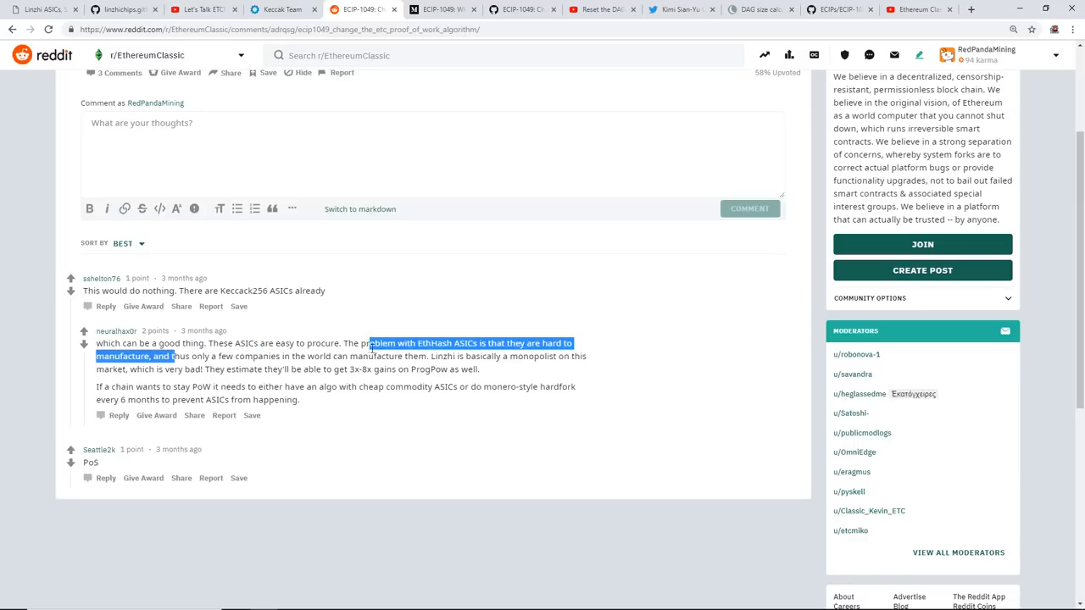
click(437, 356)
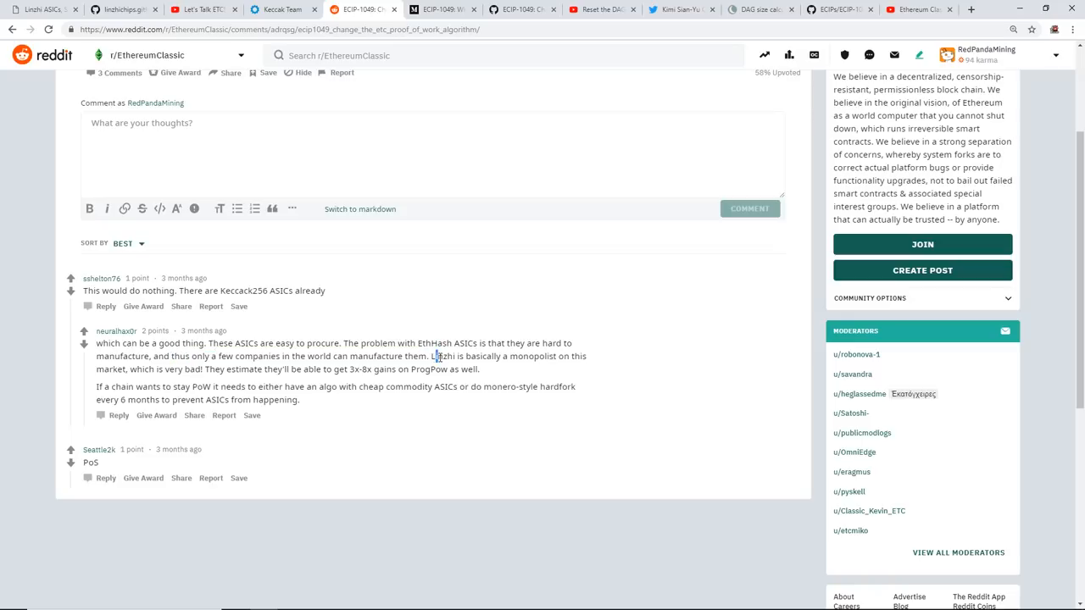
drag(433, 356, 563, 356)
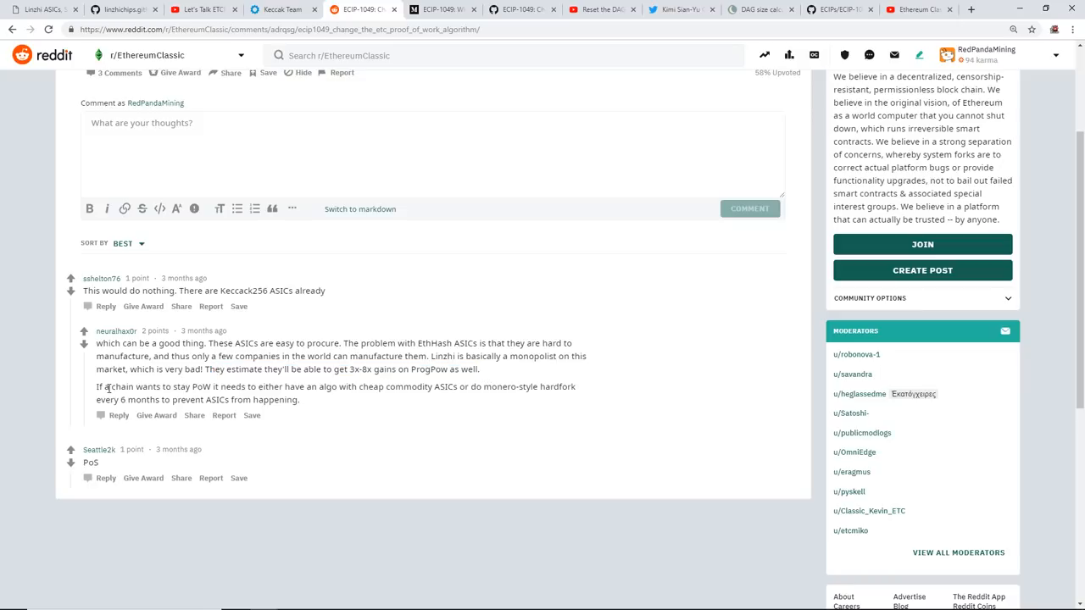
drag(96, 386, 184, 386)
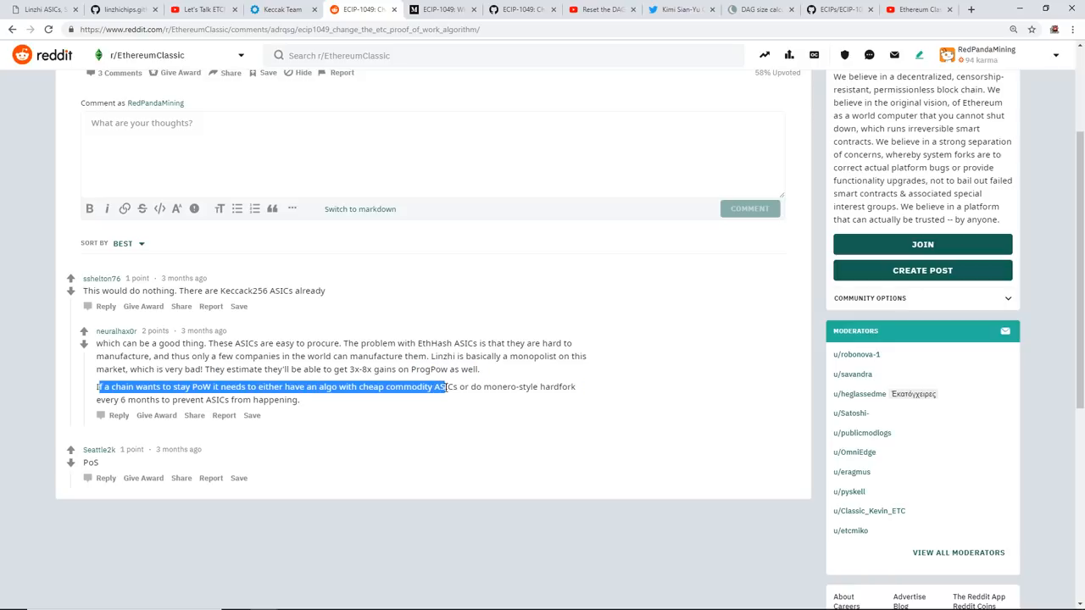
drag(445, 387, 298, 400)
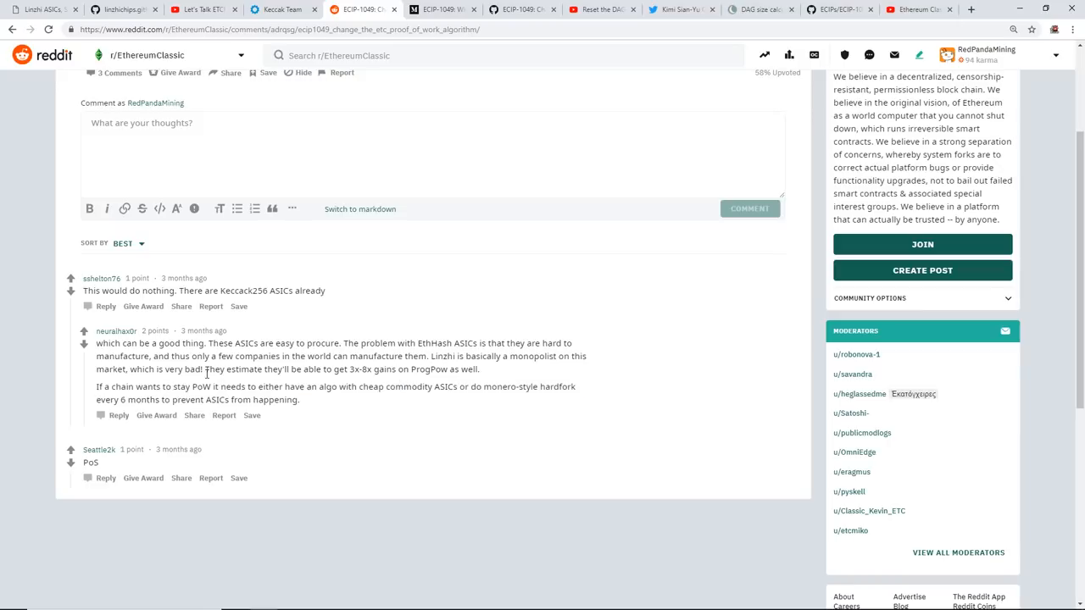
drag(205, 370, 301, 369)
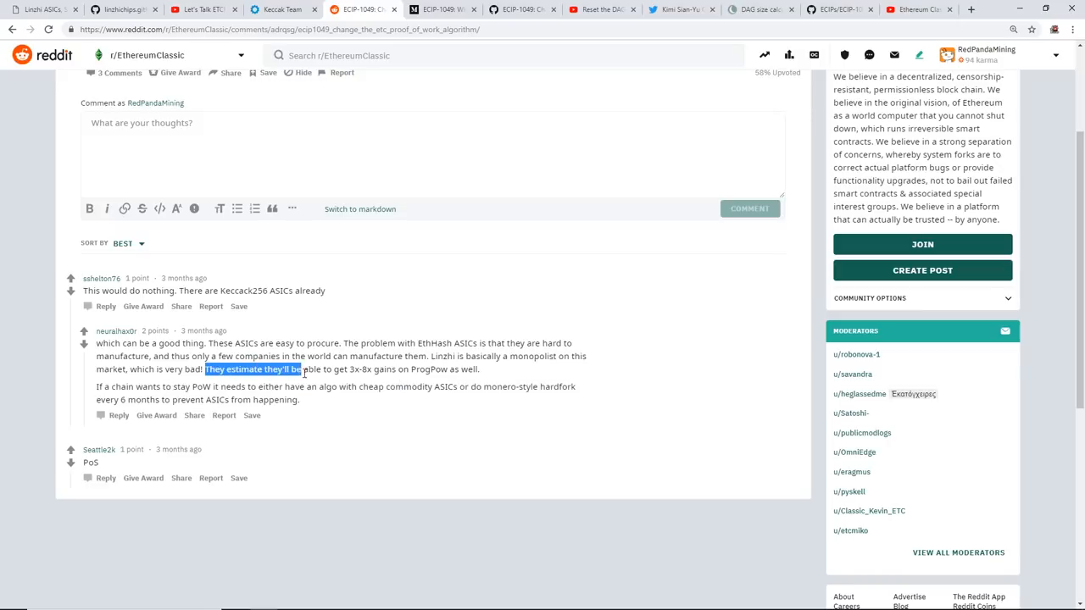
drag(301, 370, 393, 370)
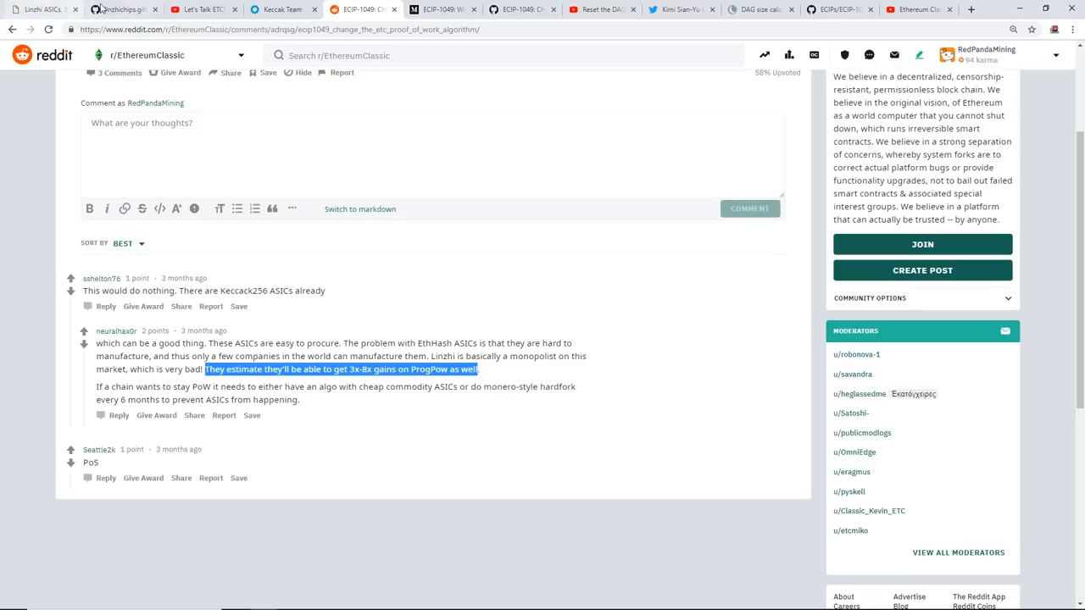
Bring up the linzhichips.github.io docs folder listing the LWP working paper PDFs
click(122, 10)
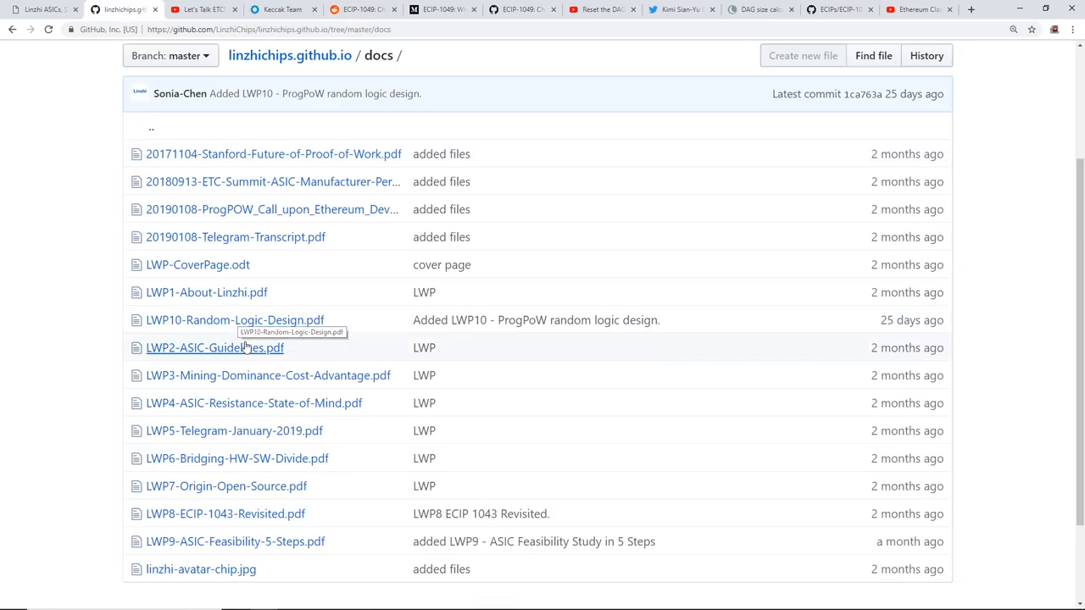
mouse_move(233, 319)
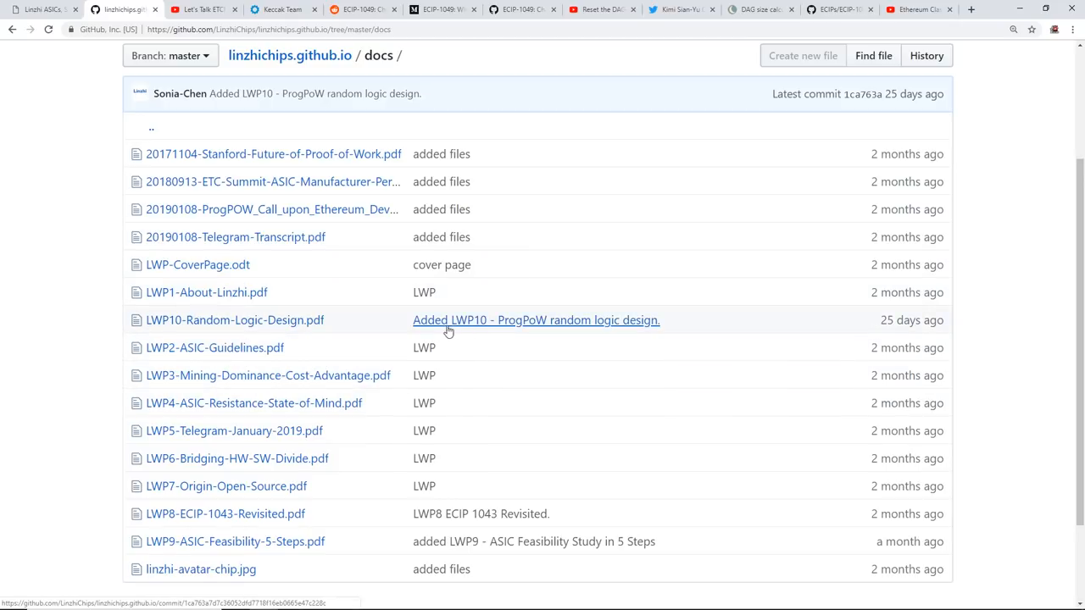
mouse_move(234, 319)
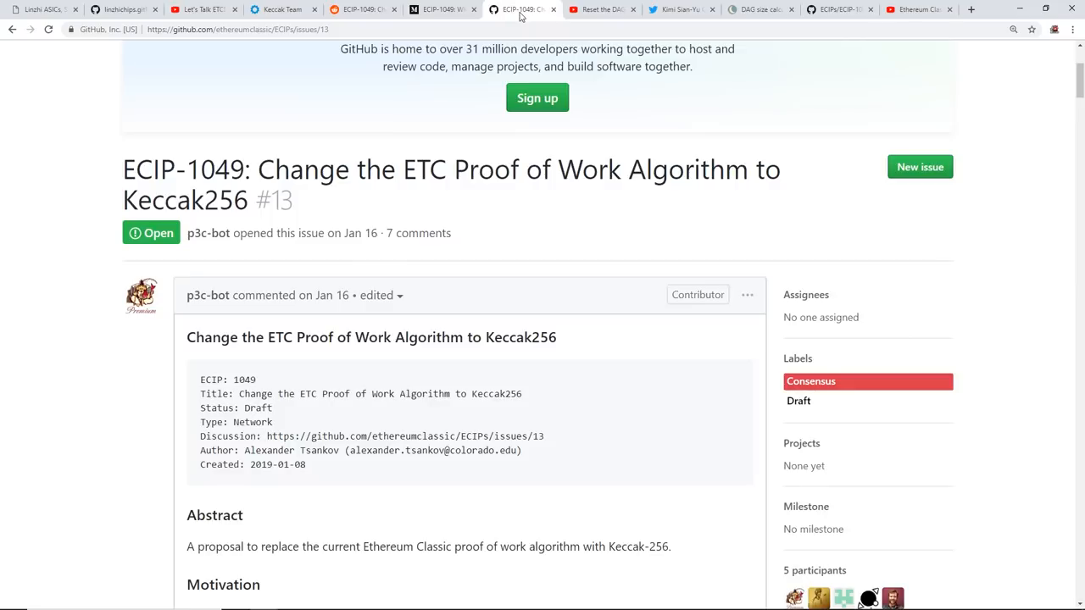
mouse_move(329, 202)
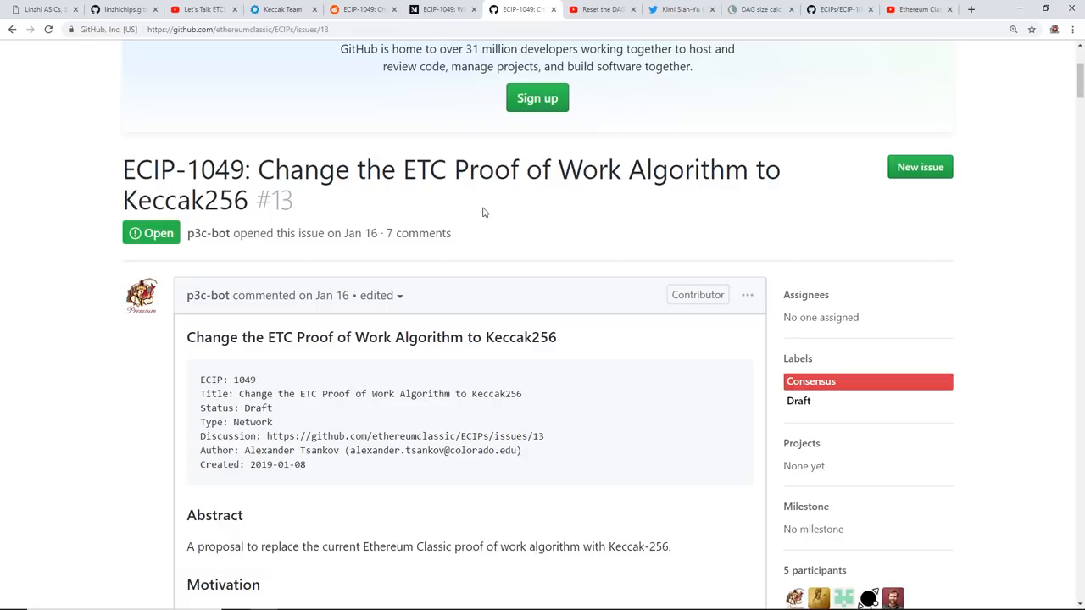
Scroll the ECIP-1049 issue down to its Abstract and Motivation sections
scroll(down, 3)
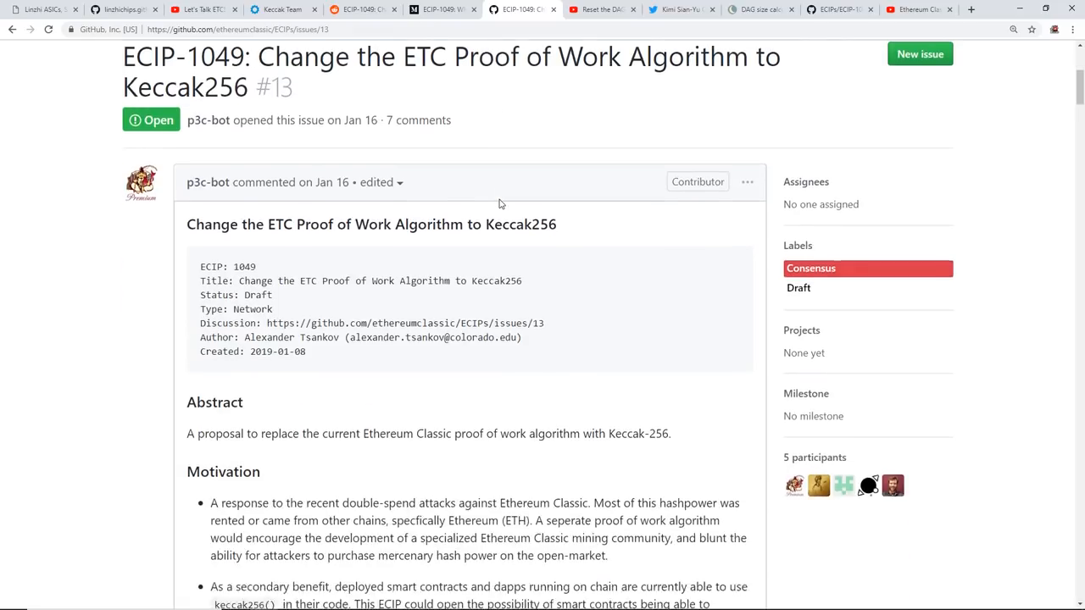
scroll(down, 3)
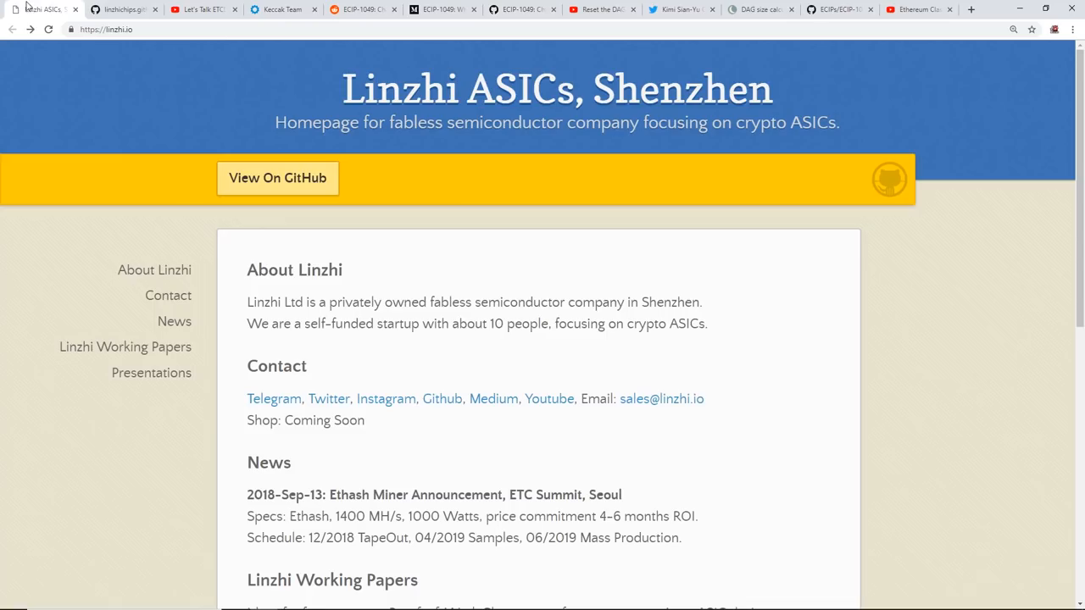
Show the 'Reset the DAG Size on Ethereum Classic?' video and scroll into its description
click(602, 11)
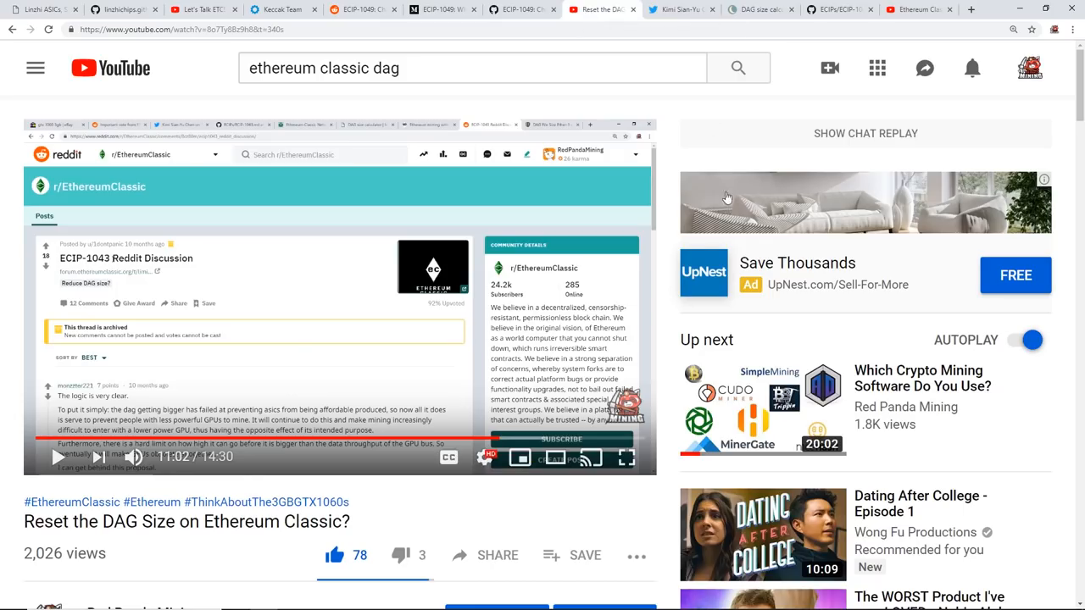
mouse_move(244, 549)
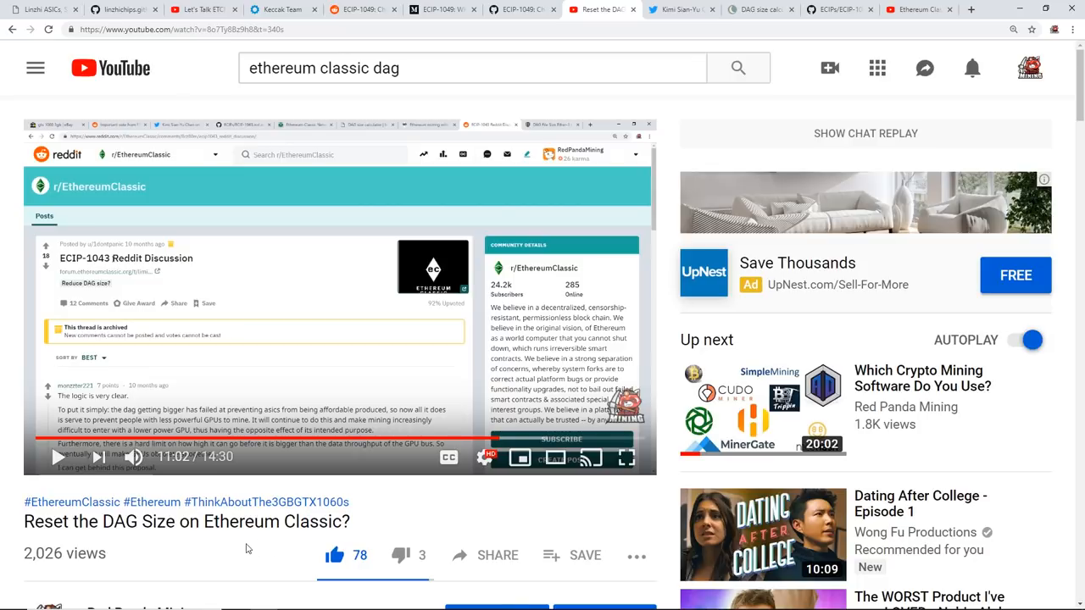
scroll(down, 3)
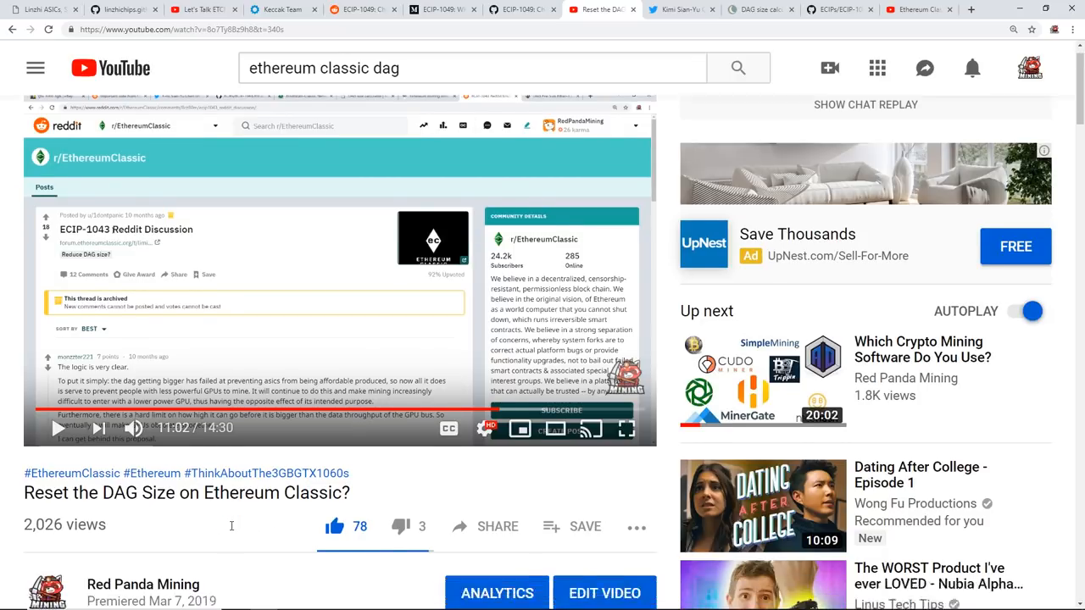
scroll(down, 3)
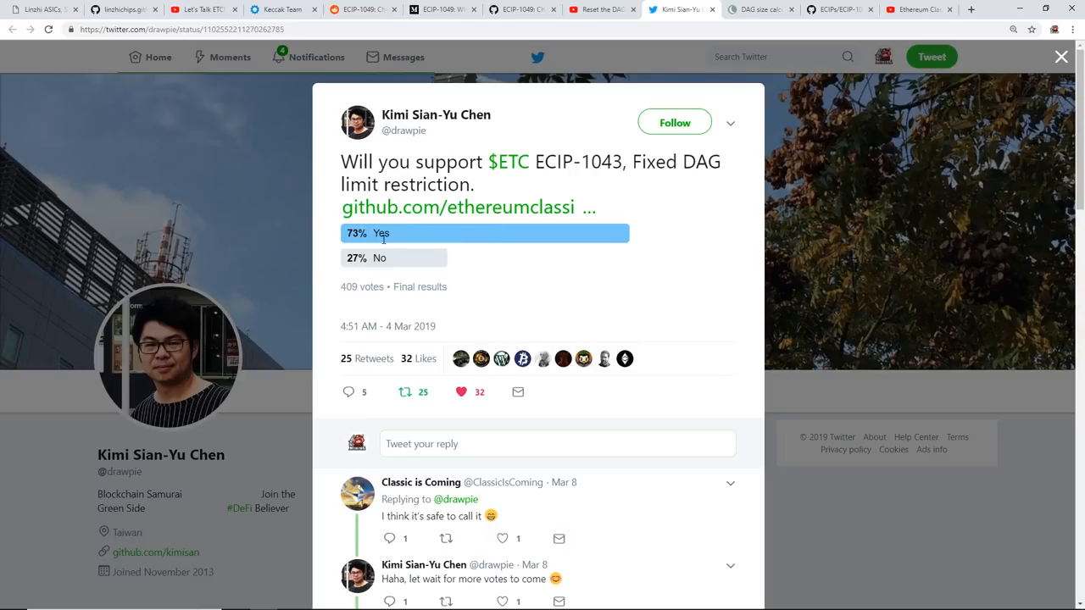
mouse_move(362, 261)
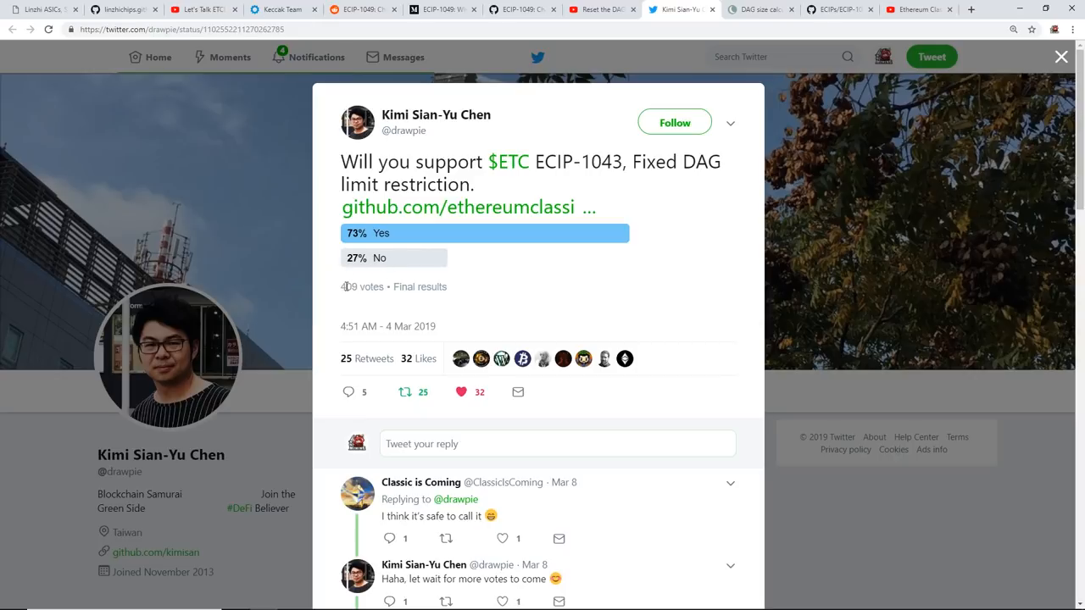
mouse_move(529, 299)
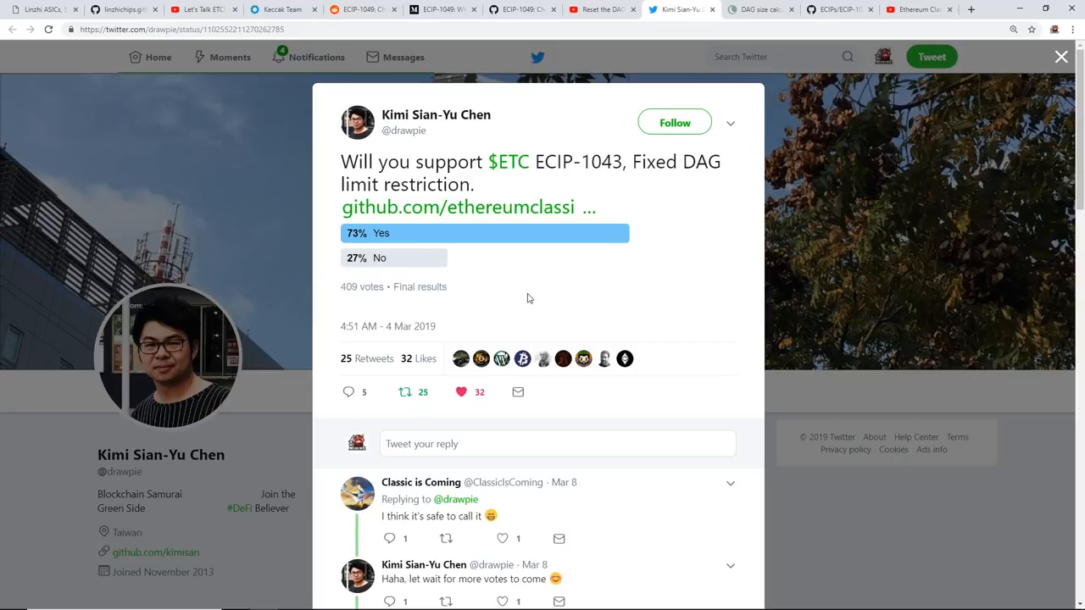
mouse_move(759, 10)
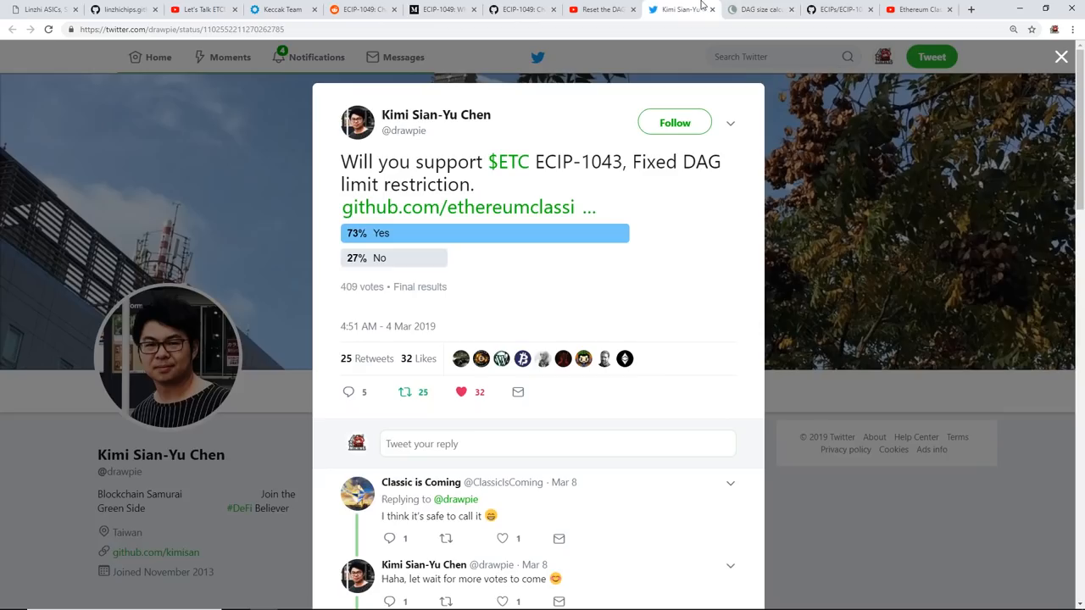
Peek at the Investoon DAG calculator, then return to the ECIP-1043 poll tweet
click(756, 11)
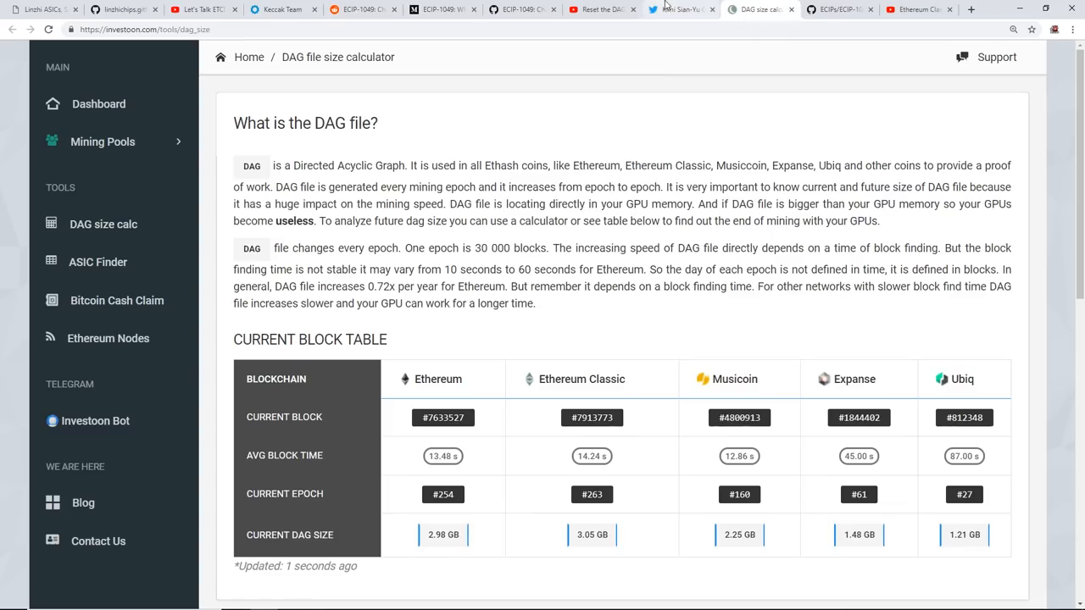
click(678, 10)
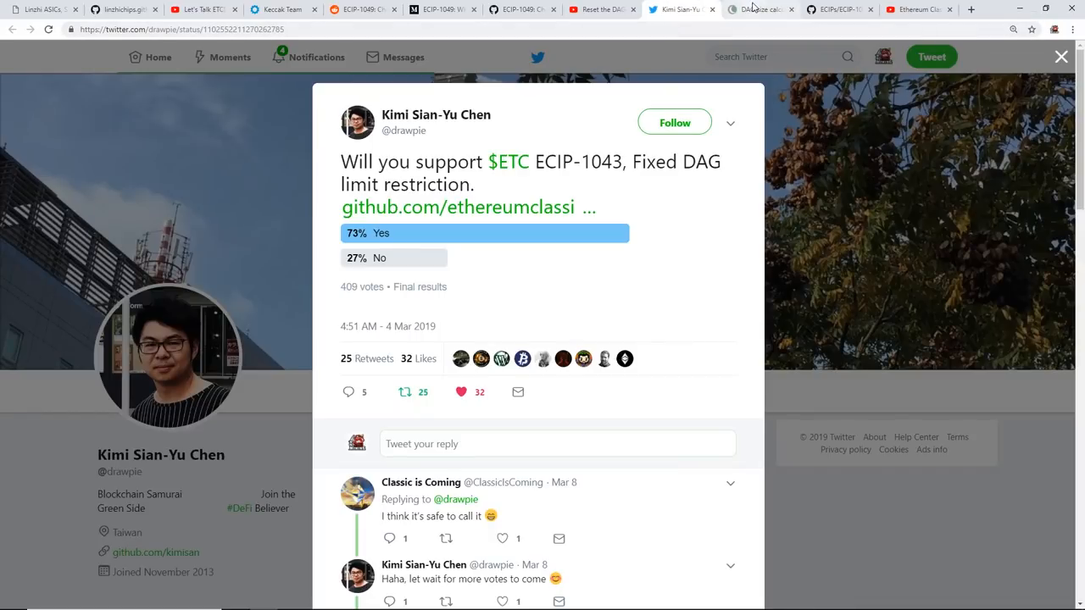
mouse_move(759, 10)
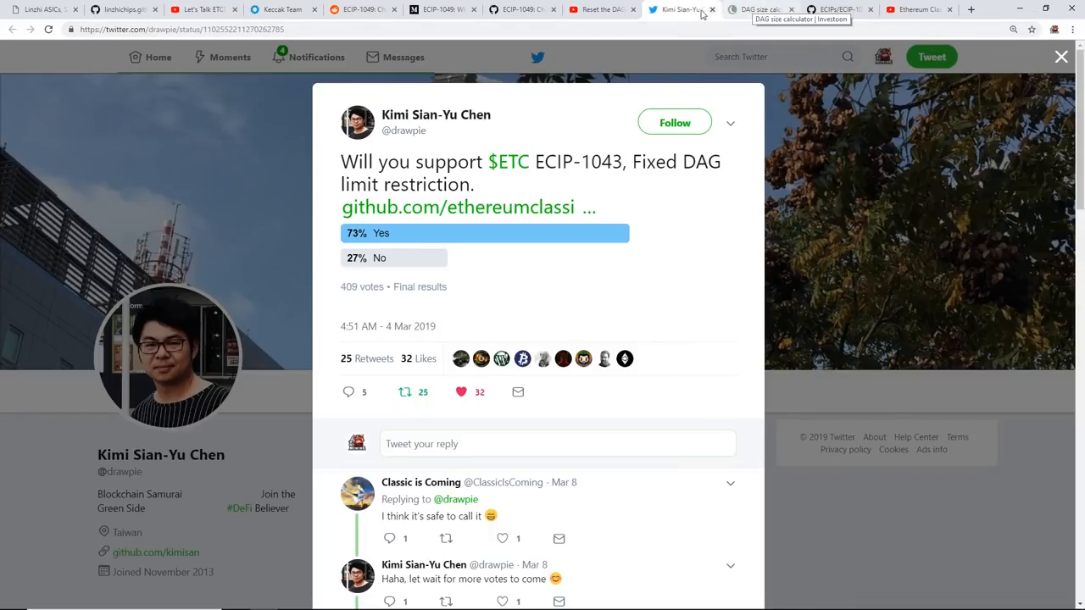
mouse_move(678, 10)
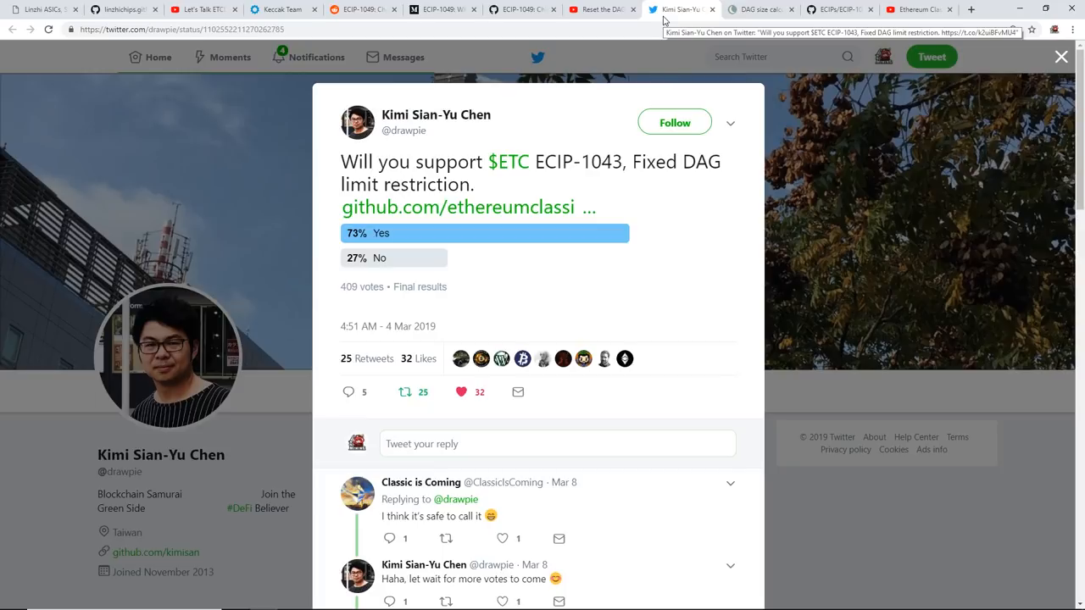
mouse_move(759, 10)
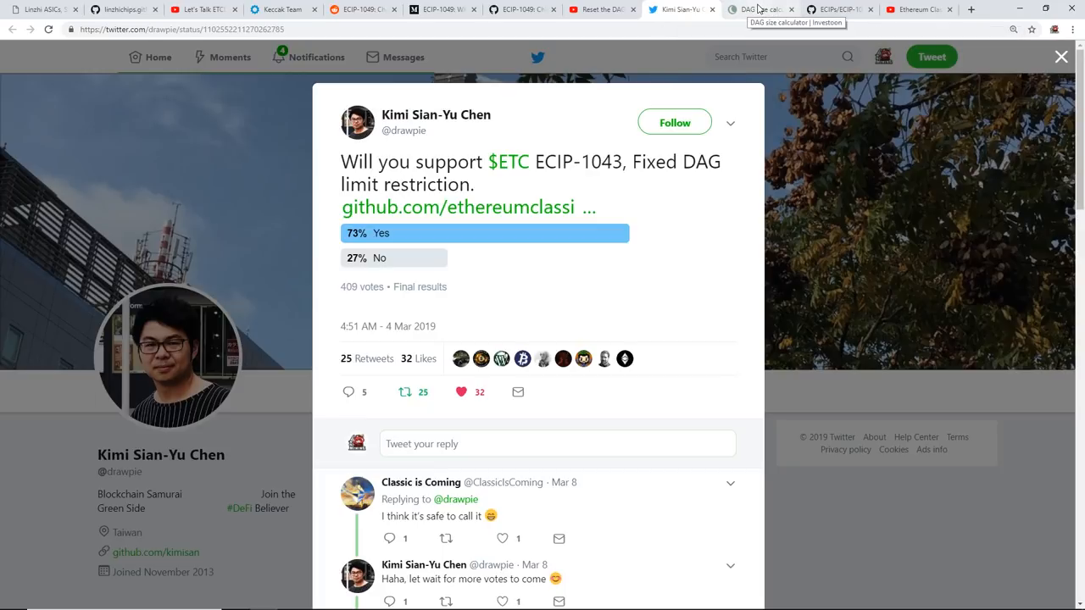
Highlight Ethereum Classic's current 3.05 GB DAG size in the Investoon calculator
click(759, 10)
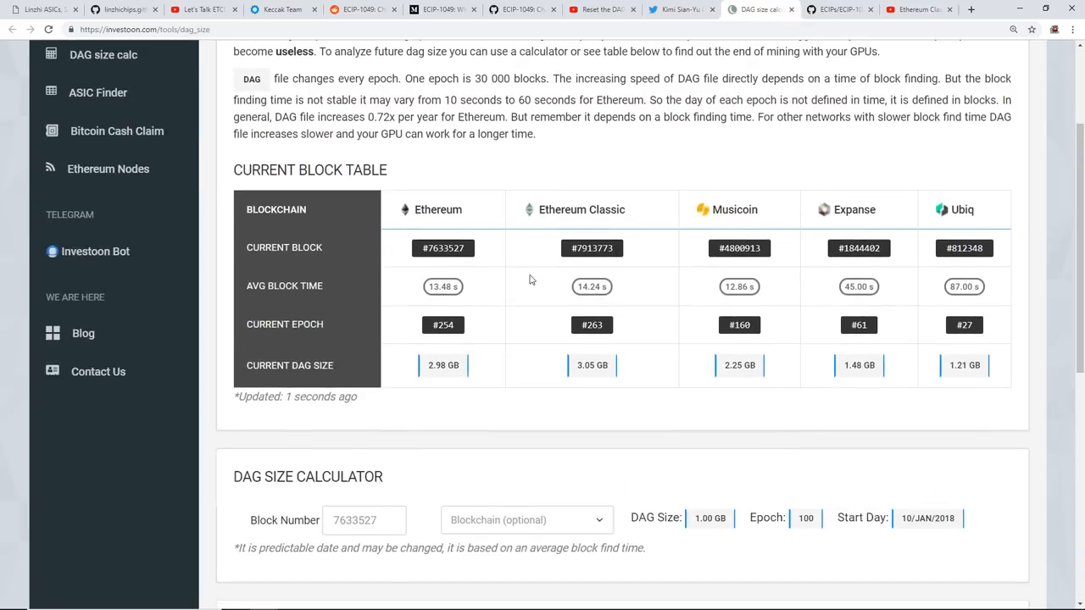
double_click(590, 364)
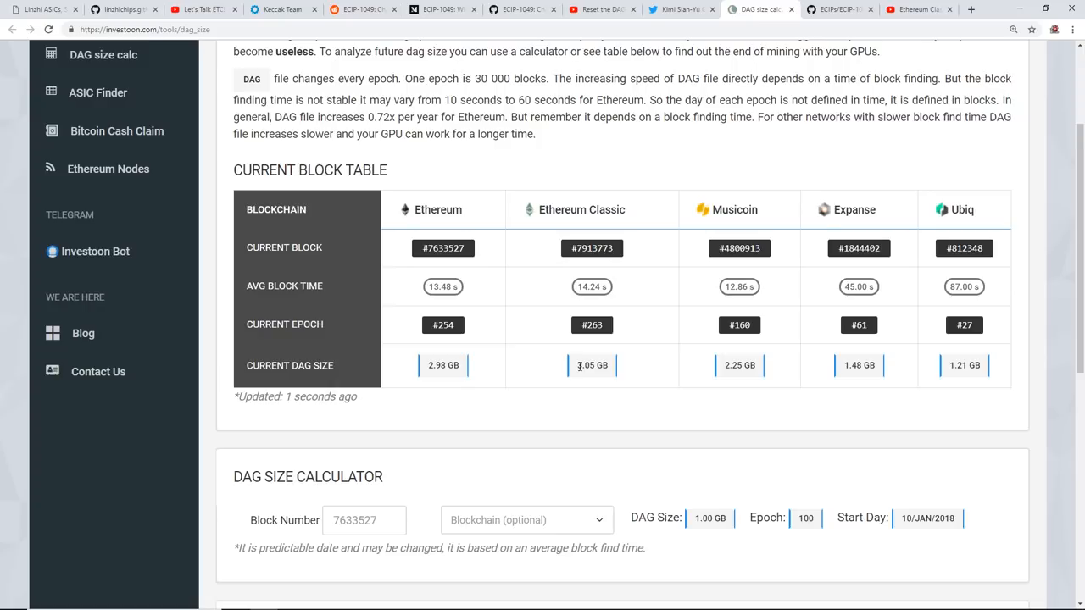
scroll(down, 3)
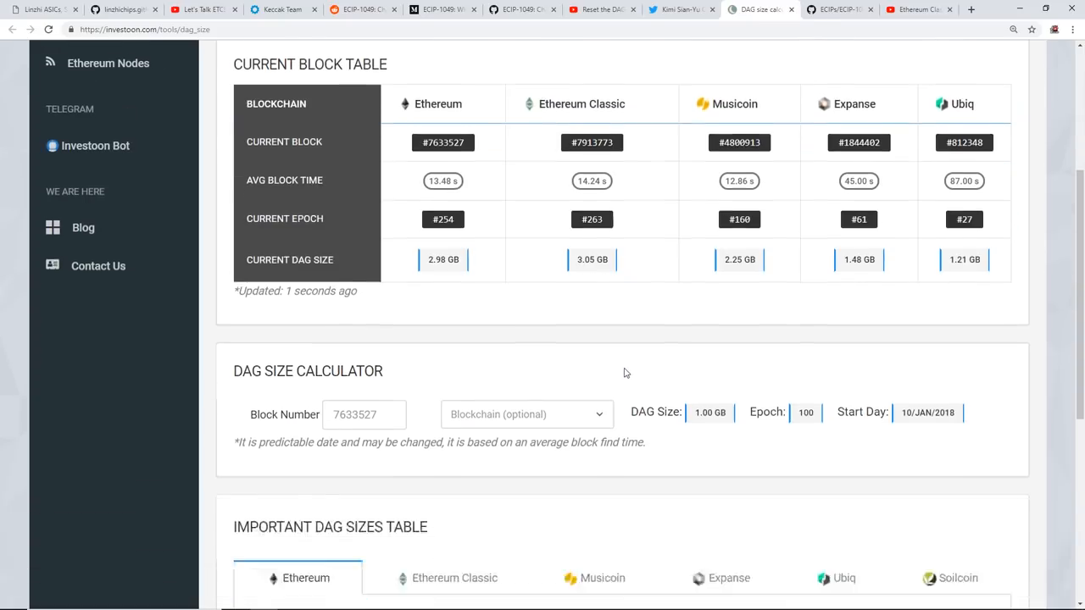
scroll(down, 3)
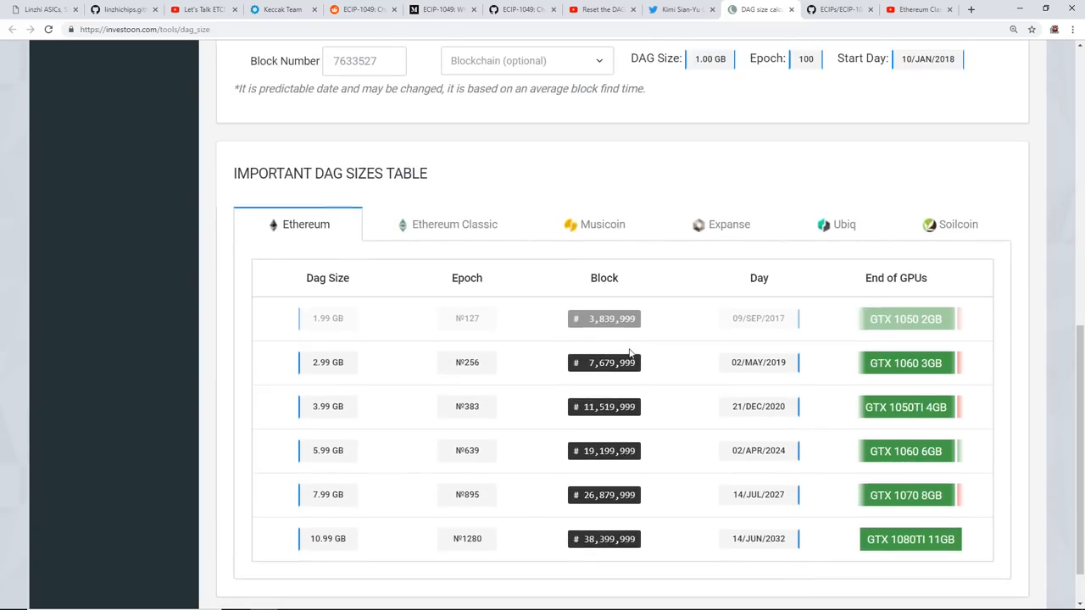
mouse_move(617, 305)
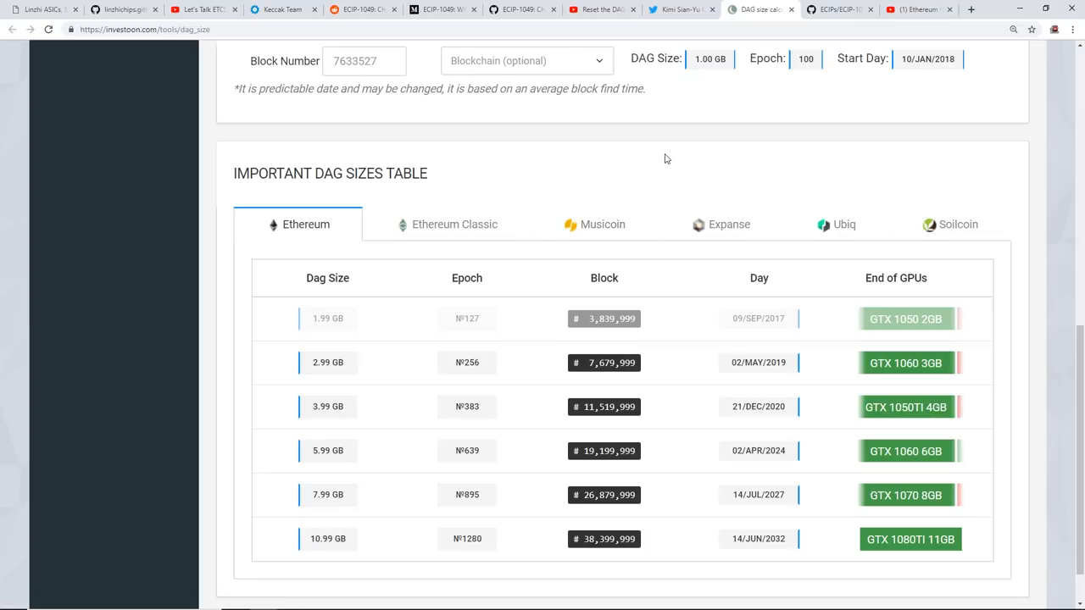
Switch the Important DAG Sizes Table from Ethereum to Ethereum Classic
double_click(907, 363)
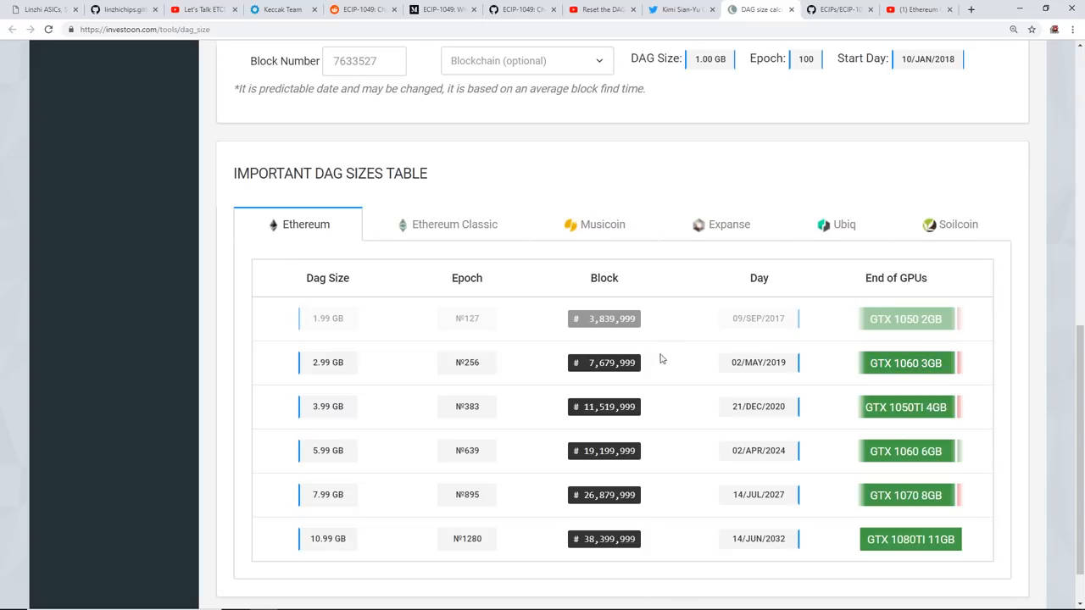
click(454, 223)
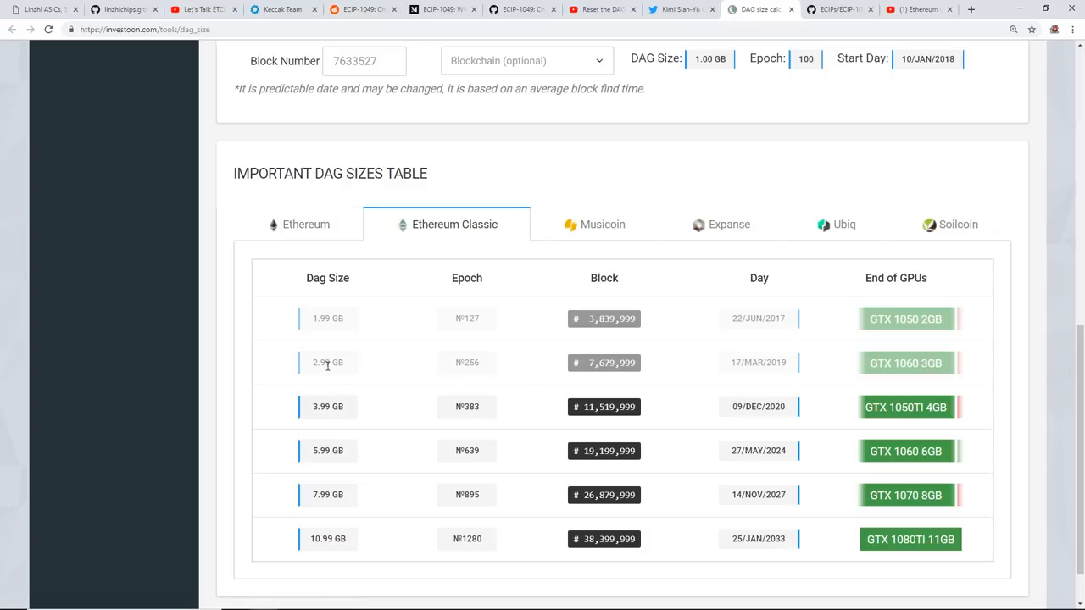
mouse_move(512, 179)
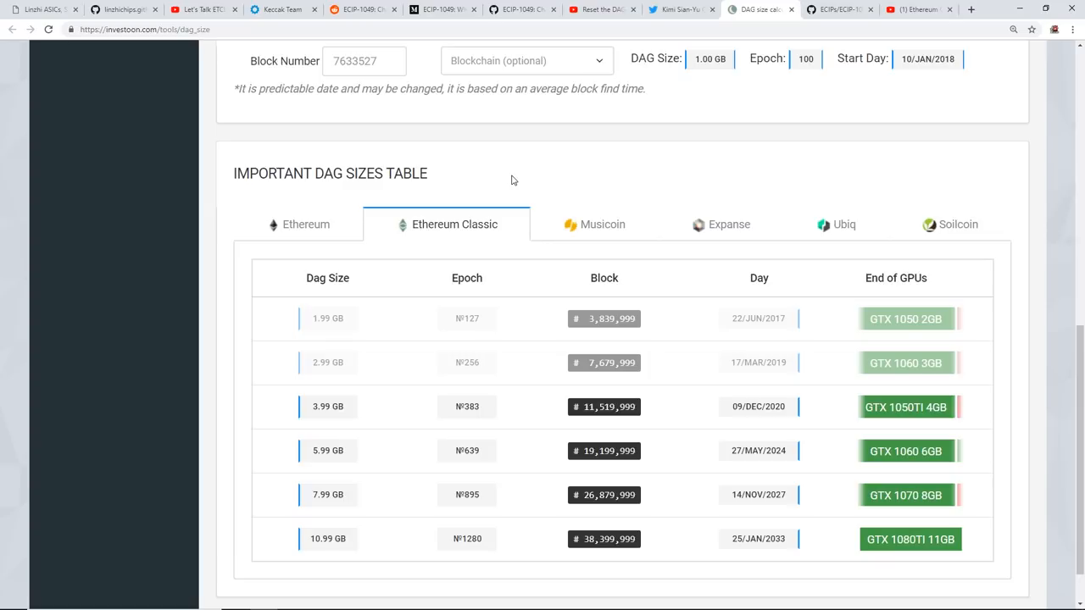
mouse_move(821, 159)
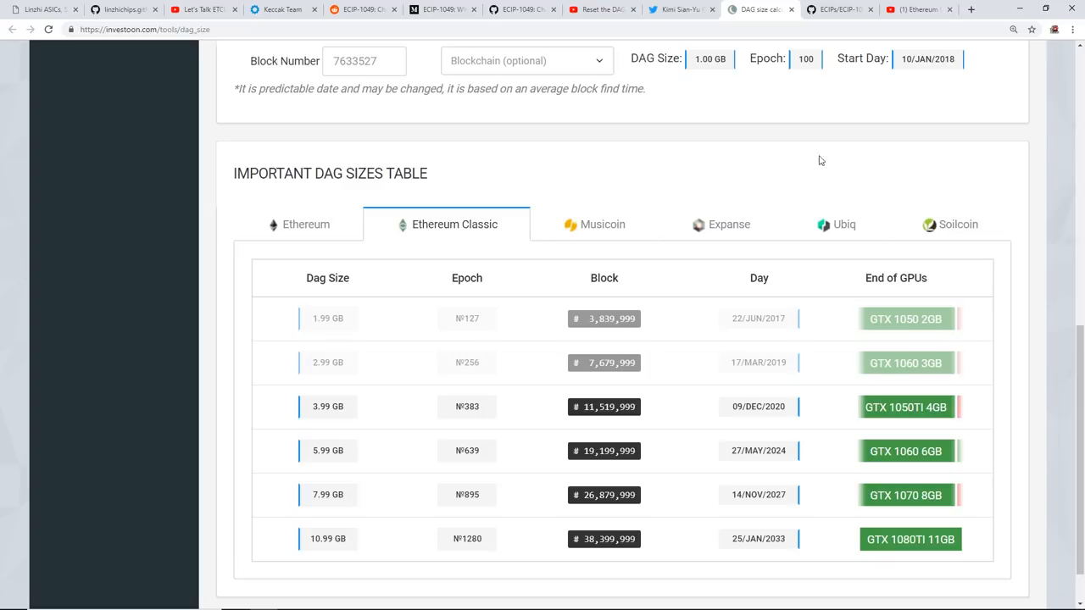
mouse_move(725, 161)
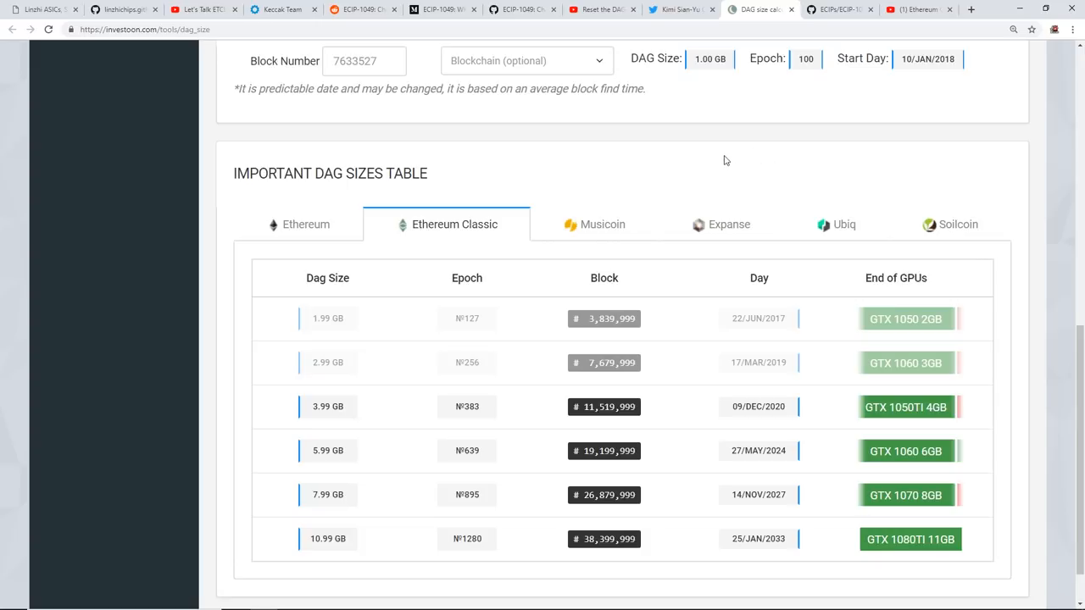
mouse_move(703, 163)
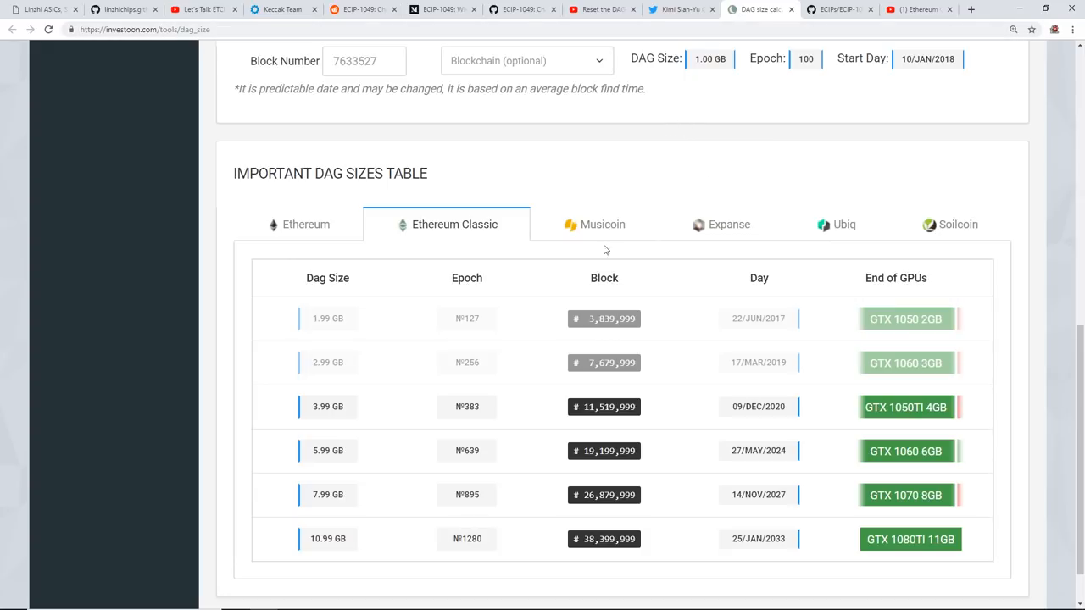
Compare the Expanse, Soilcoin, Ubiq and Musicoin DAG tables, ending back on Ethereum Classic
click(729, 223)
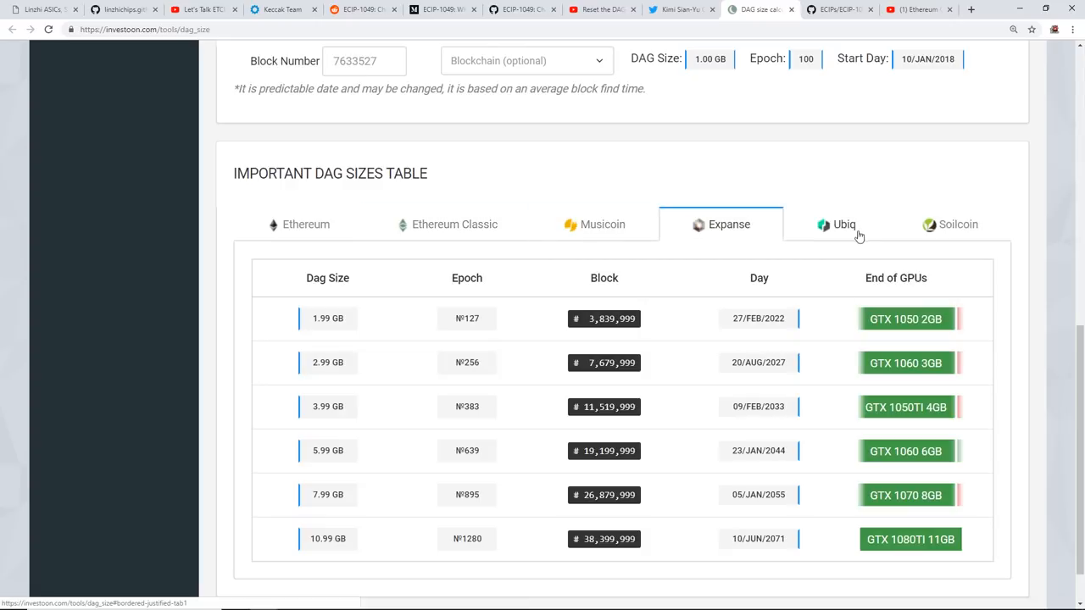
click(958, 223)
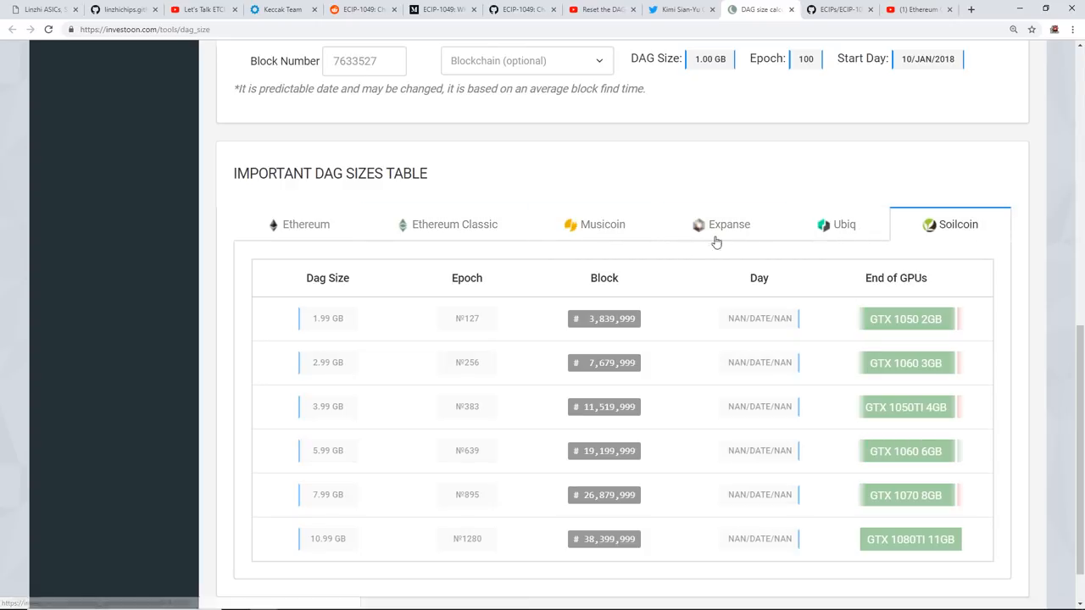
click(844, 223)
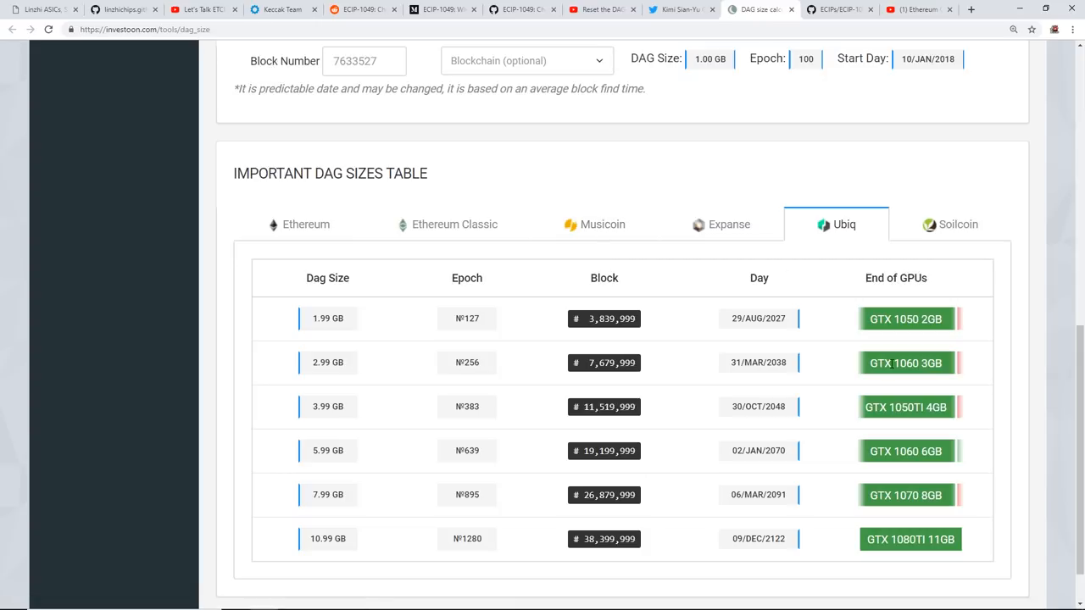
click(602, 223)
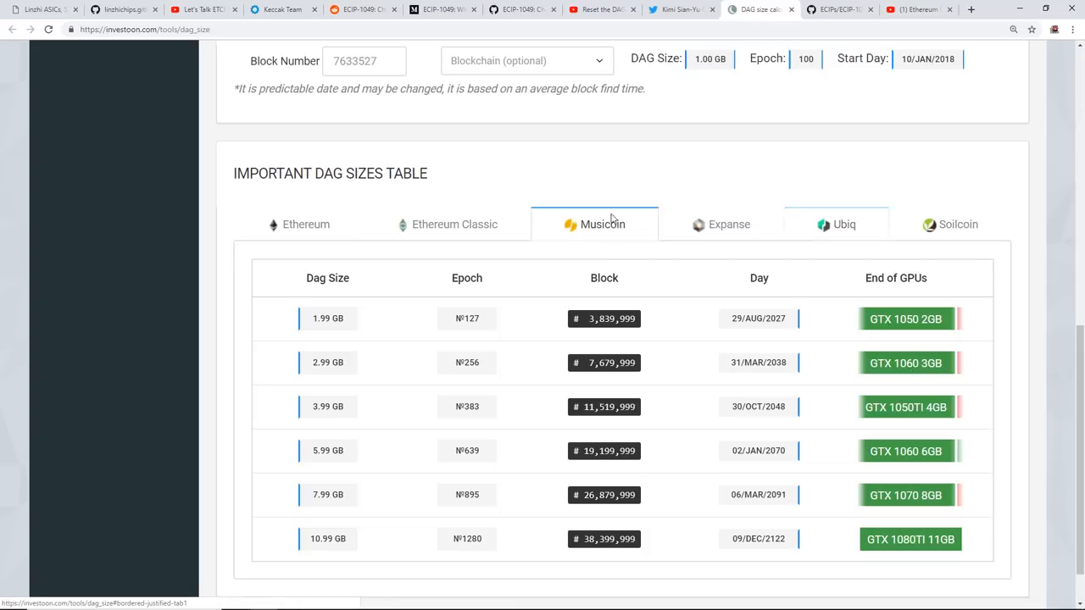
click(729, 223)
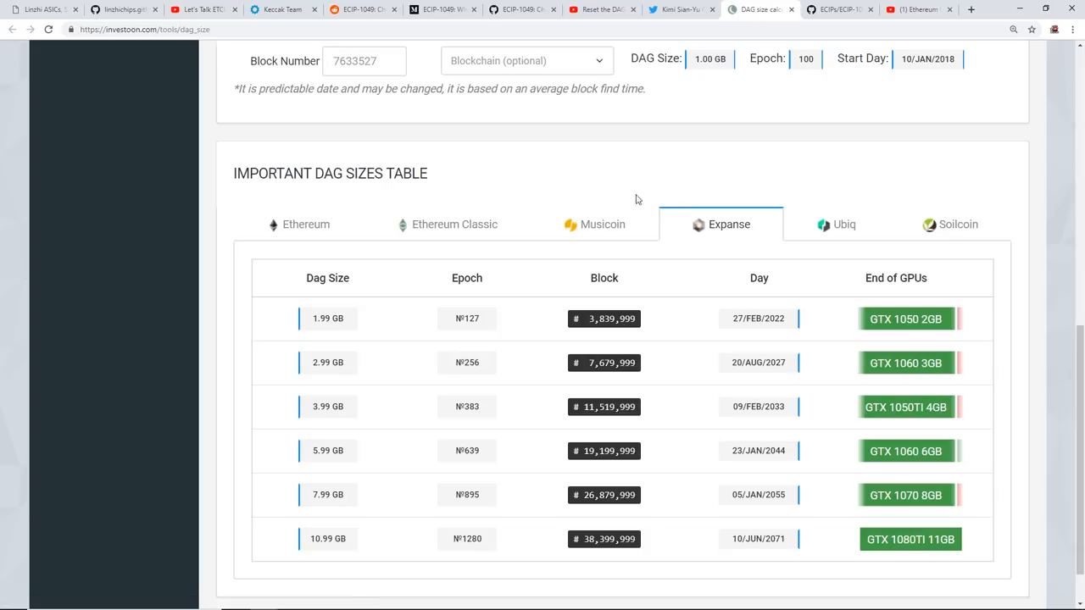
click(454, 224)
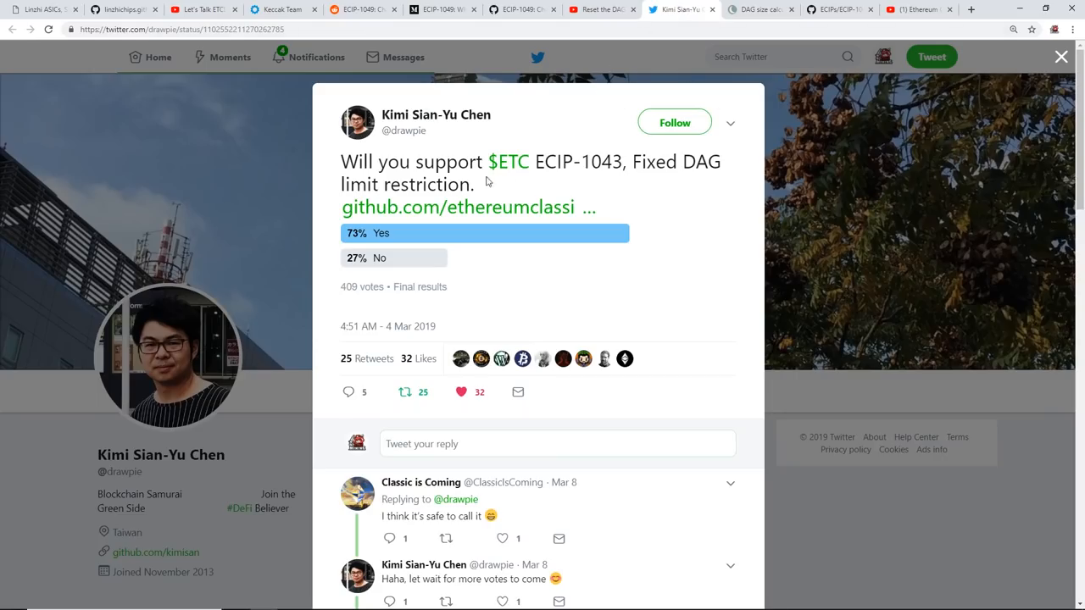
mouse_move(634, 132)
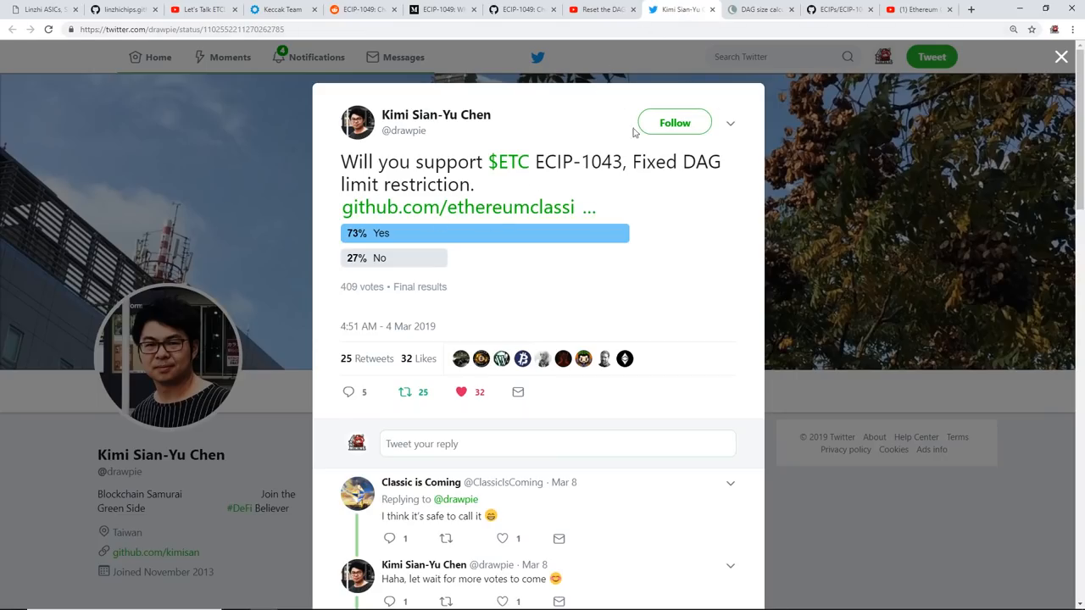
Review the ECIP-1043 Fixed DAG limit proposal on GitHub, then show the 'Ethereum Classic To The Moon!' video
click(759, 10)
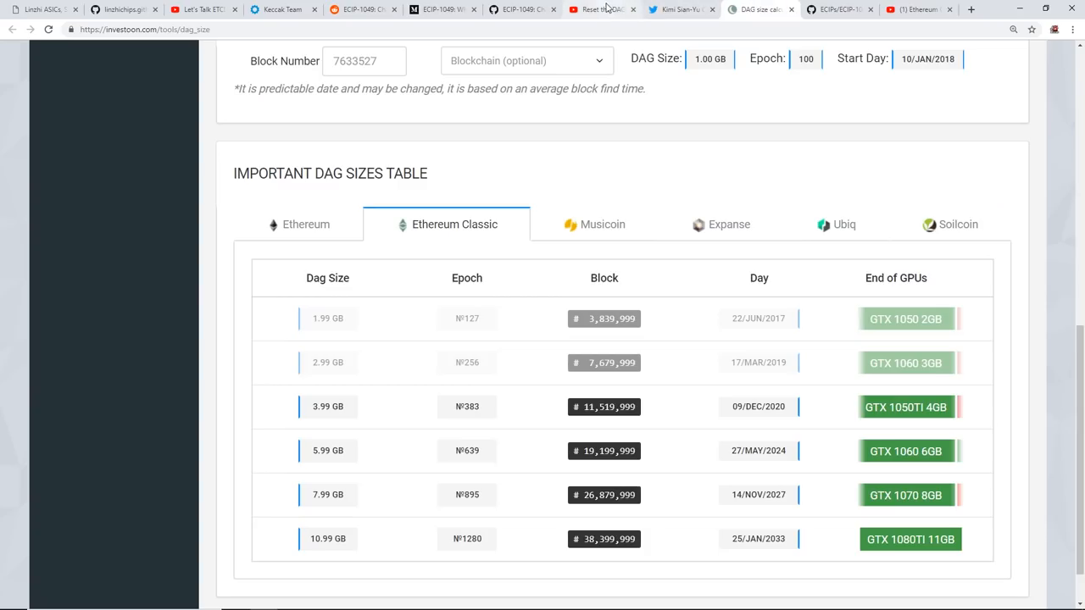
mouse_move(678, 8)
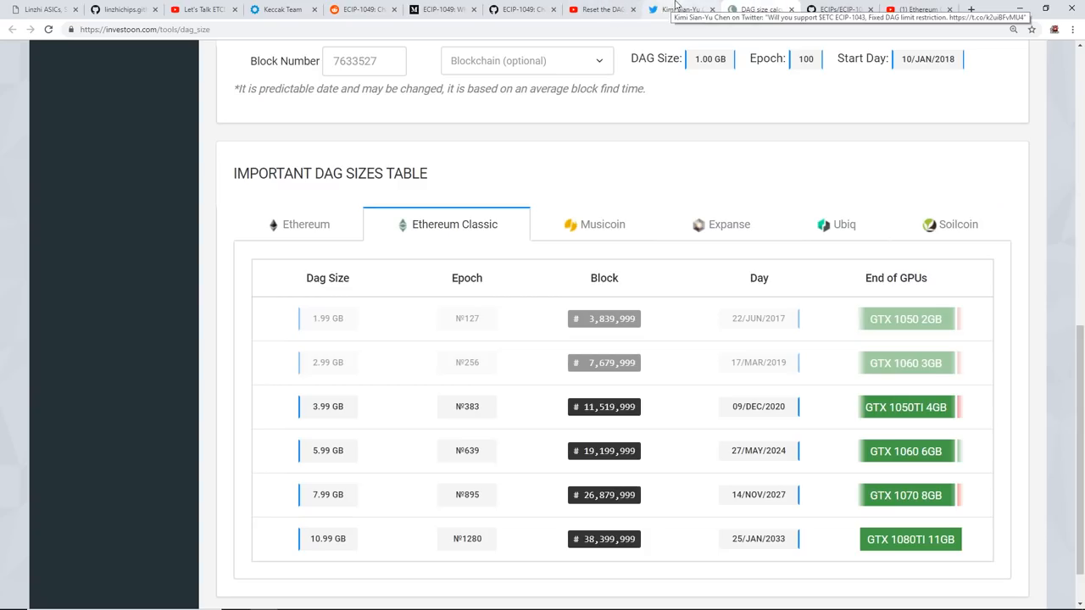
click(839, 10)
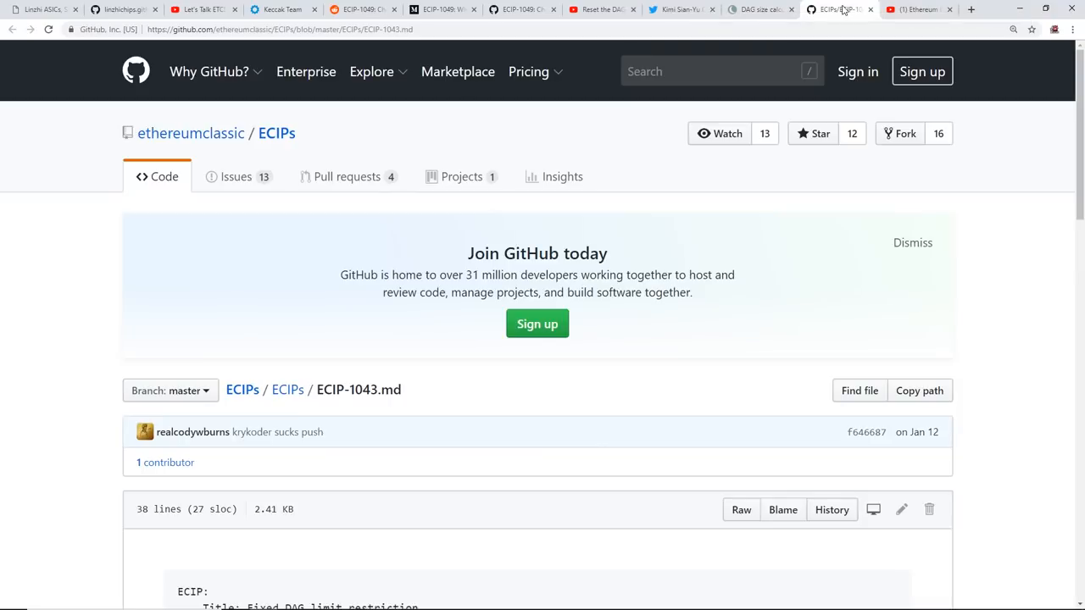
scroll(down, 3)
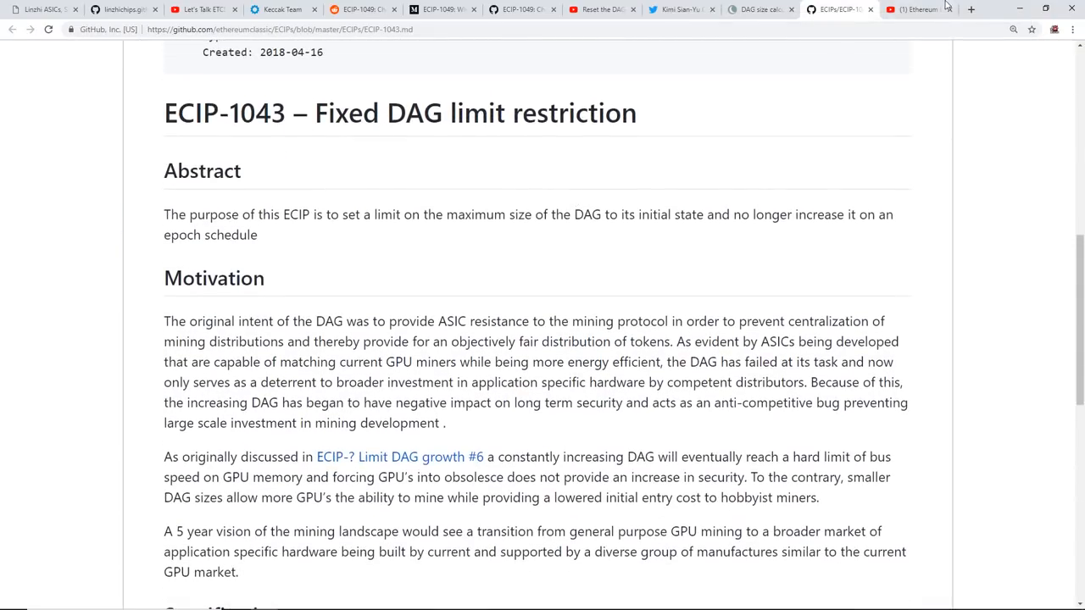
click(918, 10)
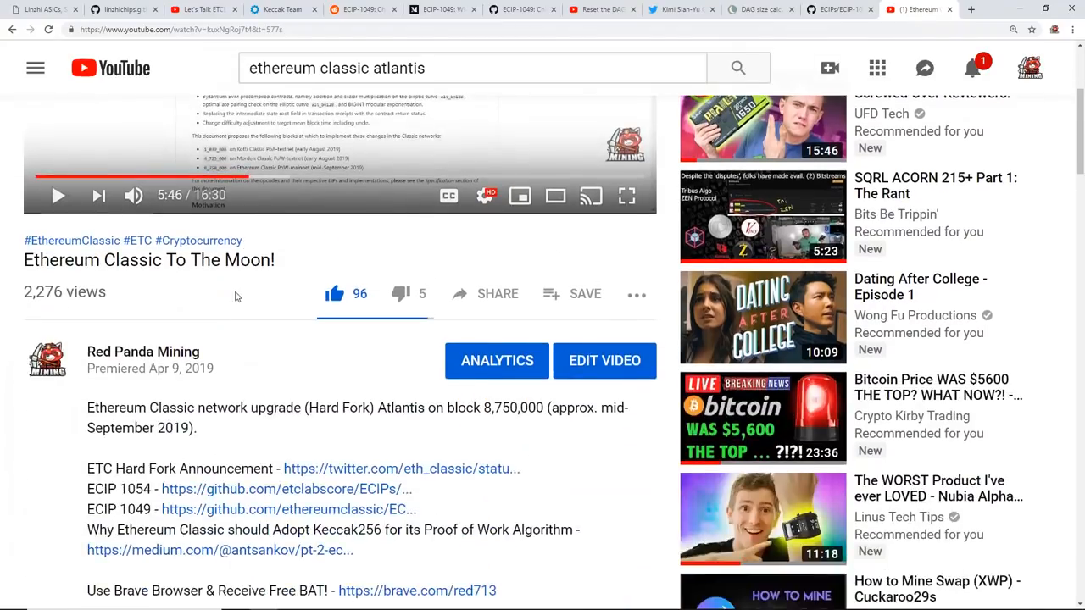
Read the Atlantis hard fork links in the video description, then bring up the Team Keccak site
scroll(down, 3)
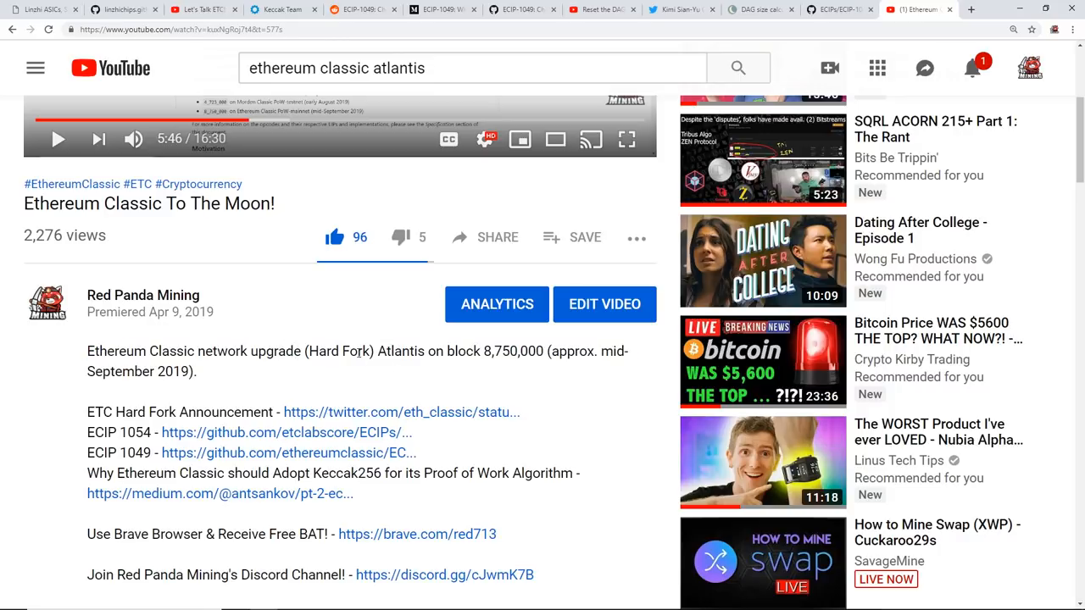
double_click(585, 351)
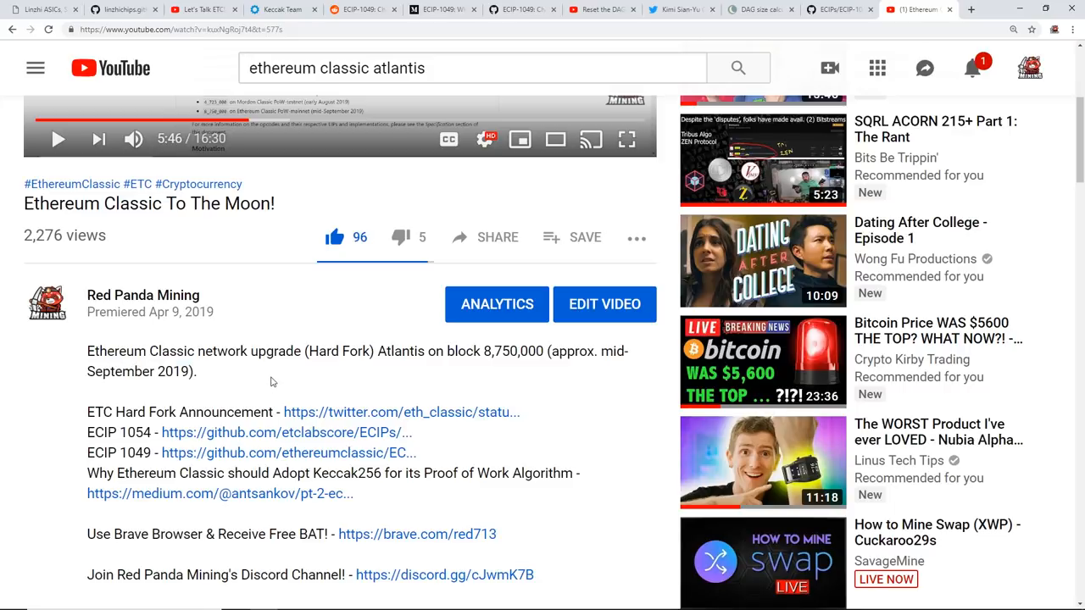
mouse_move(410, 416)
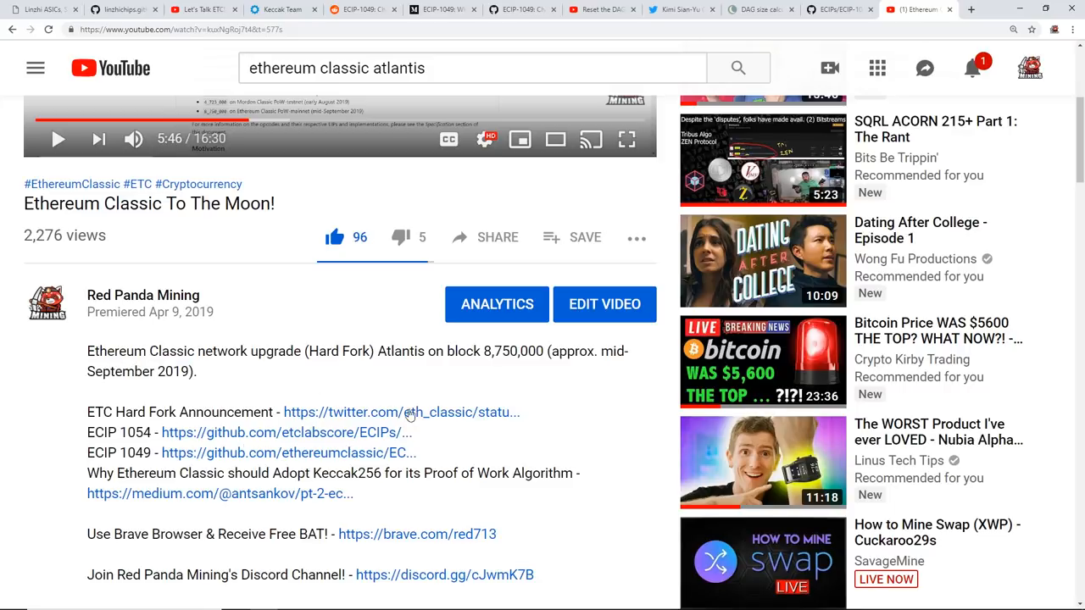
mouse_move(386, 374)
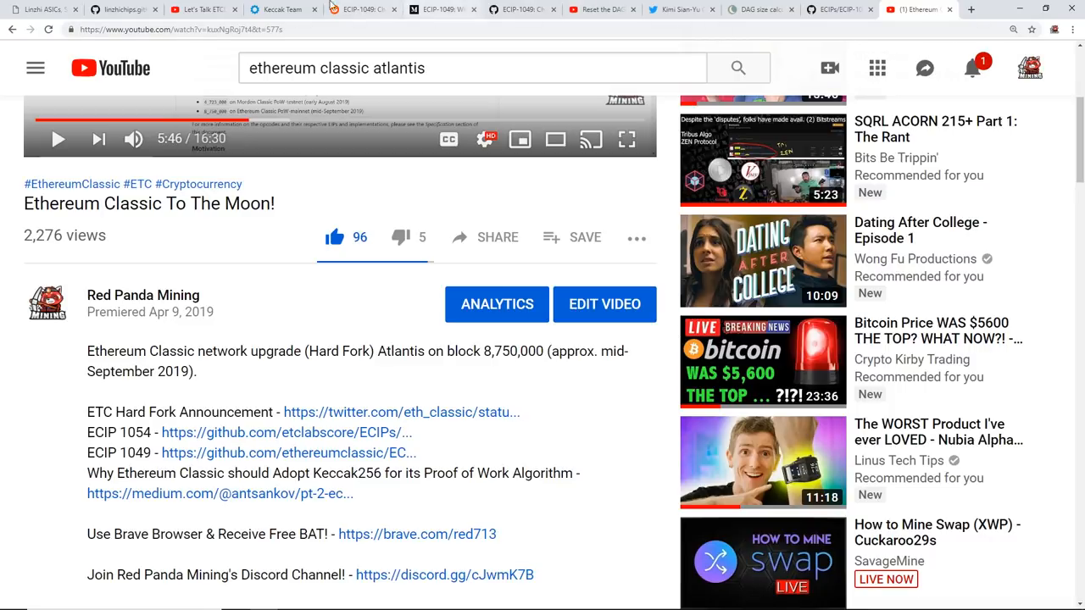
click(285, 10)
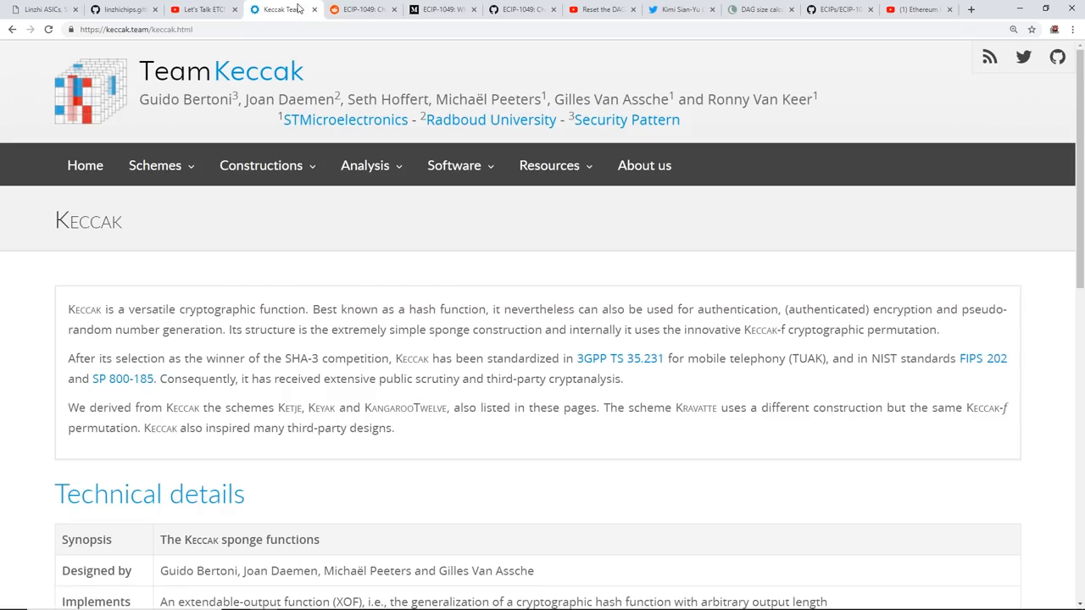
Visit the Let's Talk ETC interview video before returning to the ECIP-1049 Medium article
click(200, 10)
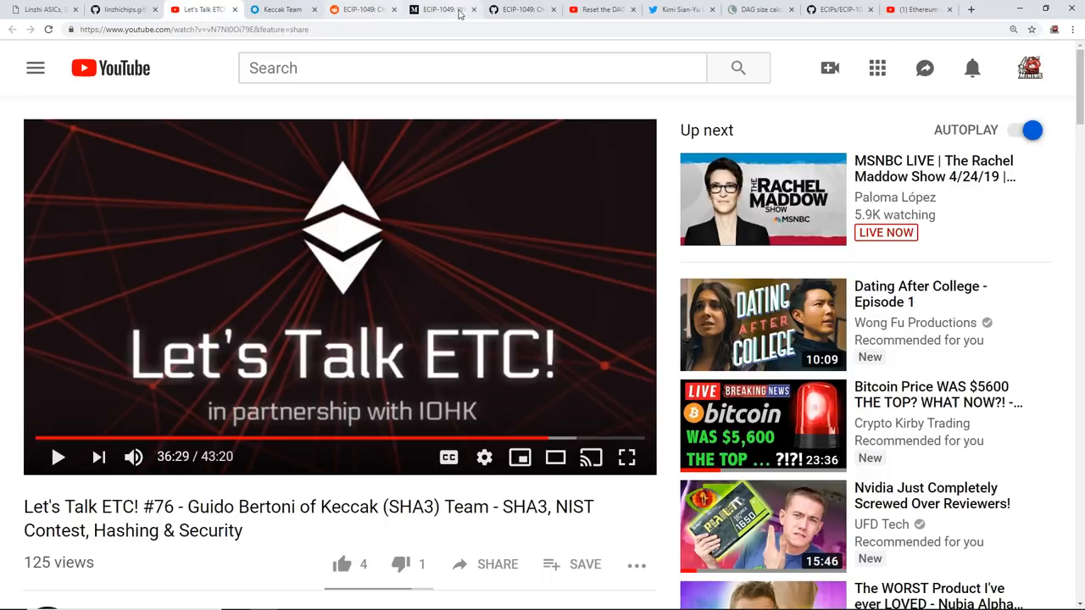
key(ctrl+a)
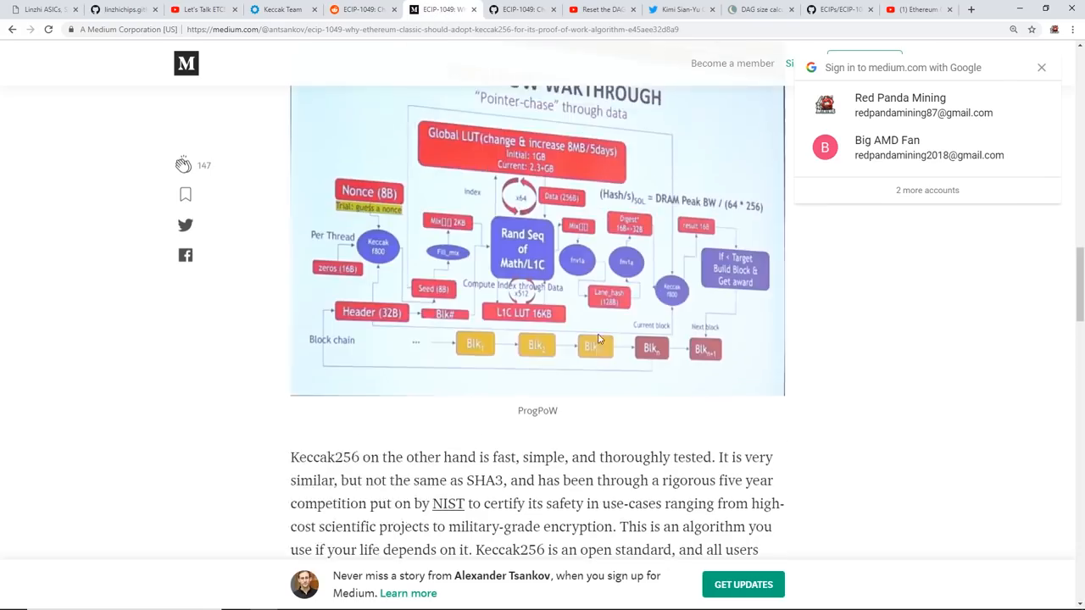
Scroll the Medium article back to its title, then show the Linzhi ASICs homepage
scroll(up, 3)
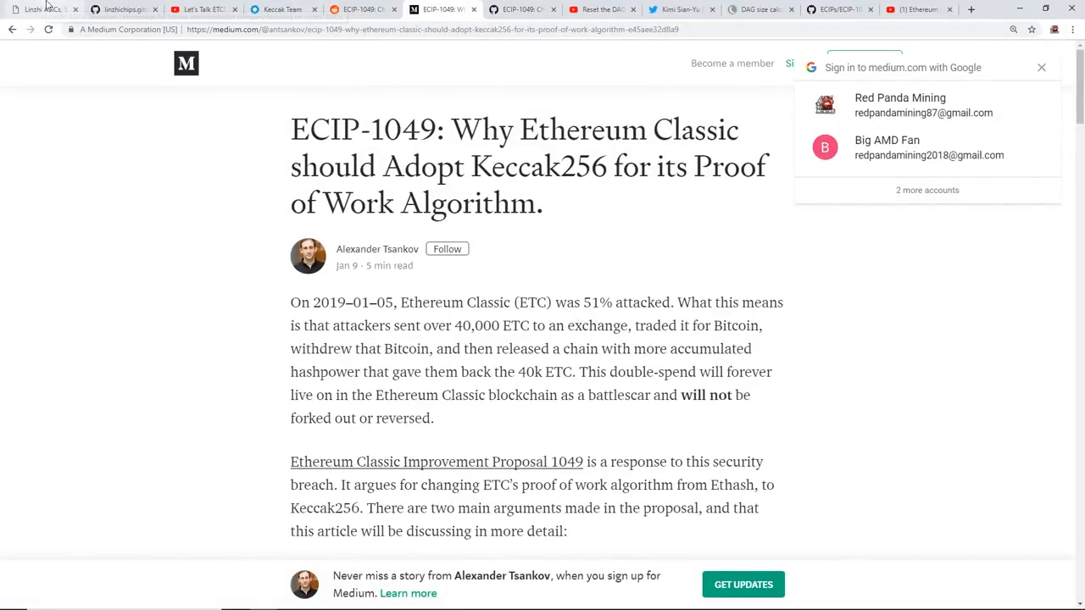
click(37, 10)
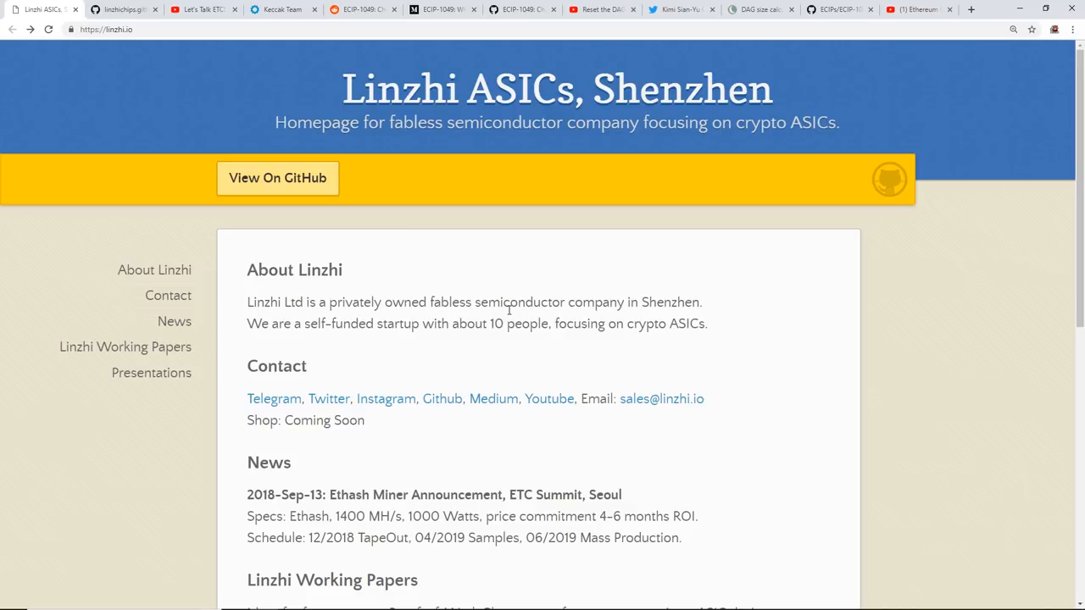
mouse_move(505, 319)
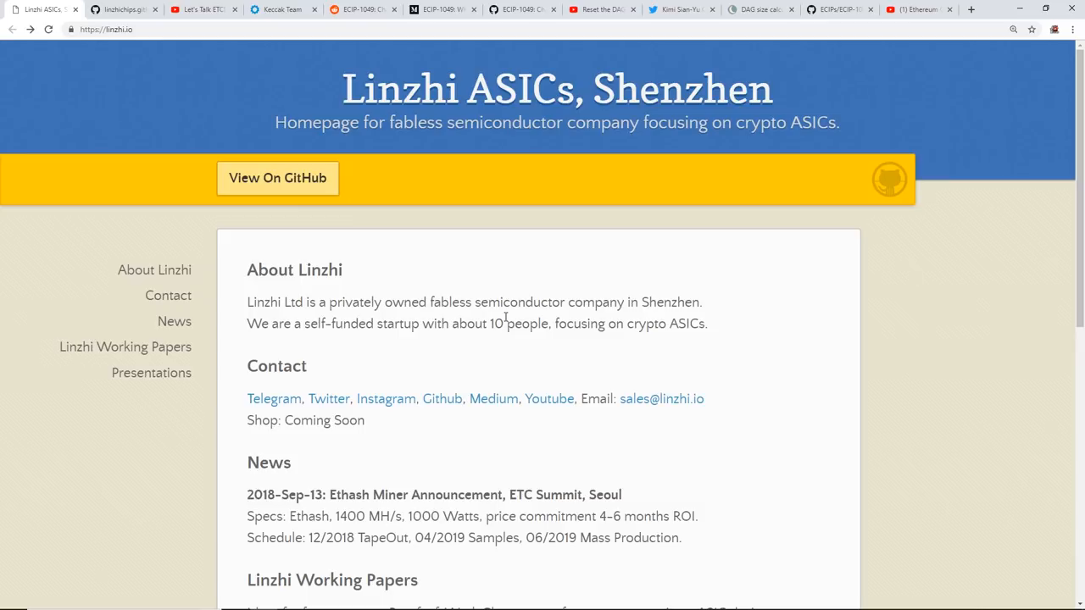
mouse_move(518, 322)
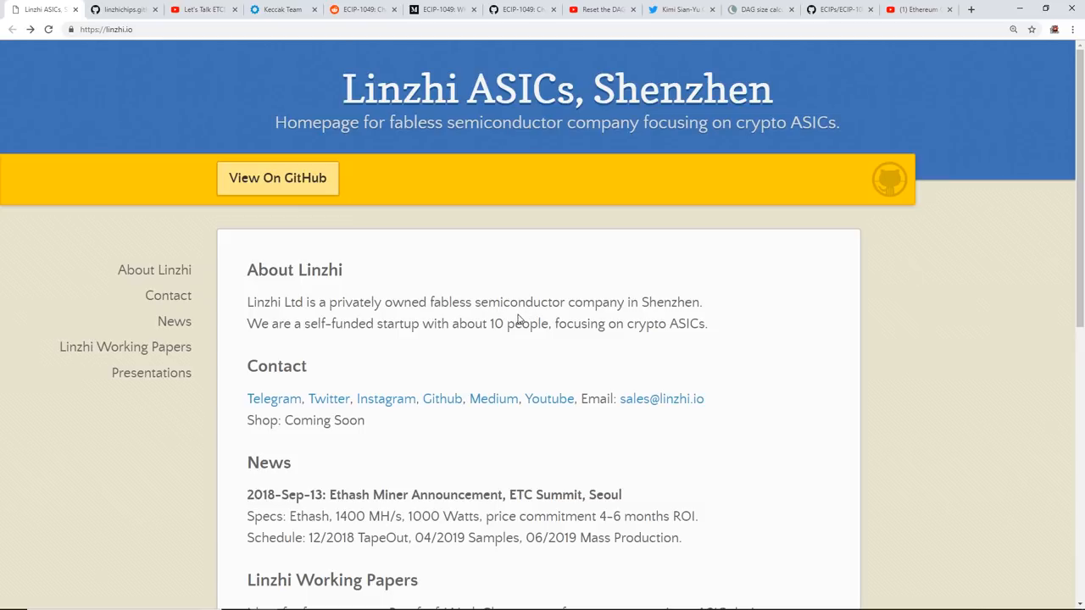